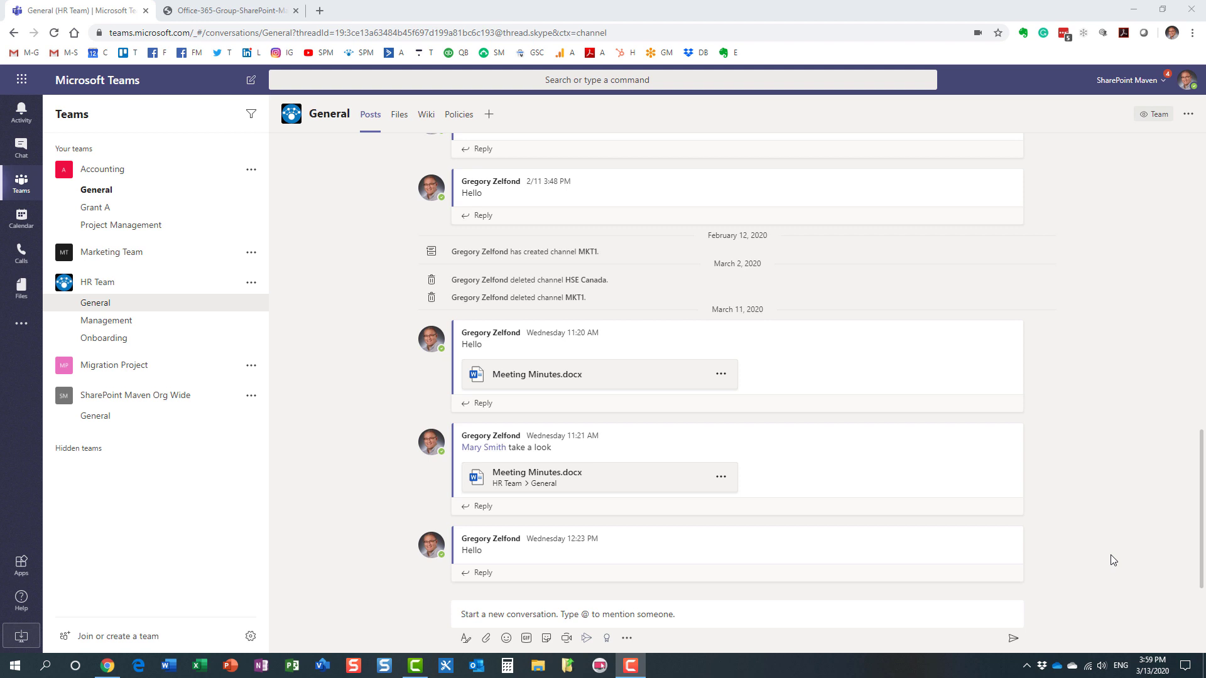
mouse_move(1109, 558)
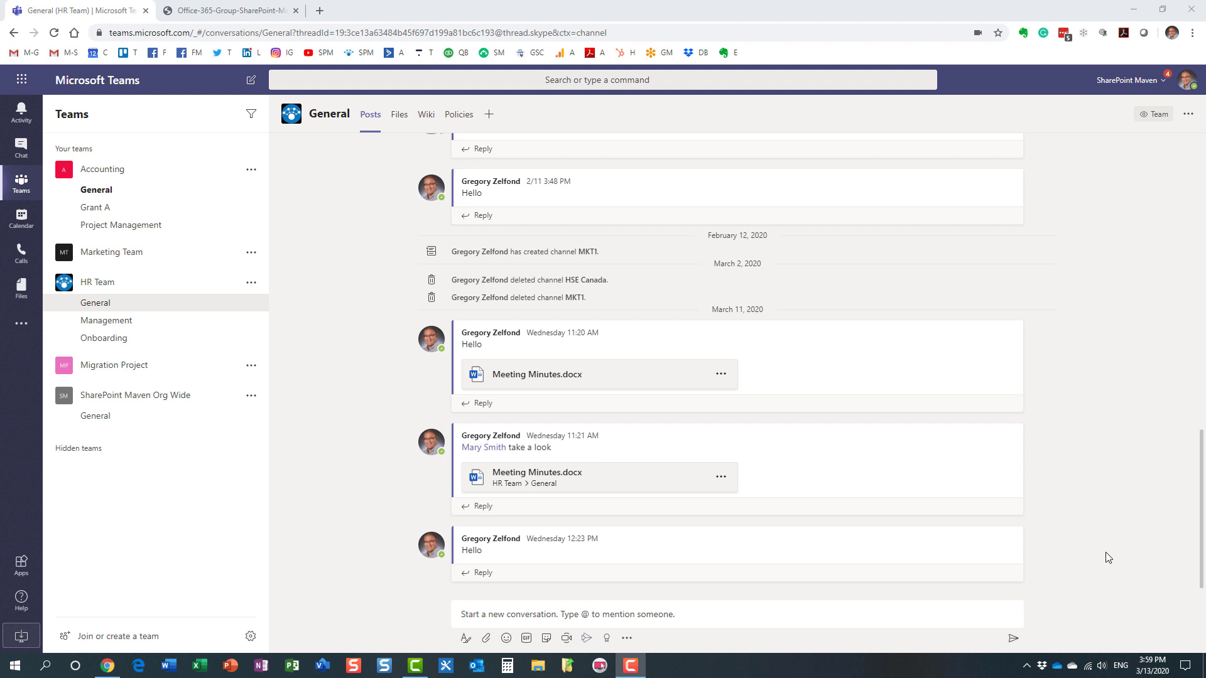
mouse_move(300, 492)
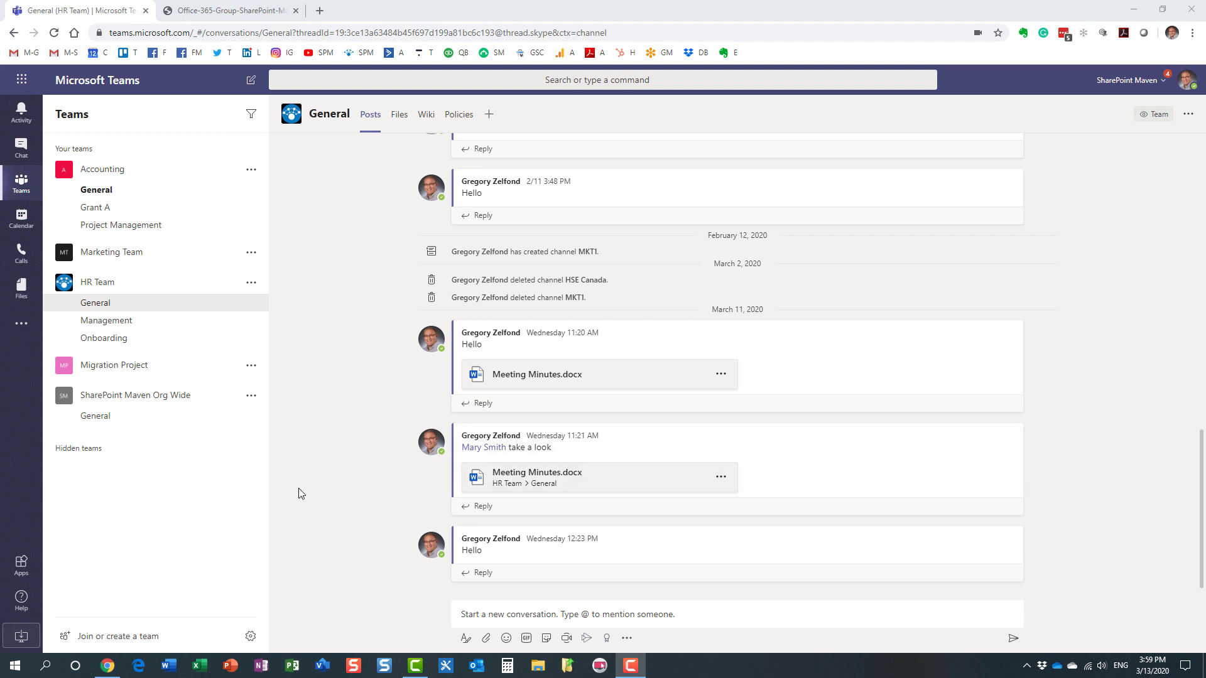
mouse_move(369, 576)
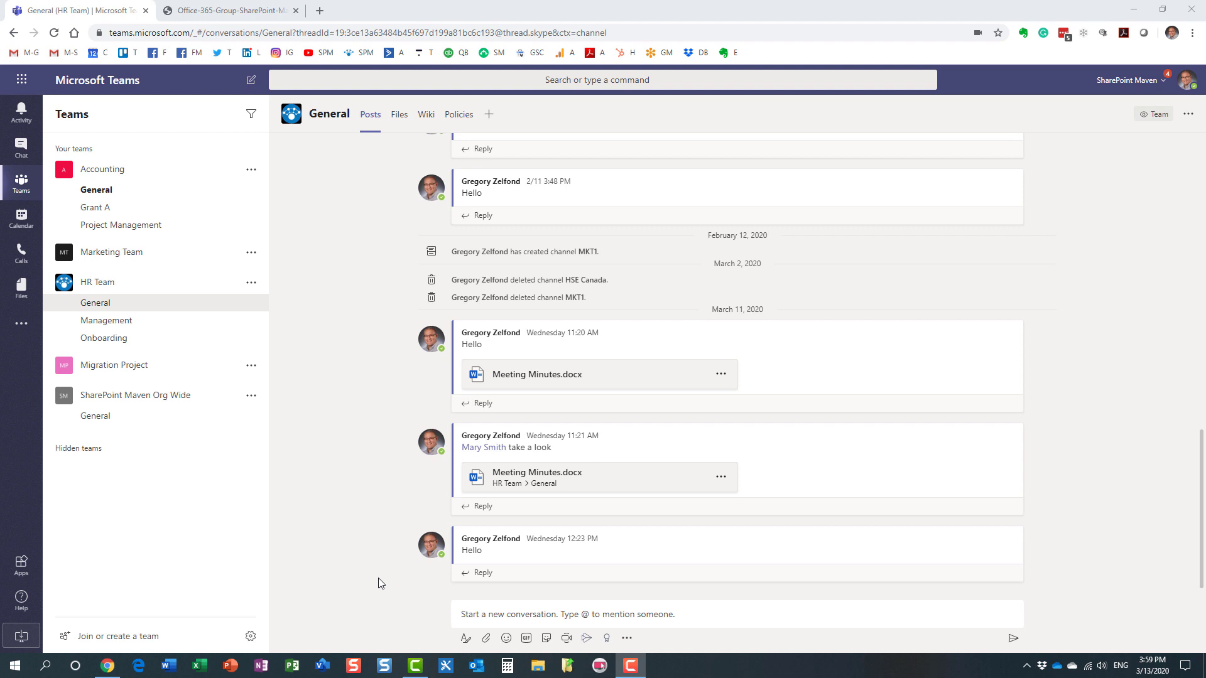
mouse_move(479, 614)
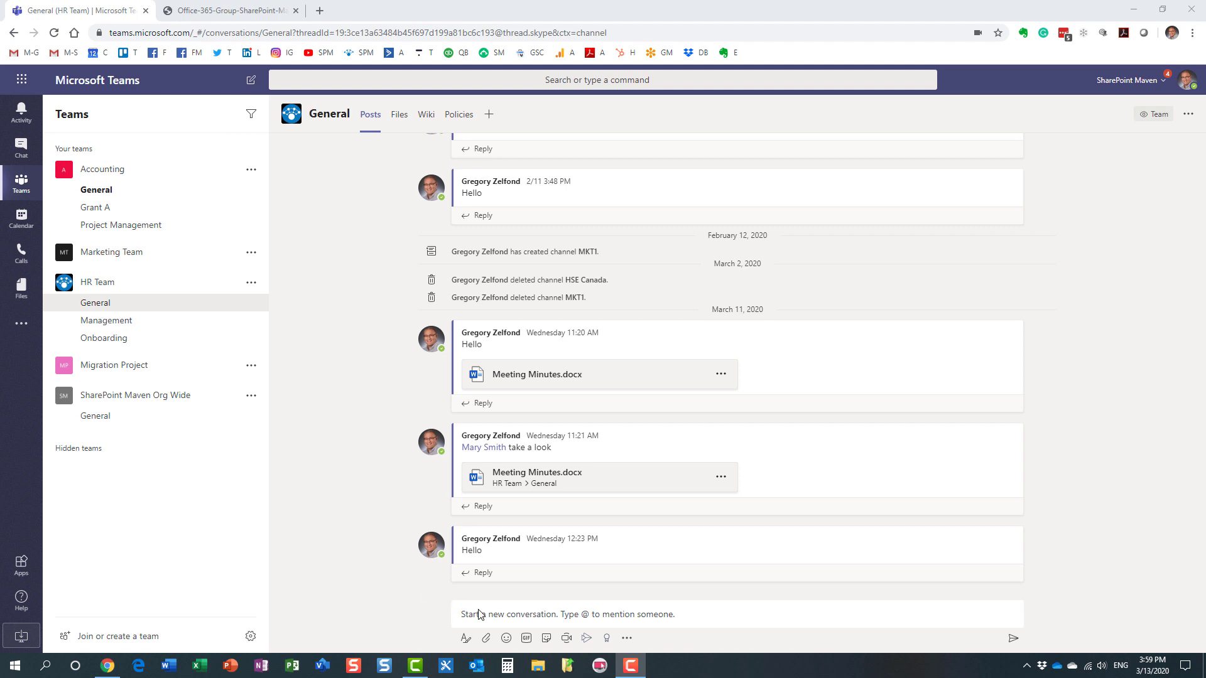
mouse_move(591, 629)
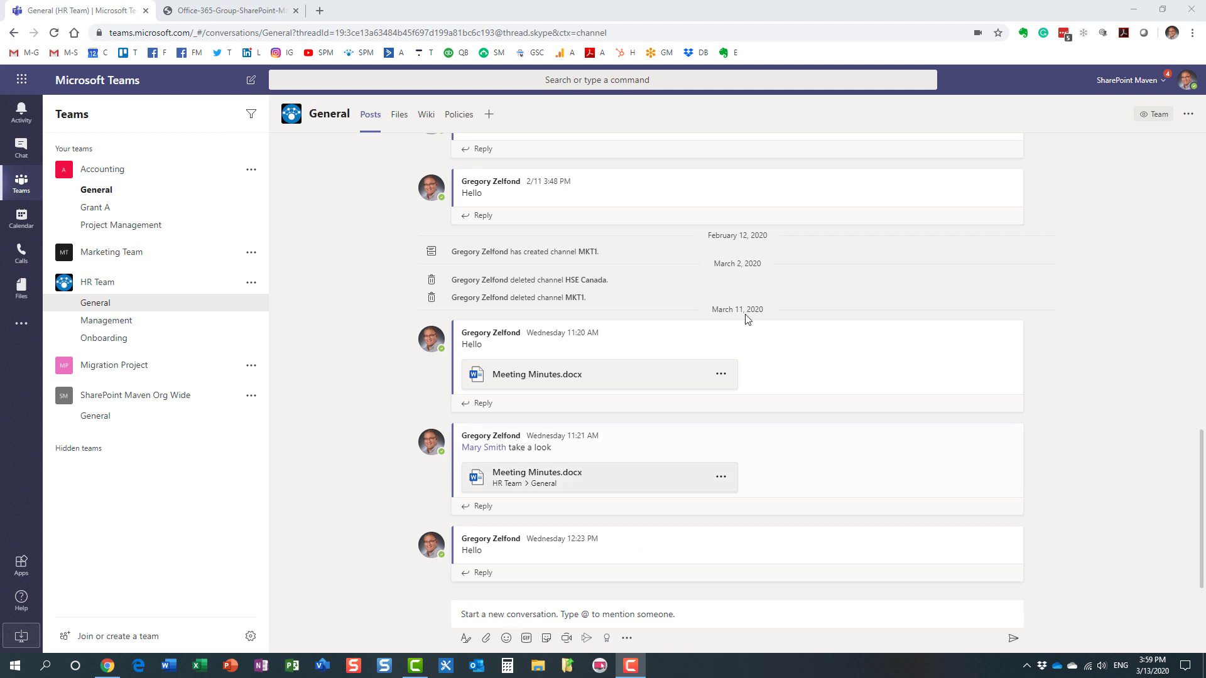
mouse_move(489, 114)
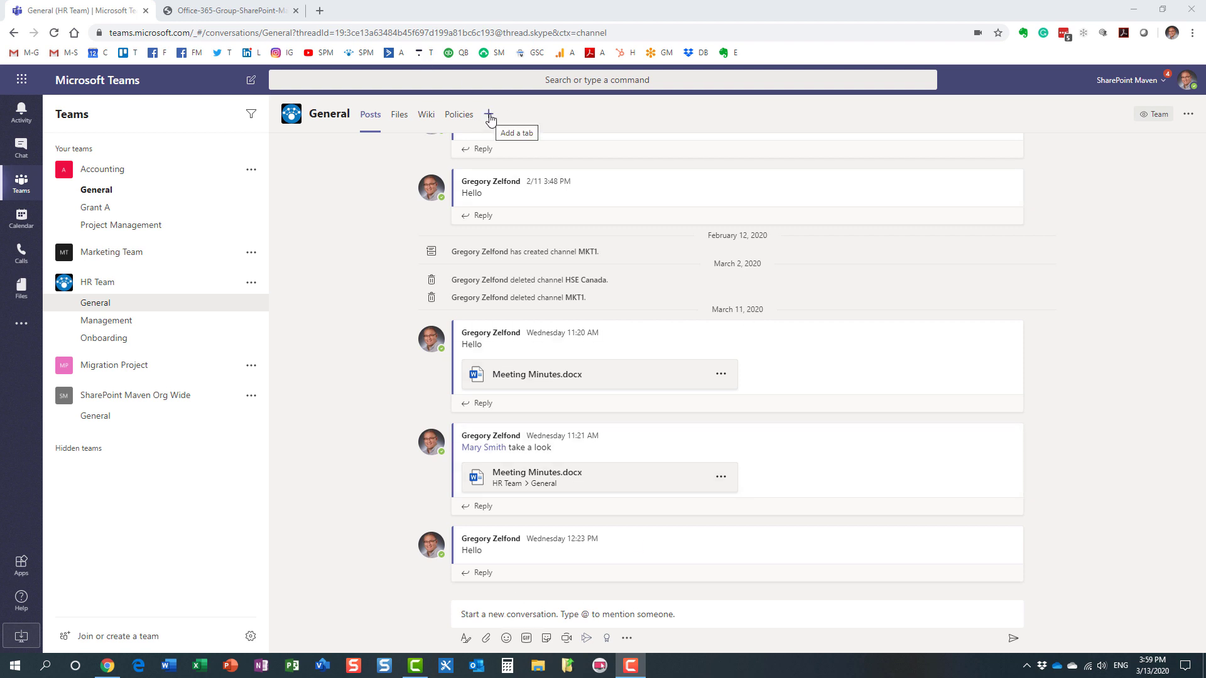
mouse_move(490, 119)
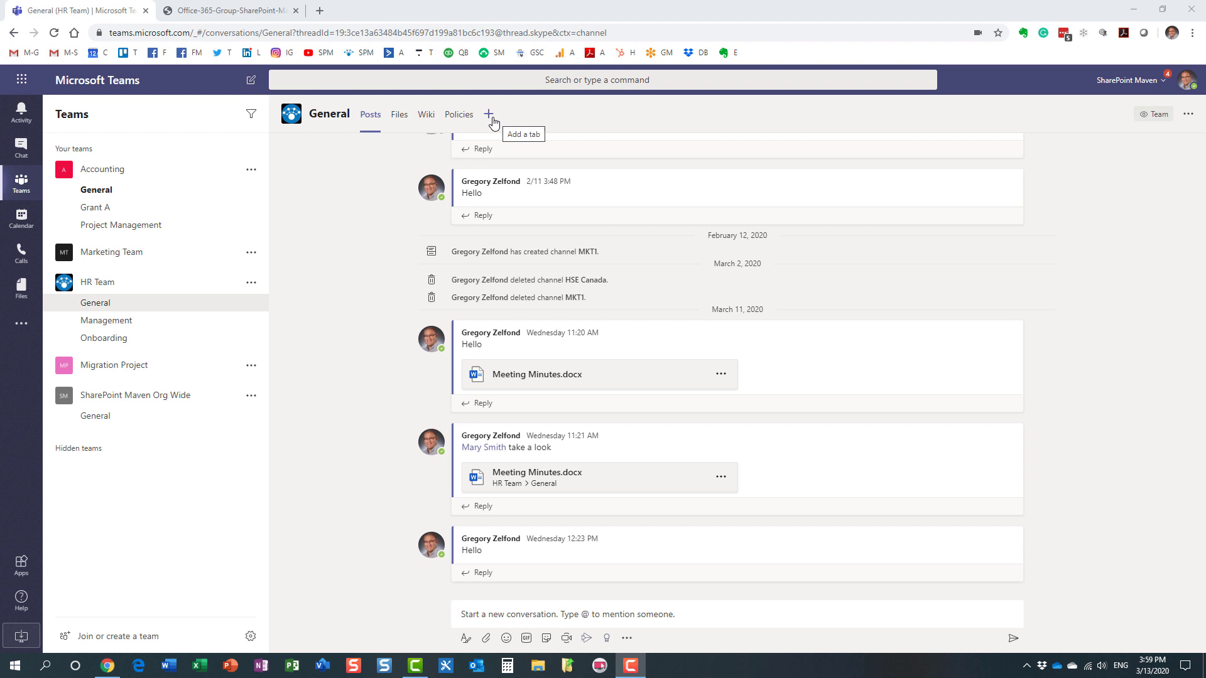
mouse_move(716, 261)
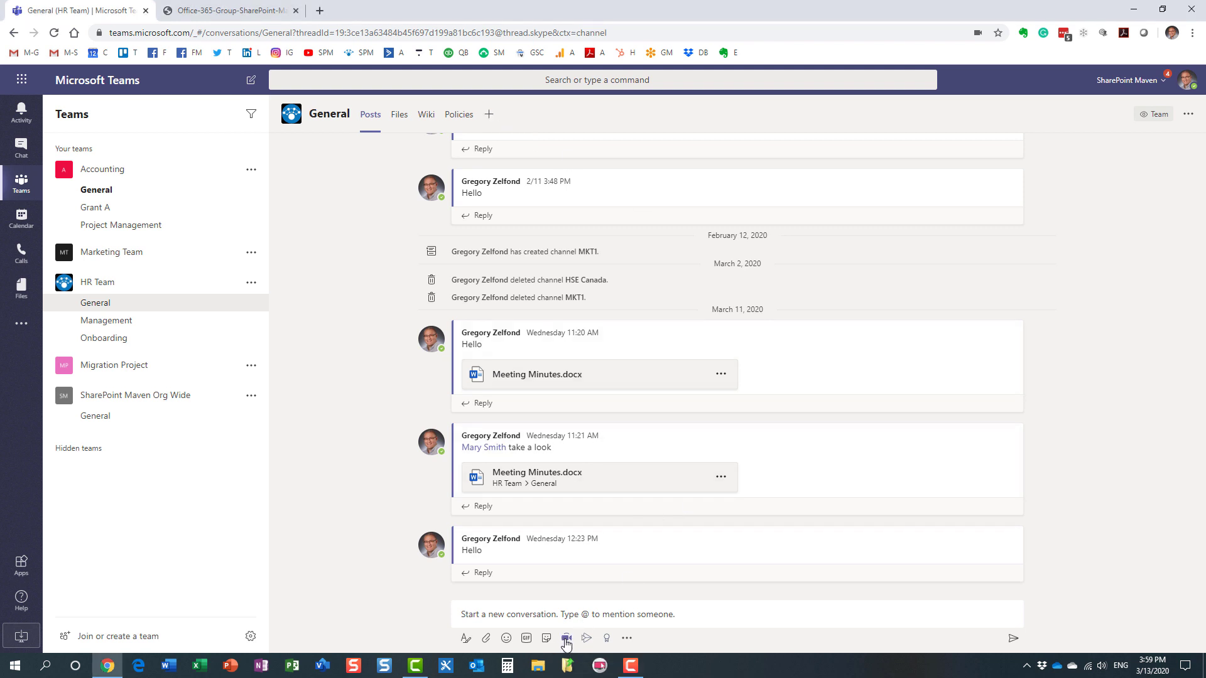
Step: Start an instant channel meeting in the HR Team, then dismiss it without meeting
click(567, 638)
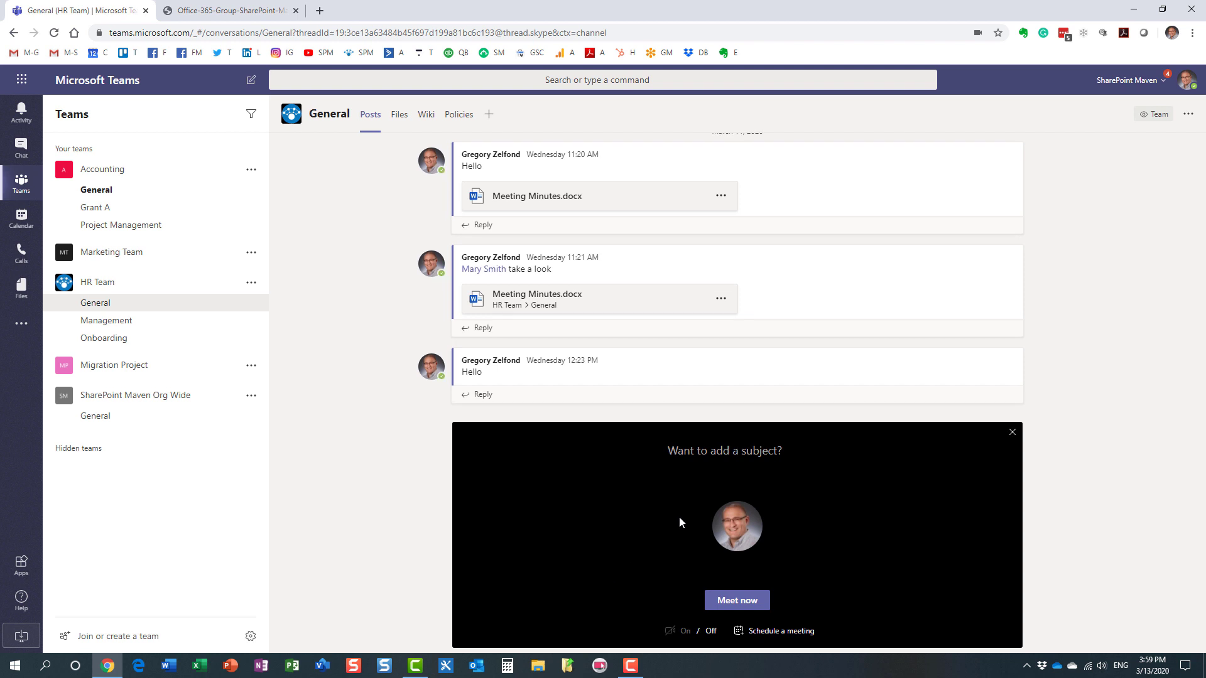
click(724, 451)
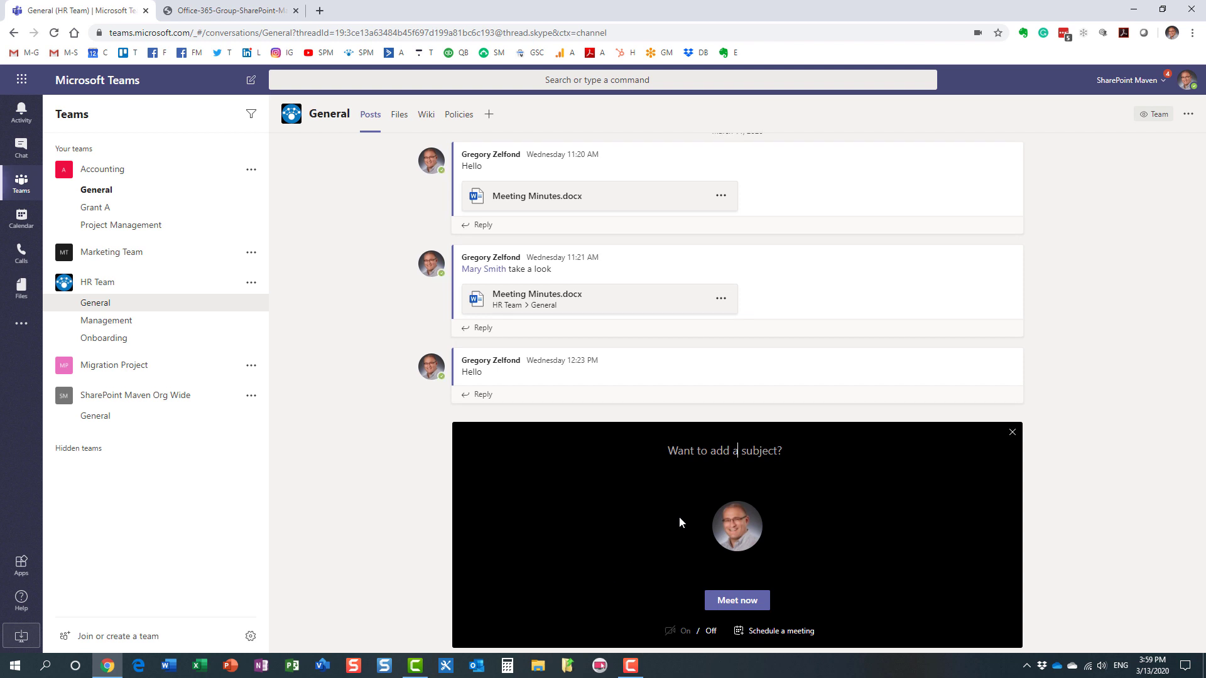
mouse_move(1012, 432)
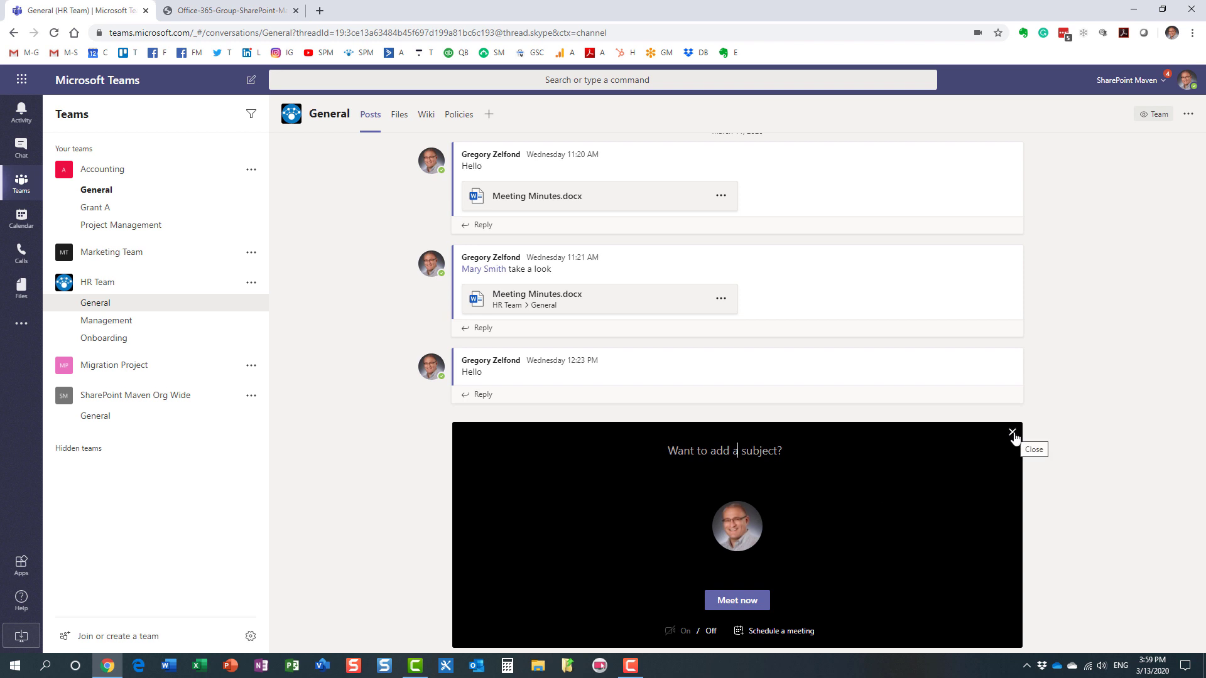
click(1013, 432)
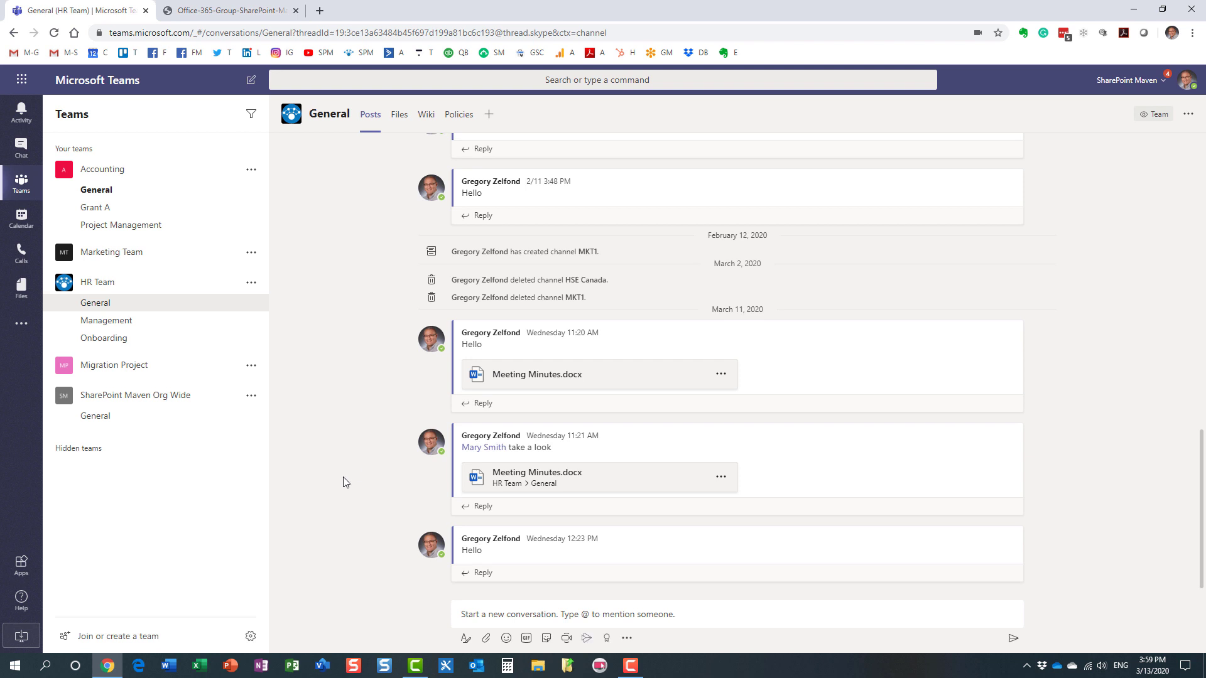
mouse_move(344, 474)
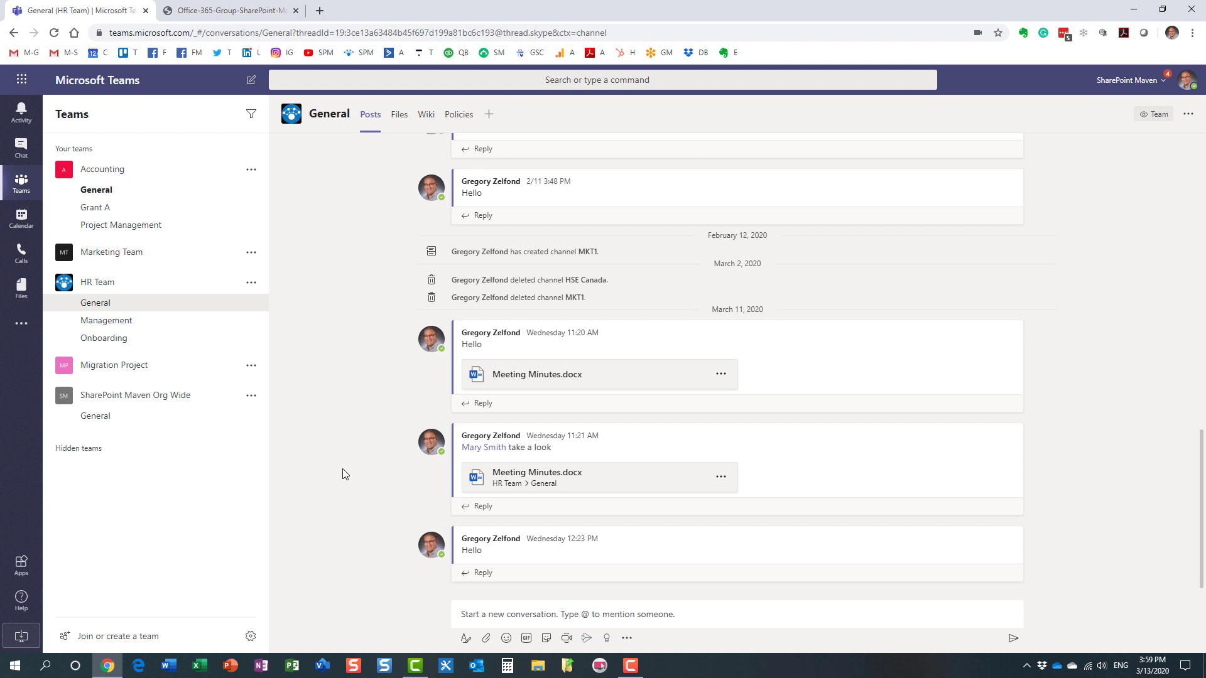
Step: Review the Office 365 Group diagram in Chrome and return to the Teams HR General channel
click(228, 11)
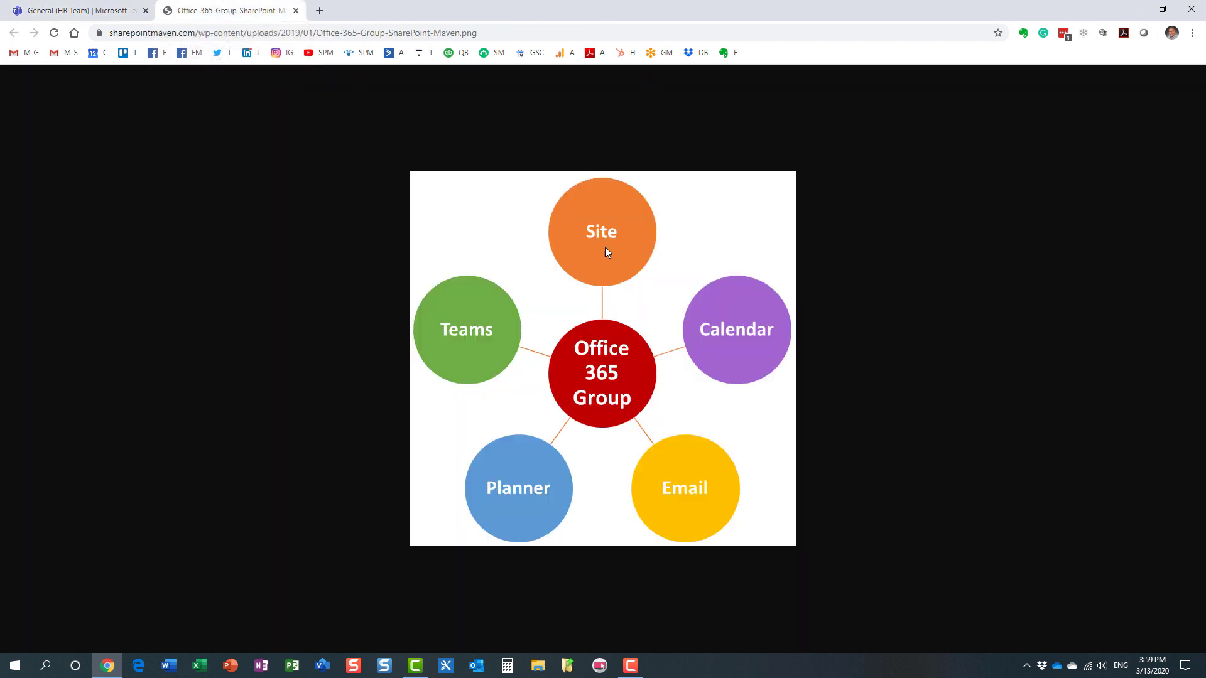
mouse_move(473, 368)
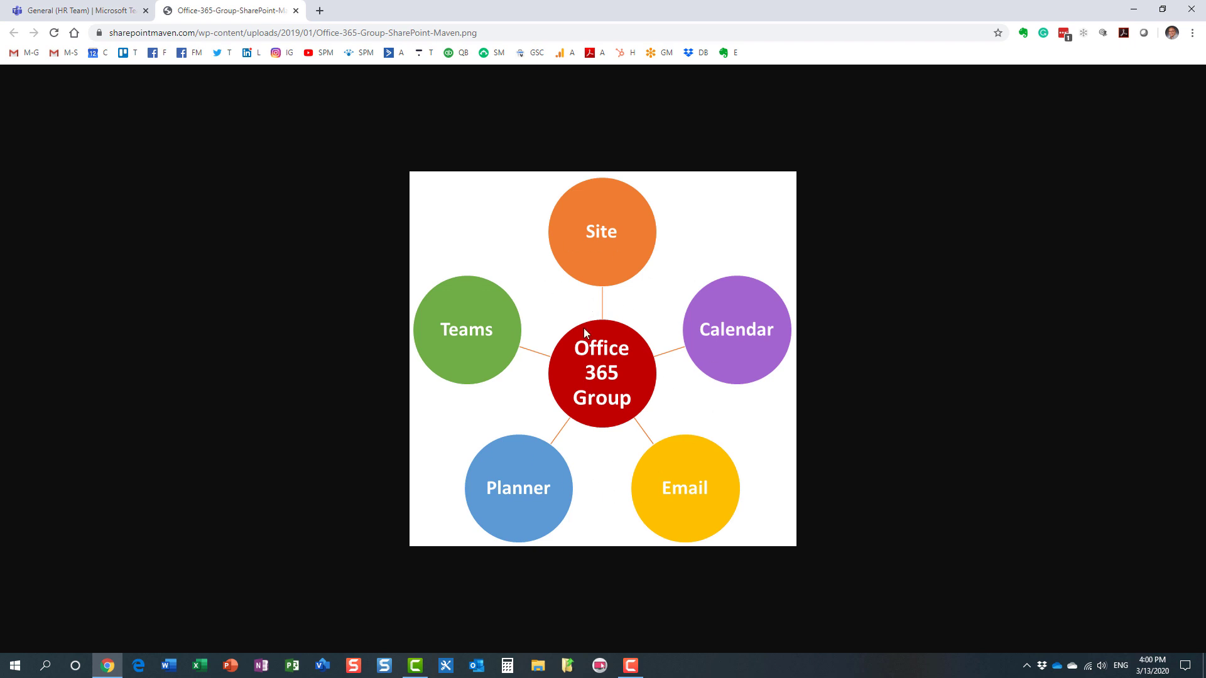
mouse_move(587, 337)
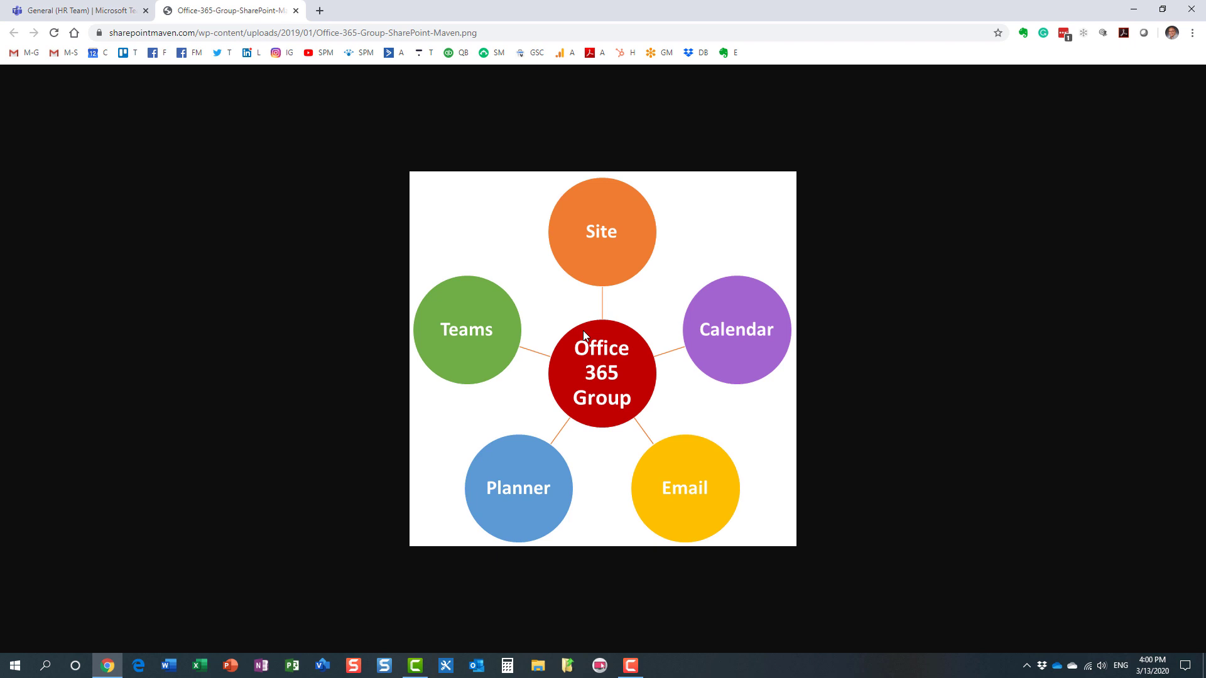
mouse_move(587, 412)
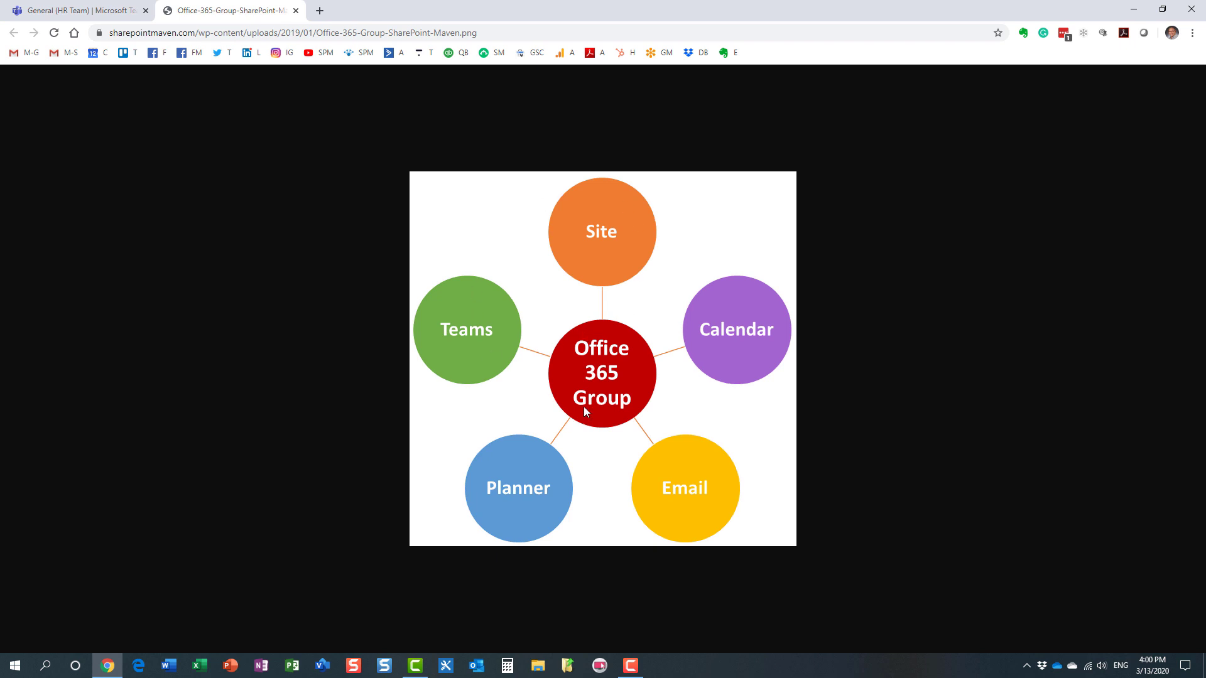
mouse_move(580, 378)
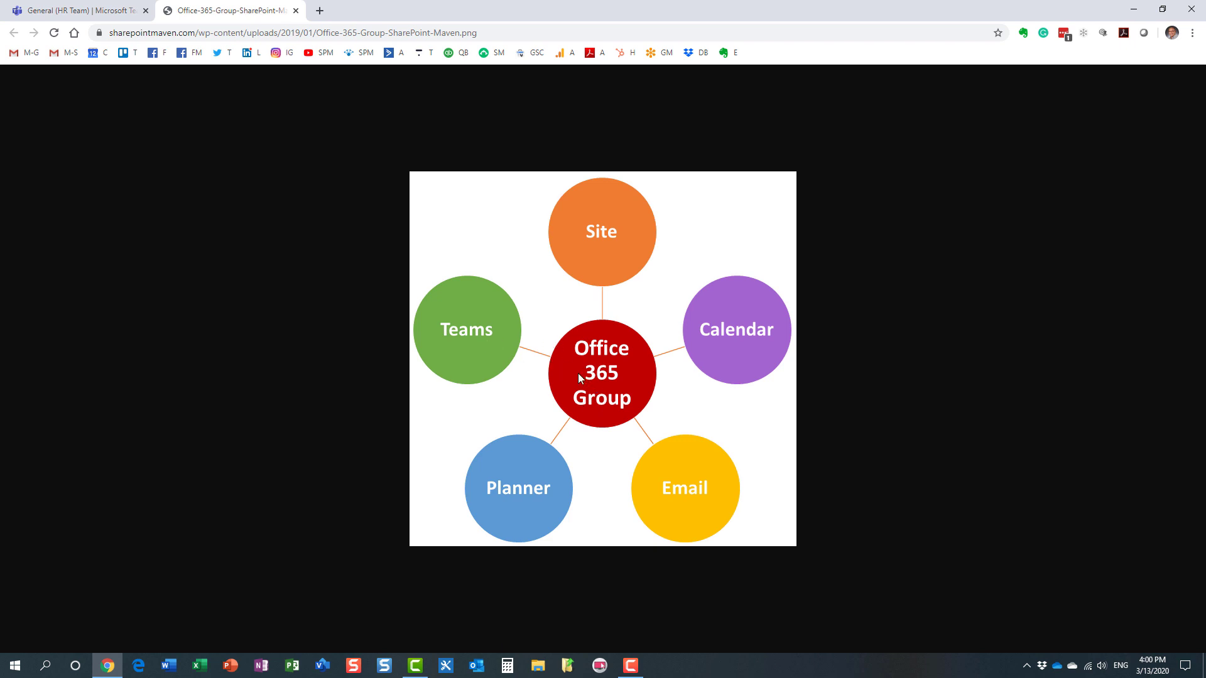
mouse_move(619, 401)
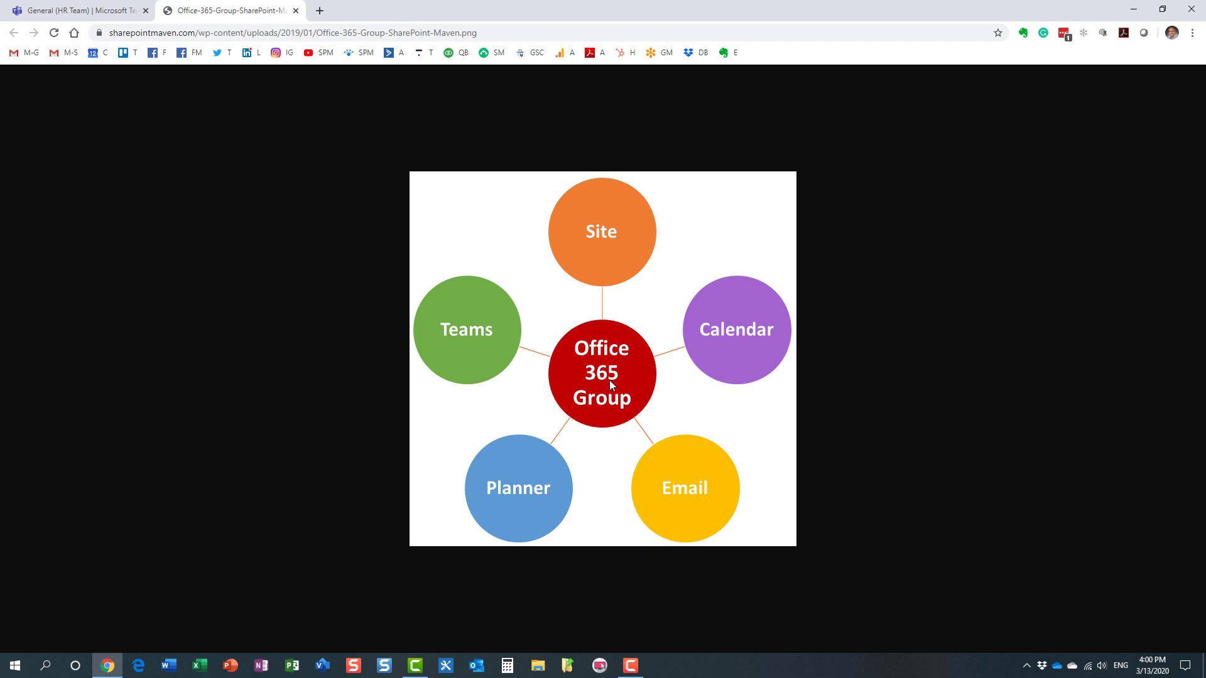
mouse_move(525, 349)
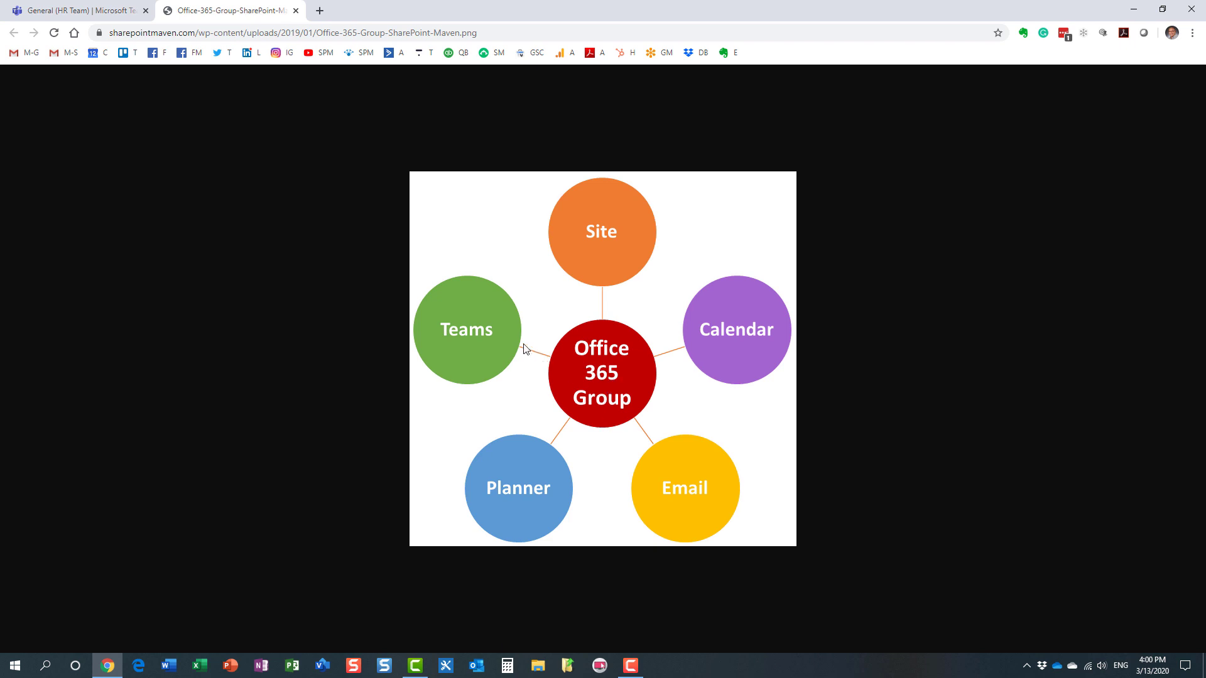
mouse_move(460, 340)
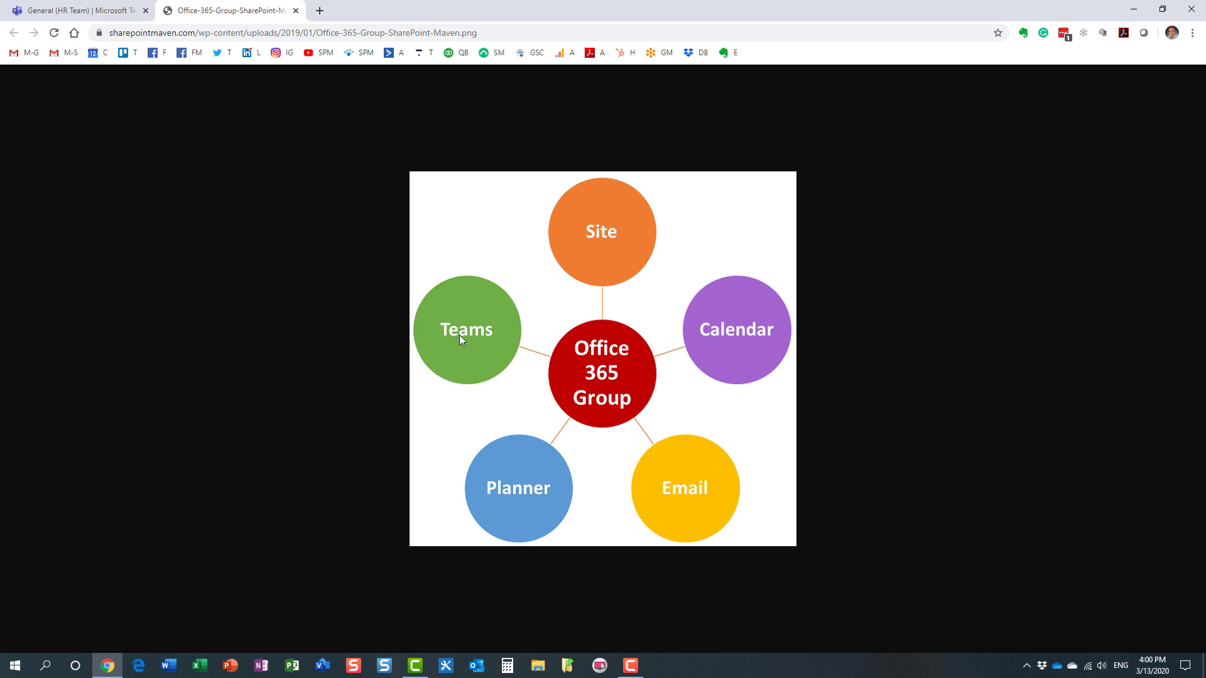
mouse_move(683, 327)
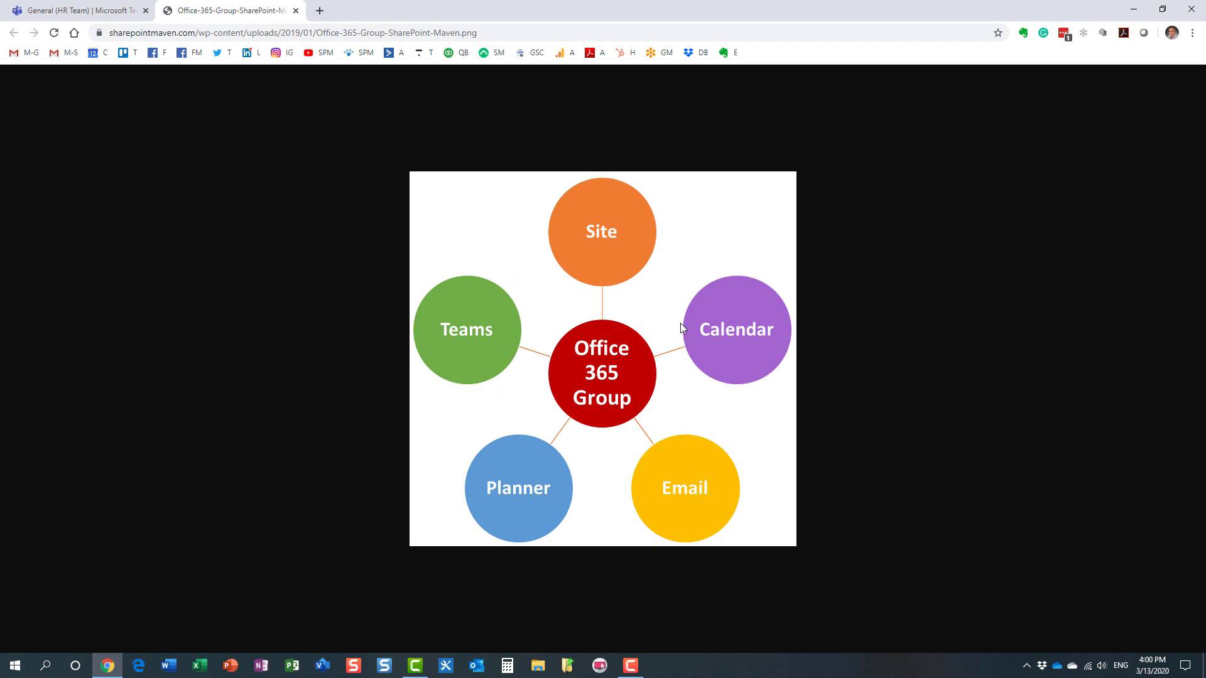
mouse_move(486, 340)
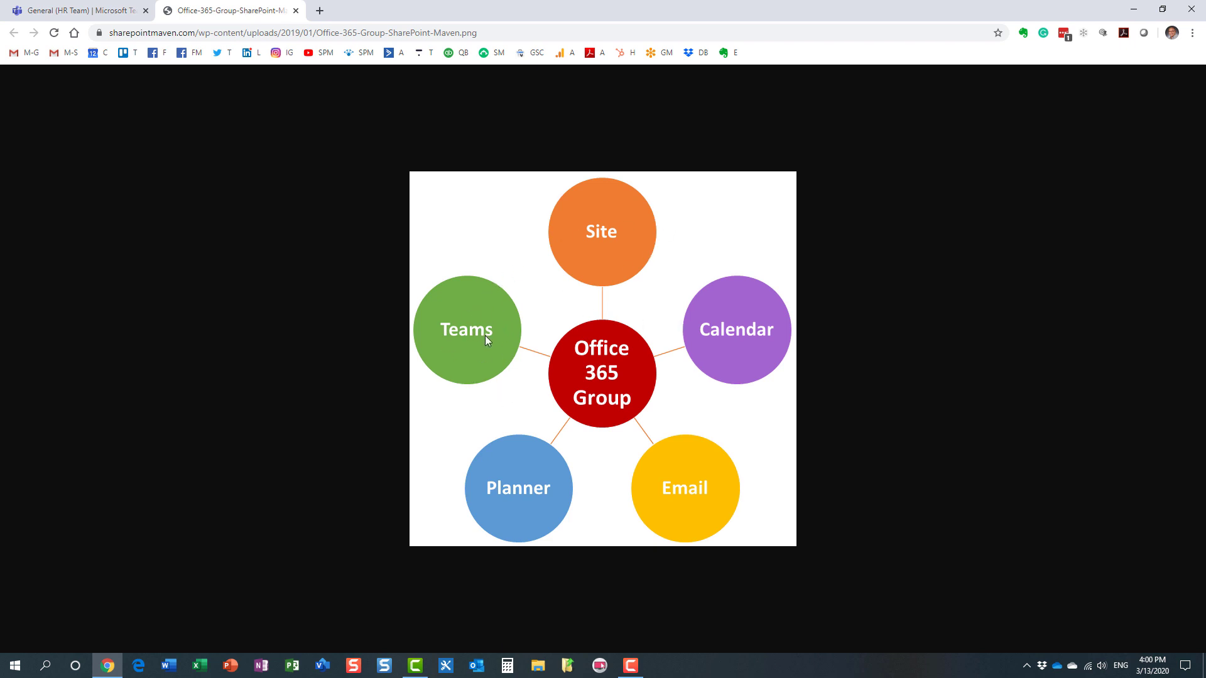
mouse_move(620, 260)
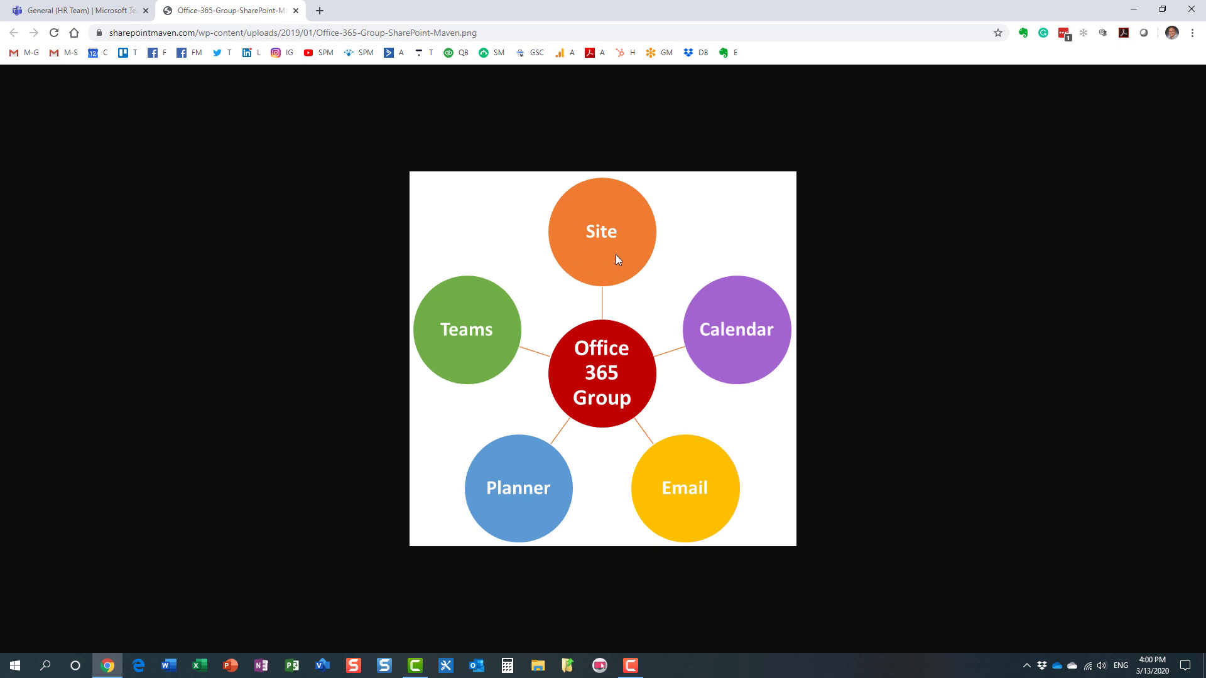
mouse_move(465, 343)
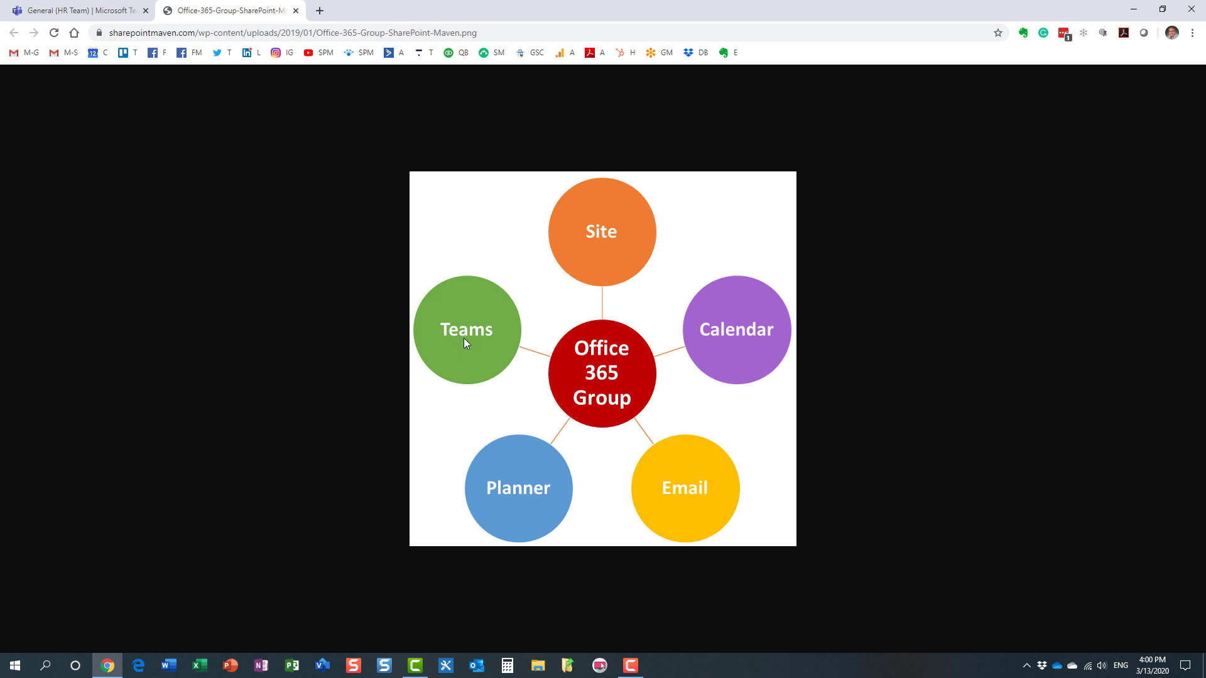
mouse_move(601, 256)
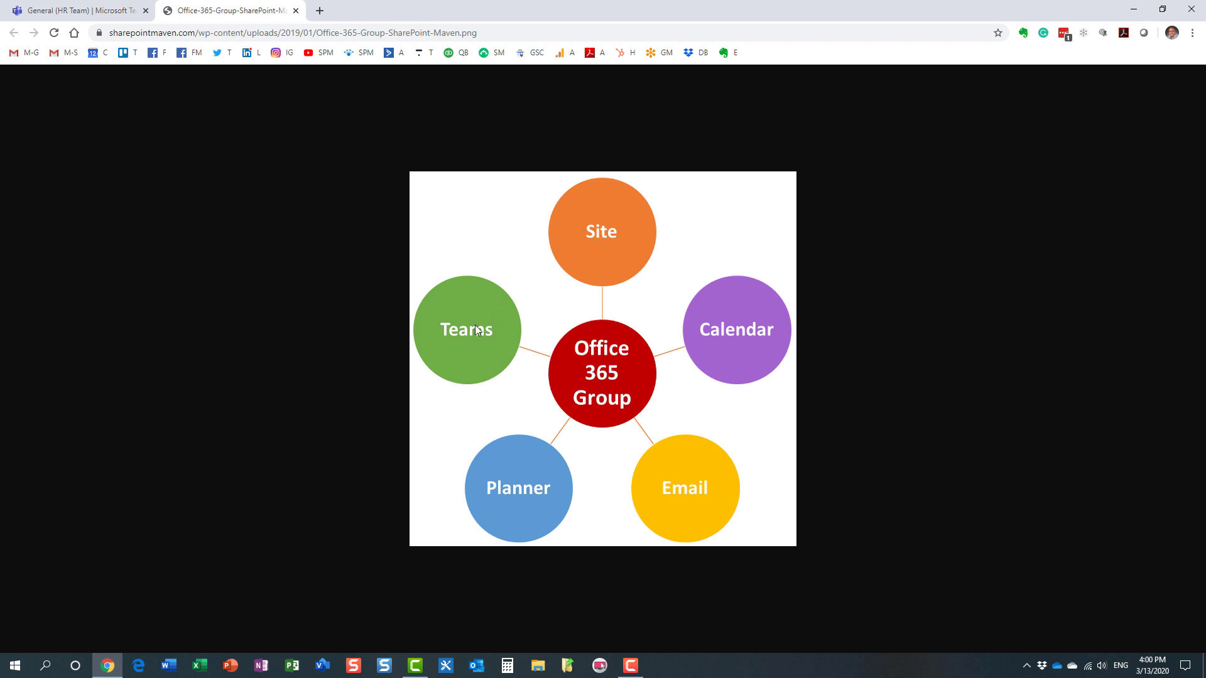
mouse_move(744, 316)
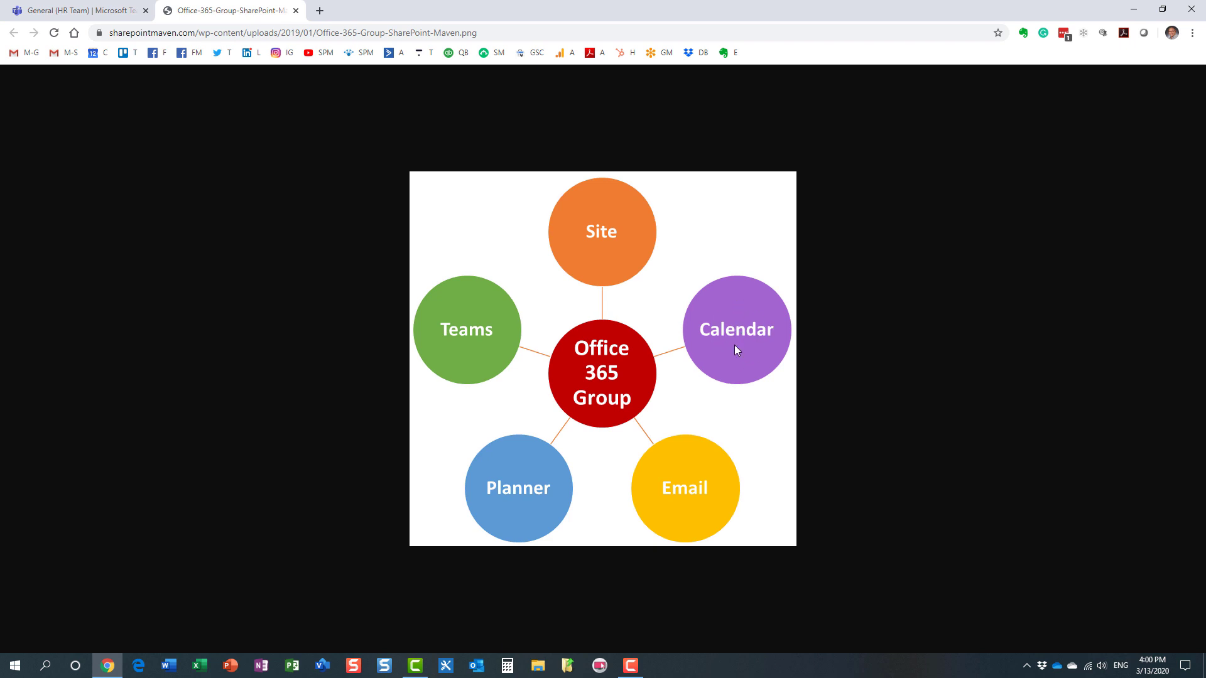
mouse_move(744, 447)
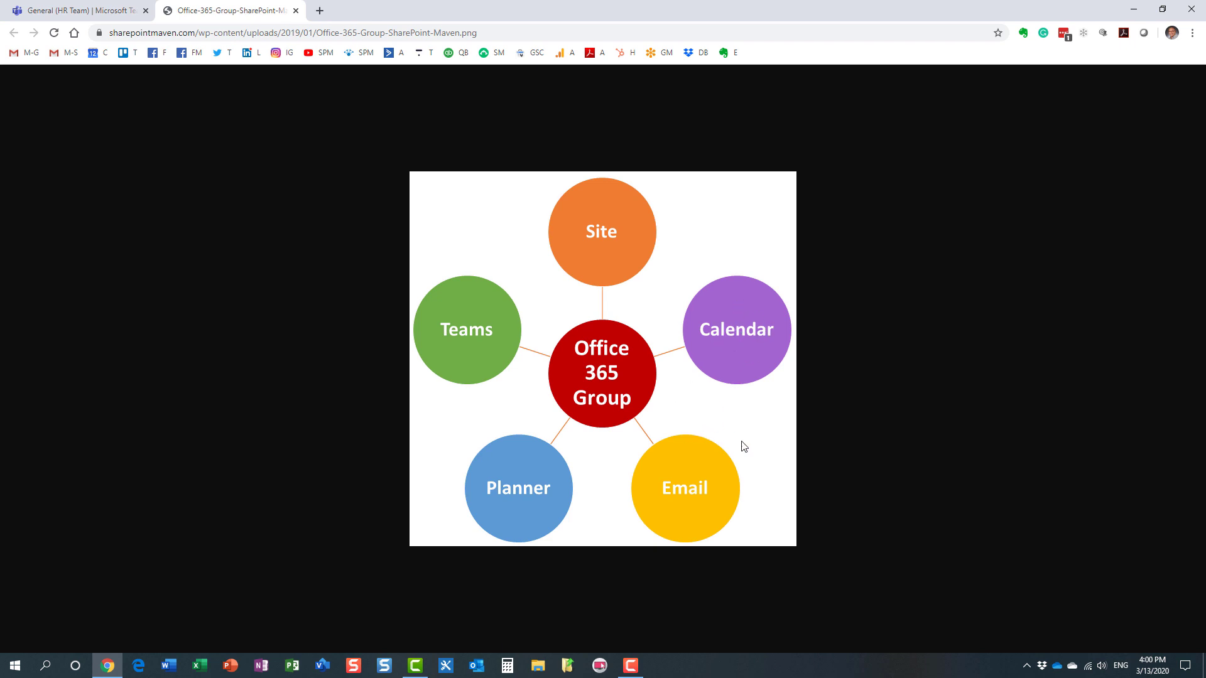
mouse_move(536, 472)
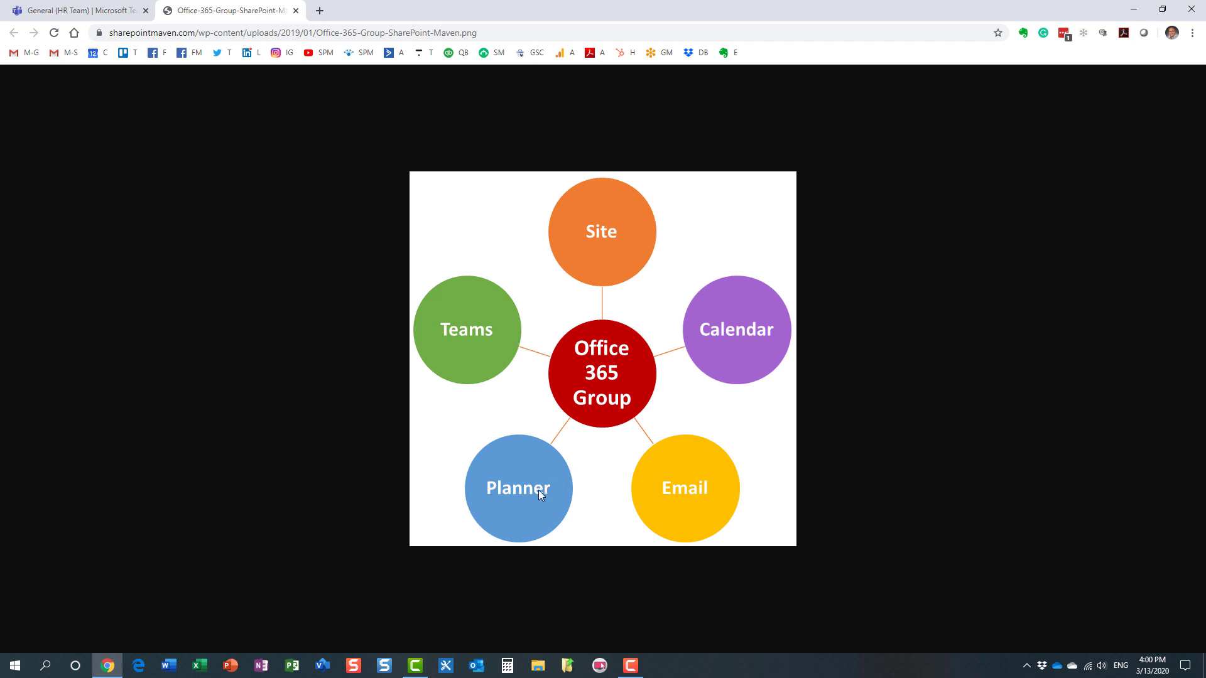
mouse_move(702, 377)
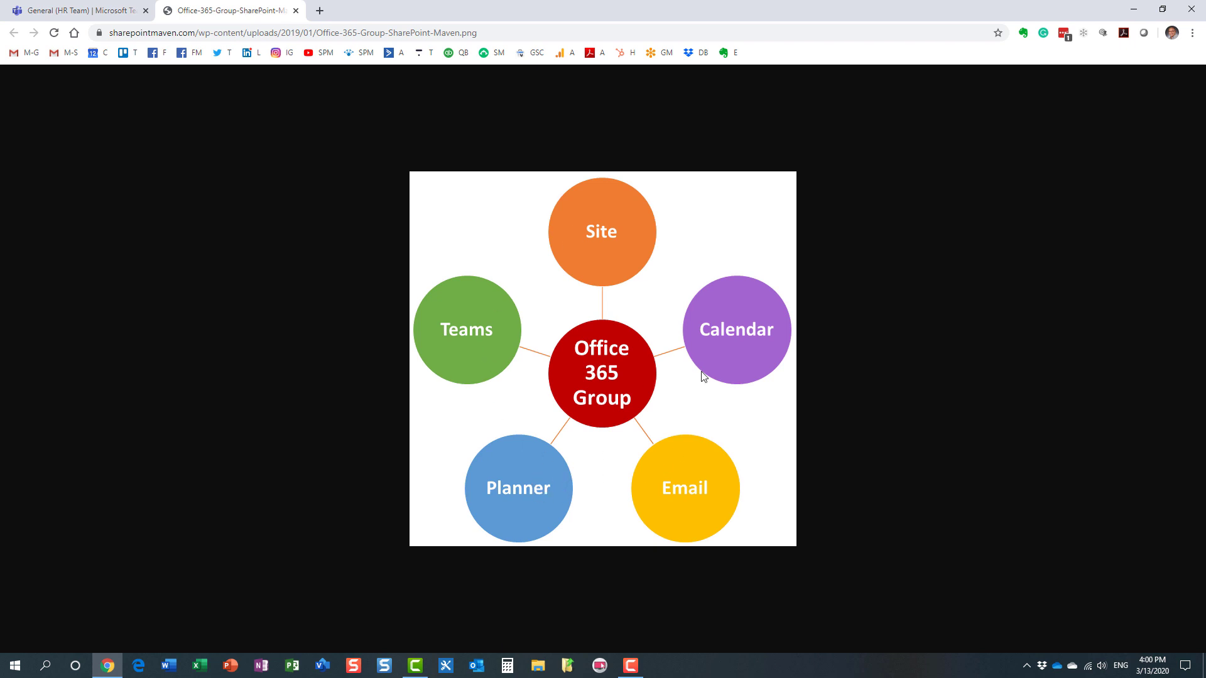
mouse_move(577, 368)
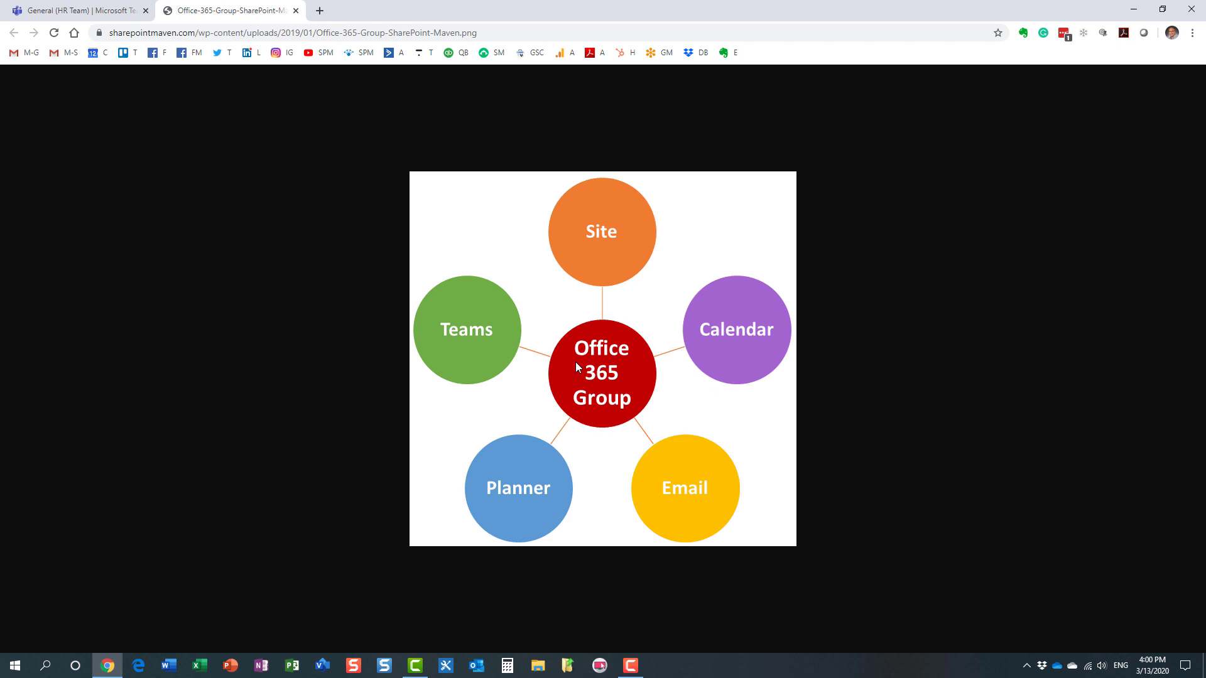
mouse_move(490, 348)
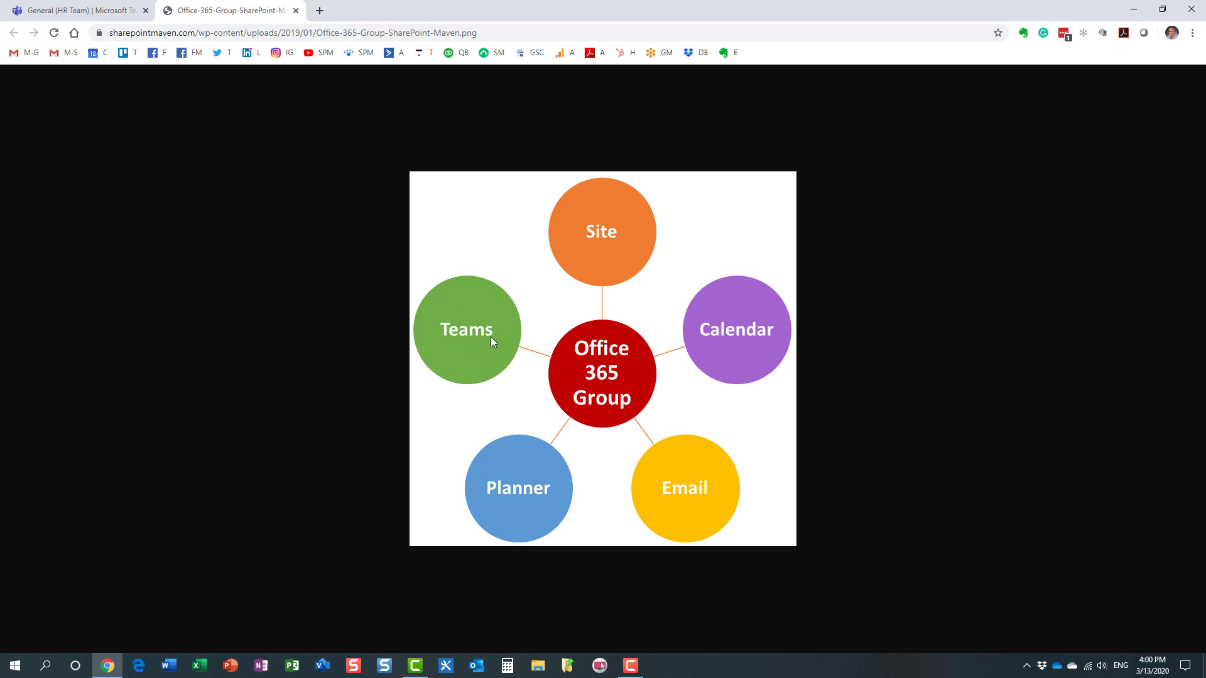
mouse_move(660, 271)
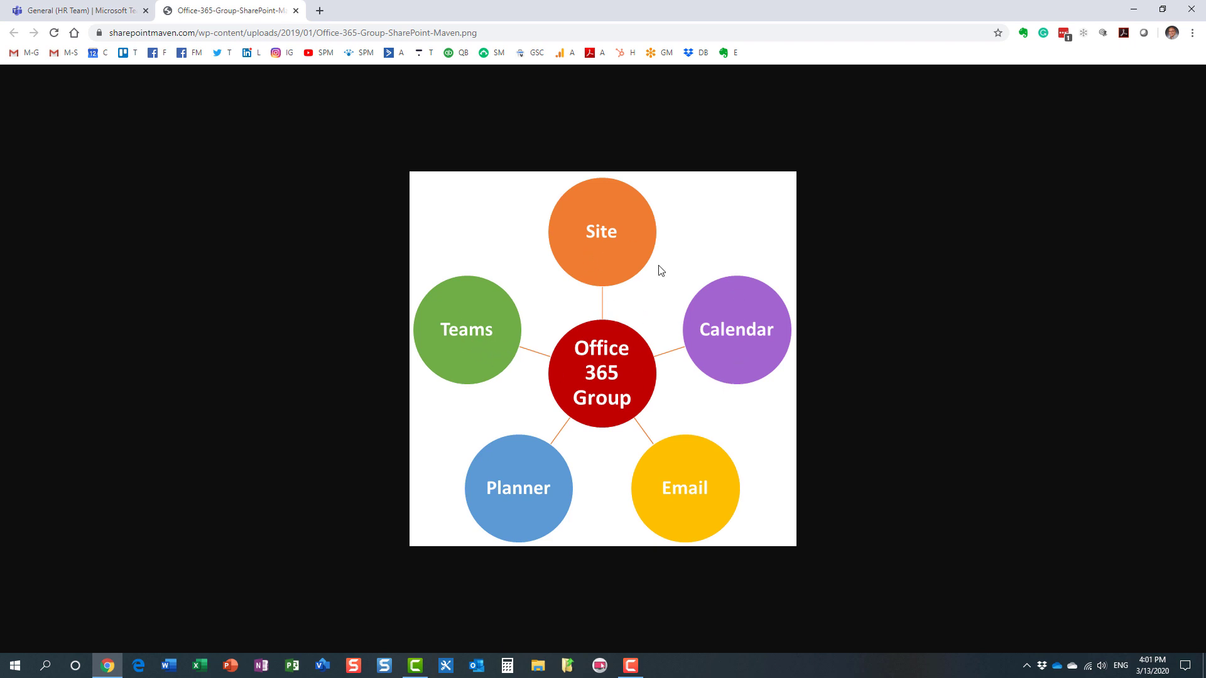
mouse_move(519, 332)
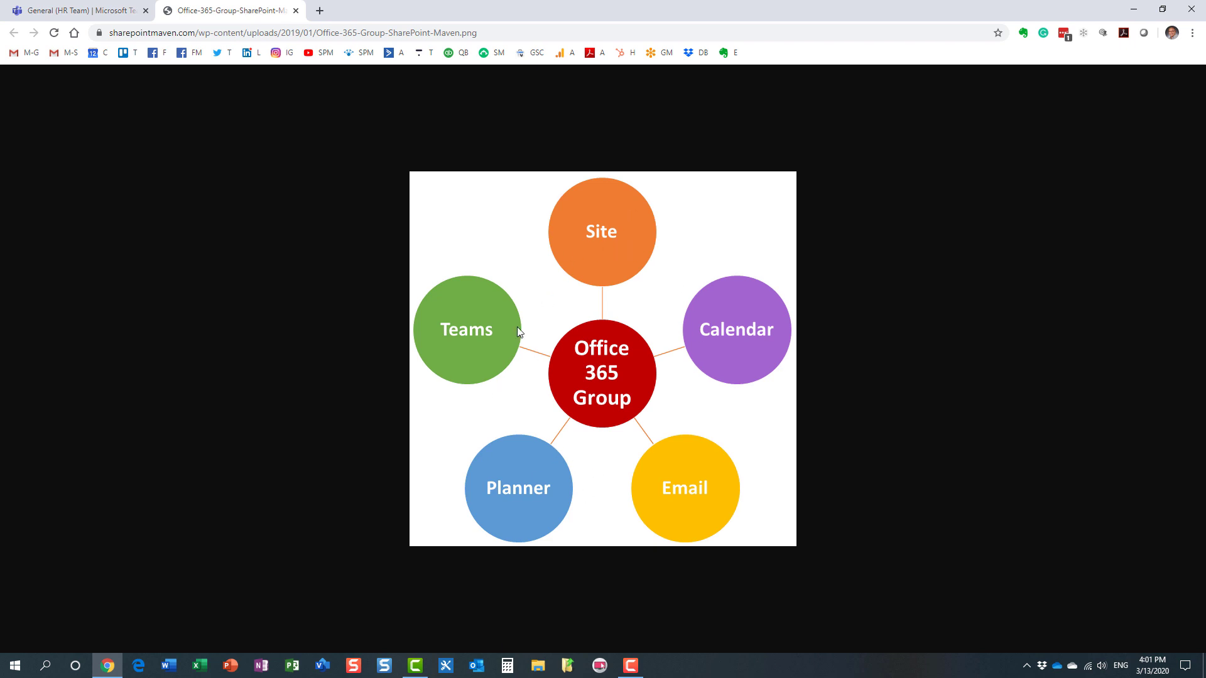
mouse_move(777, 382)
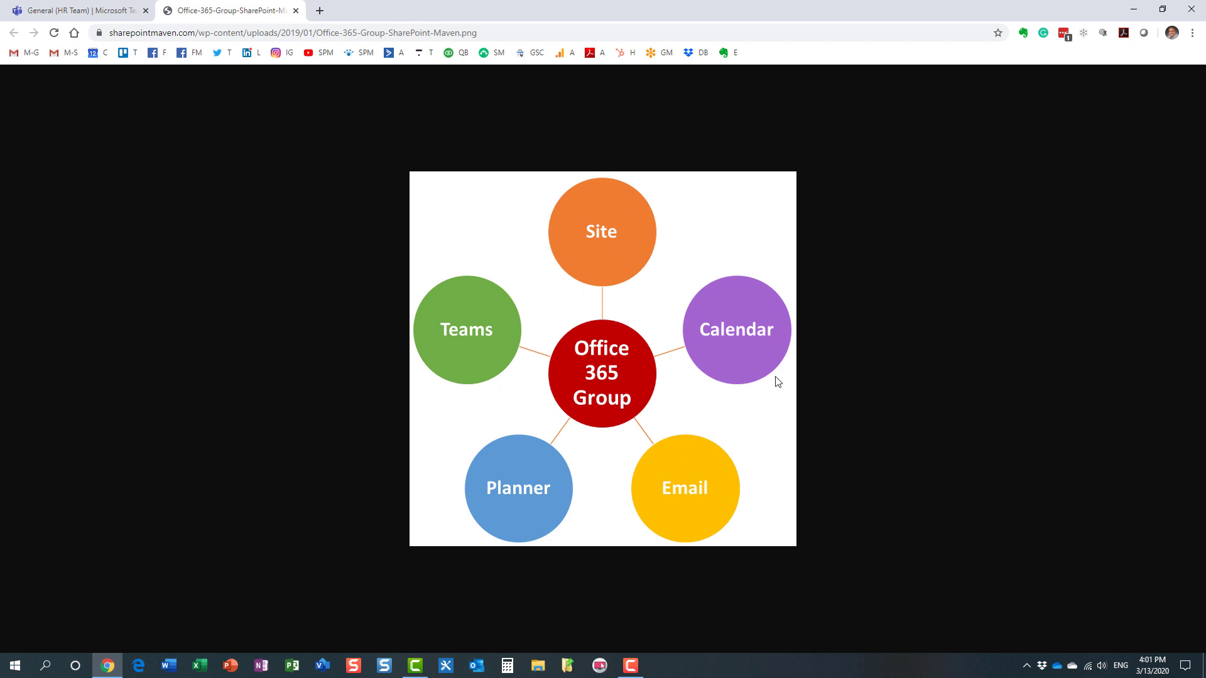
mouse_move(540, 419)
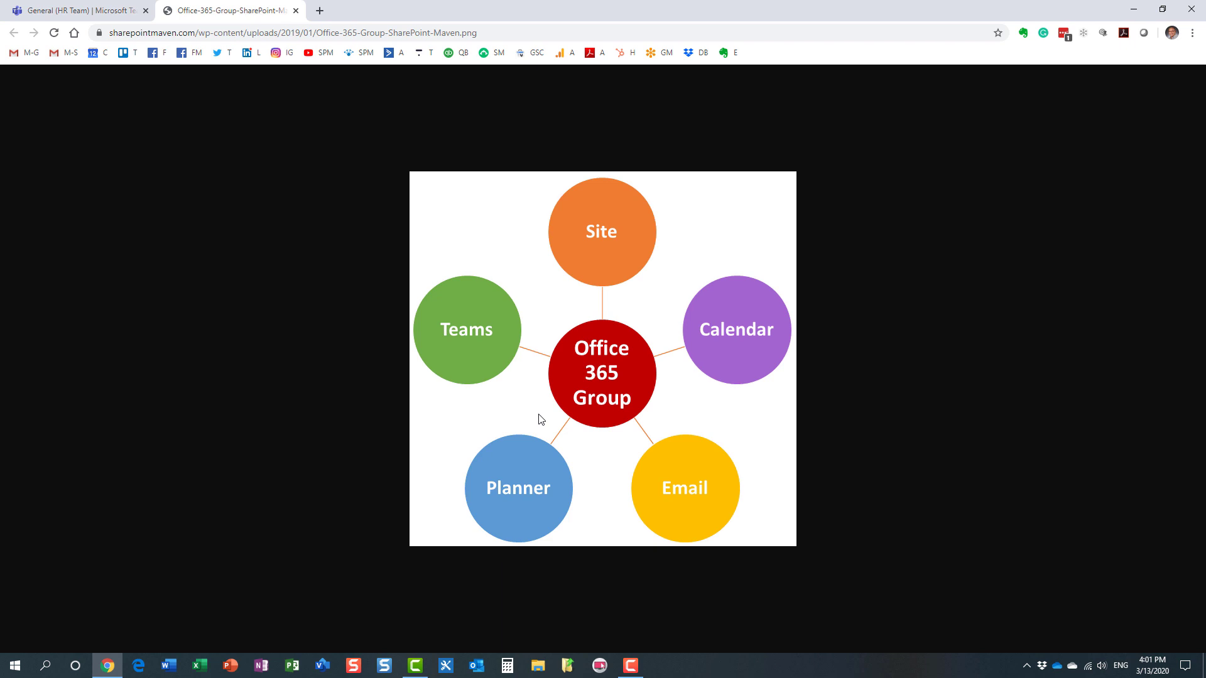
mouse_move(343, 362)
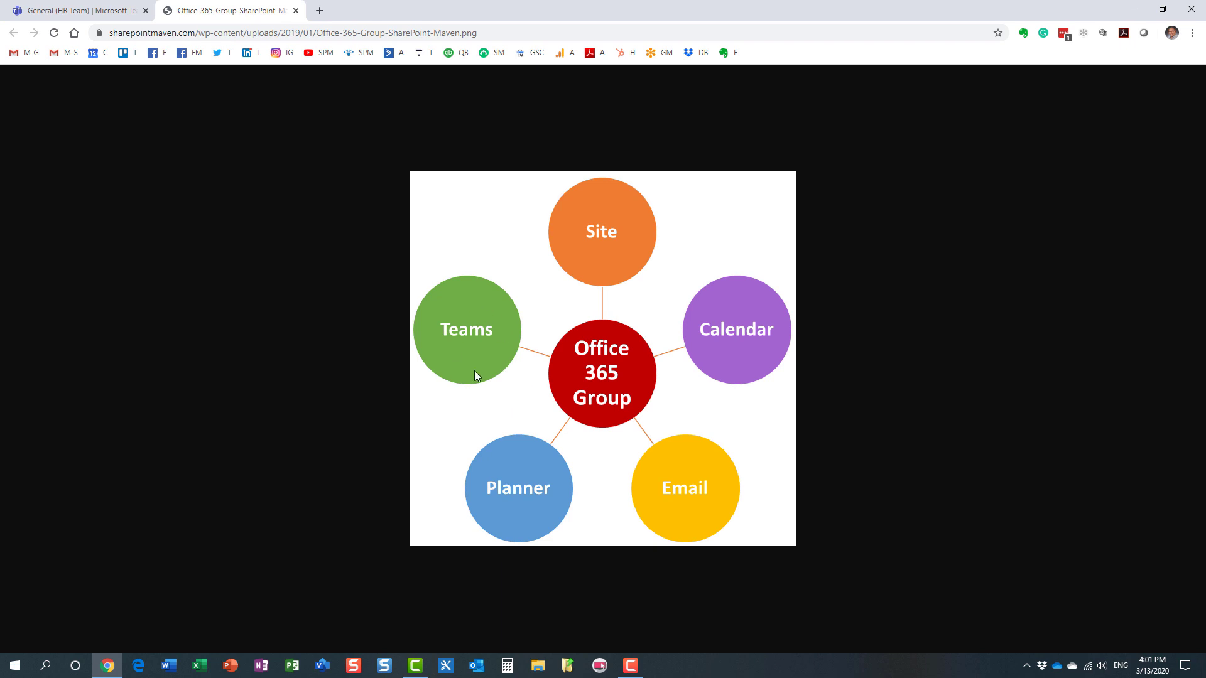
mouse_move(769, 348)
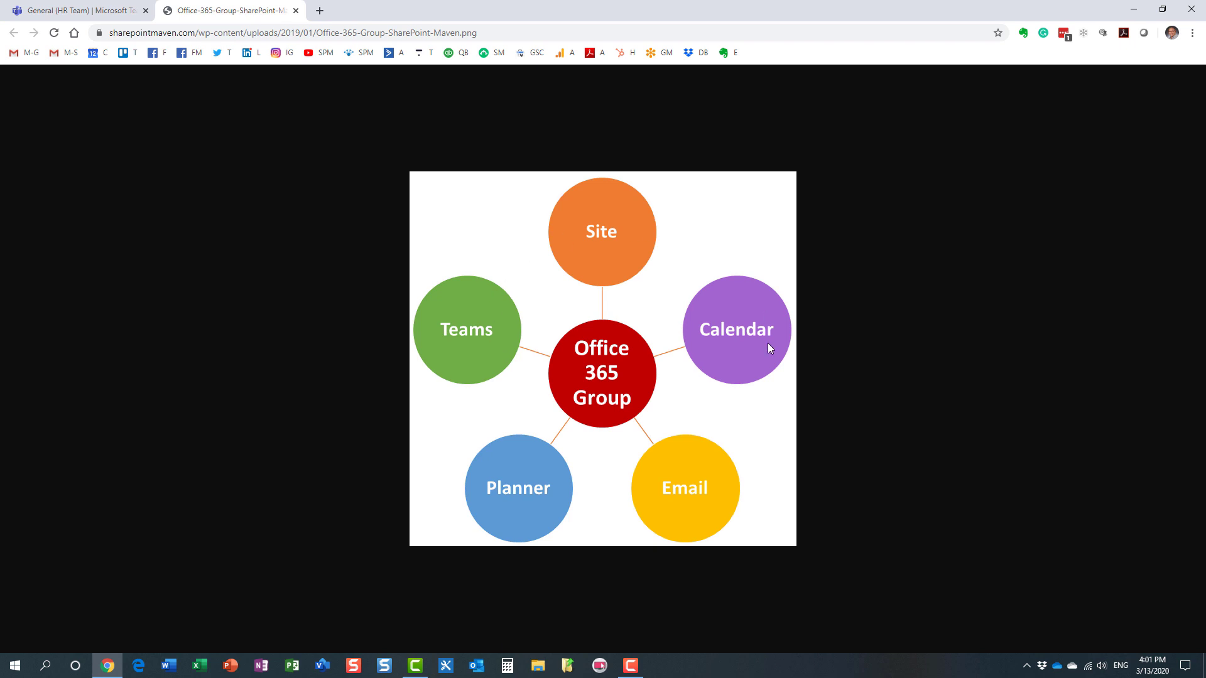
click(77, 11)
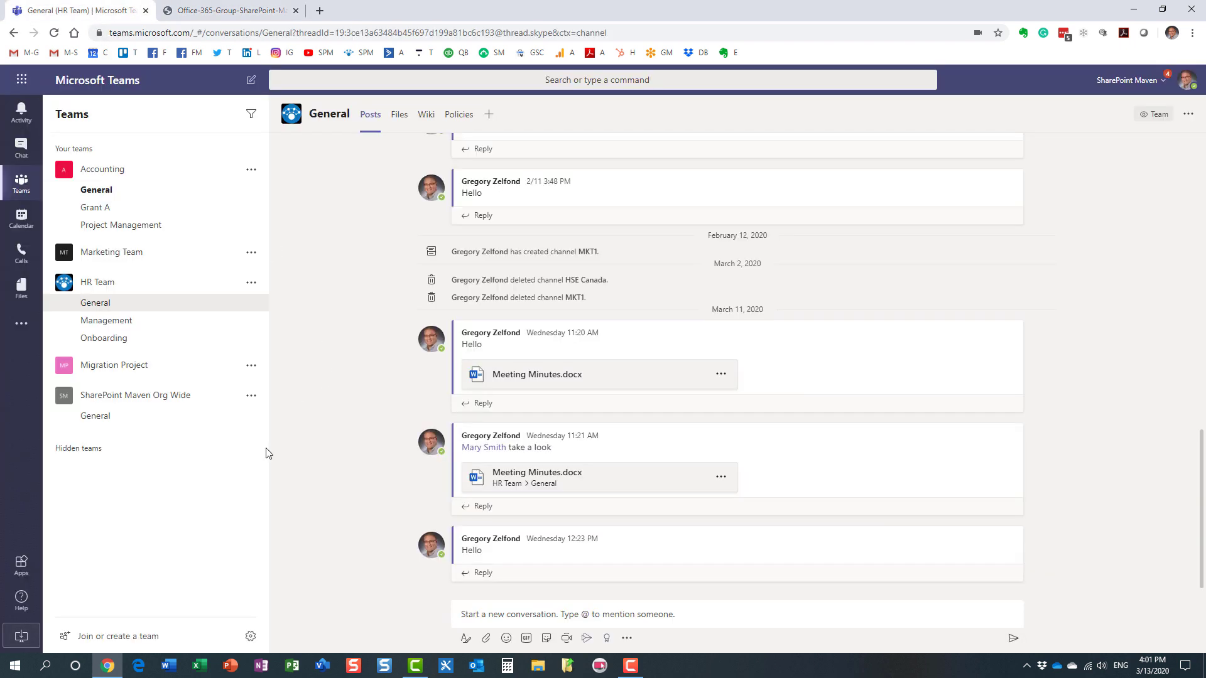
mouse_move(117, 636)
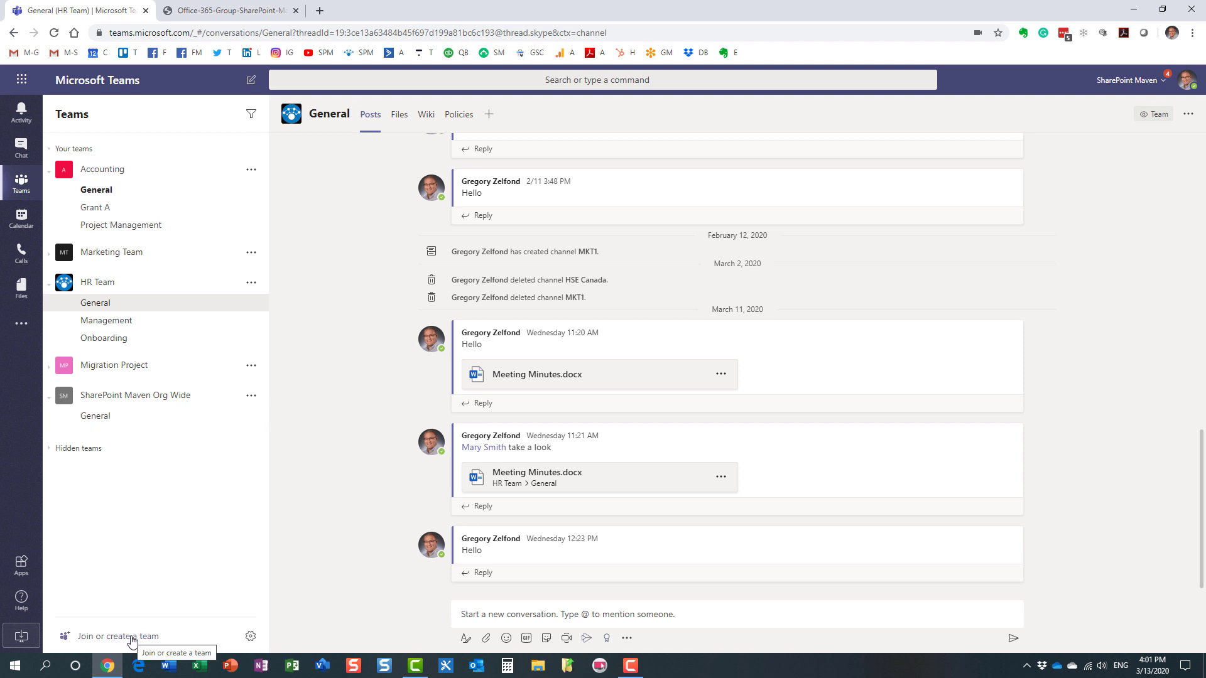
mouse_move(140, 643)
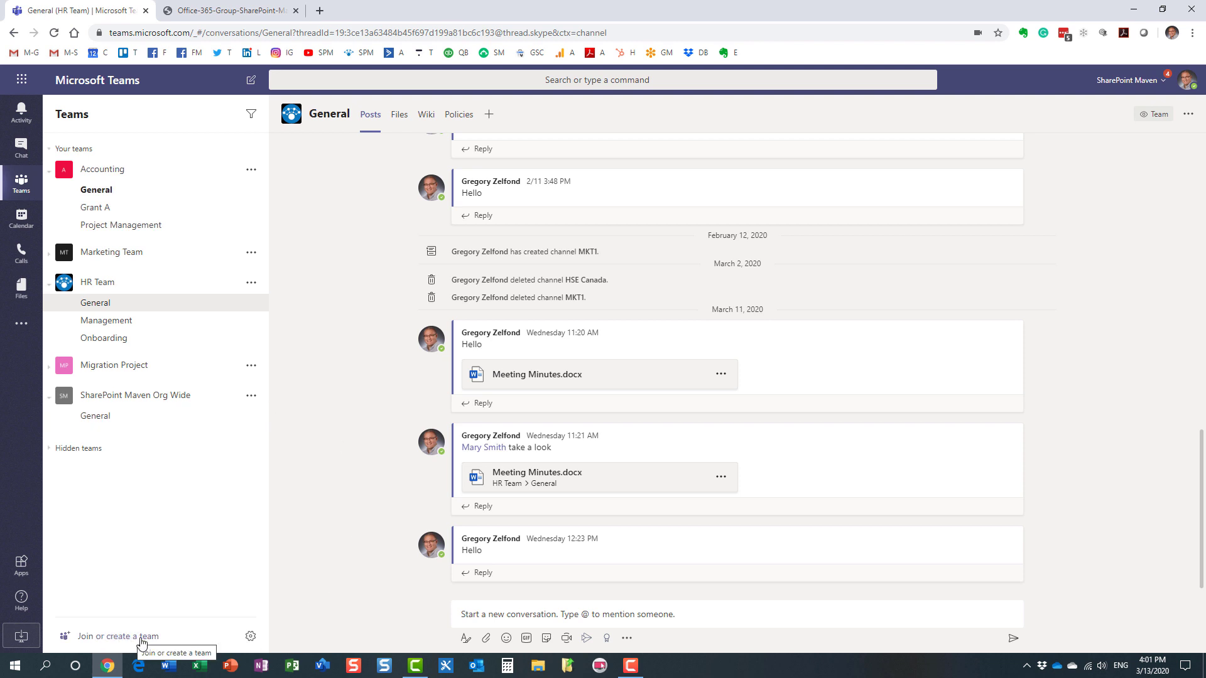
Step: Create a new team 'Team ABC' built from scratch, skipping adding members
click(117, 636)
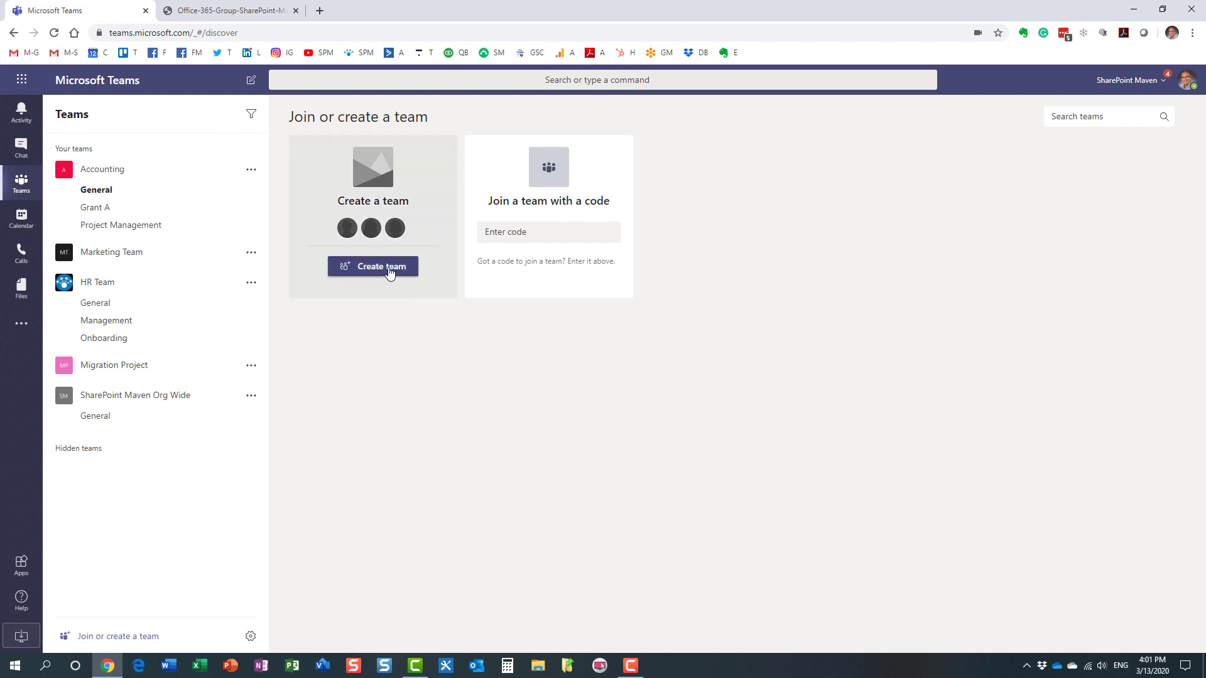
click(373, 267)
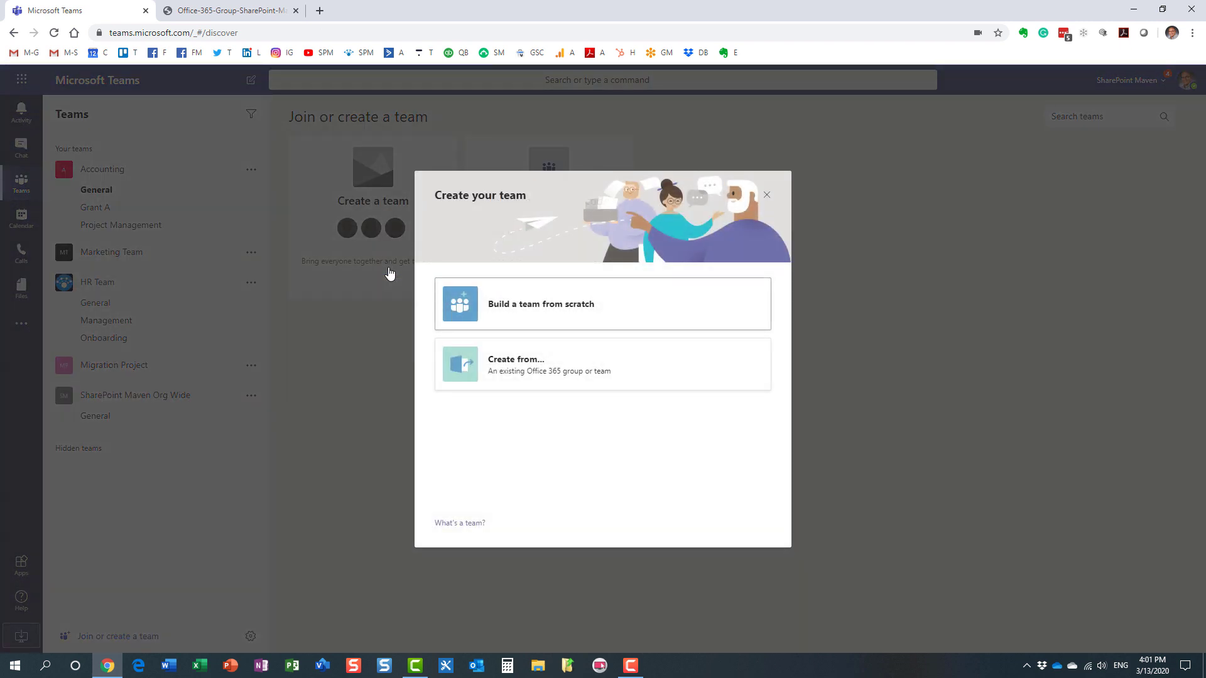
mouse_move(577, 309)
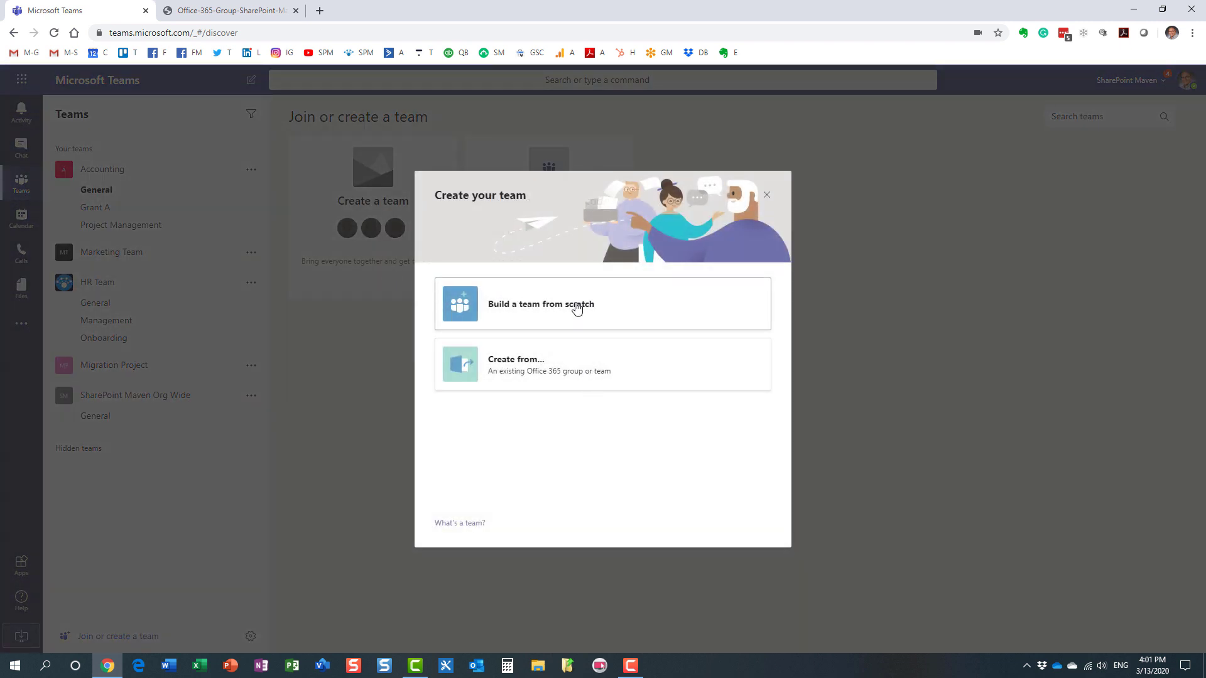
mouse_move(563, 310)
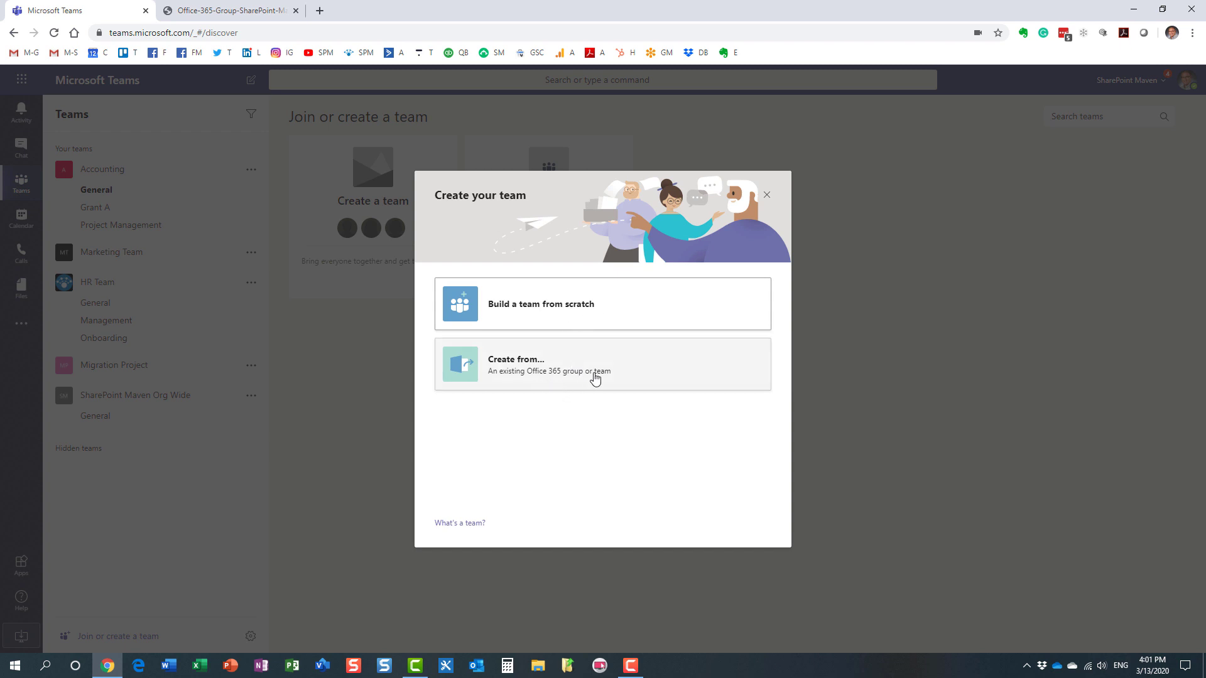
mouse_move(559, 313)
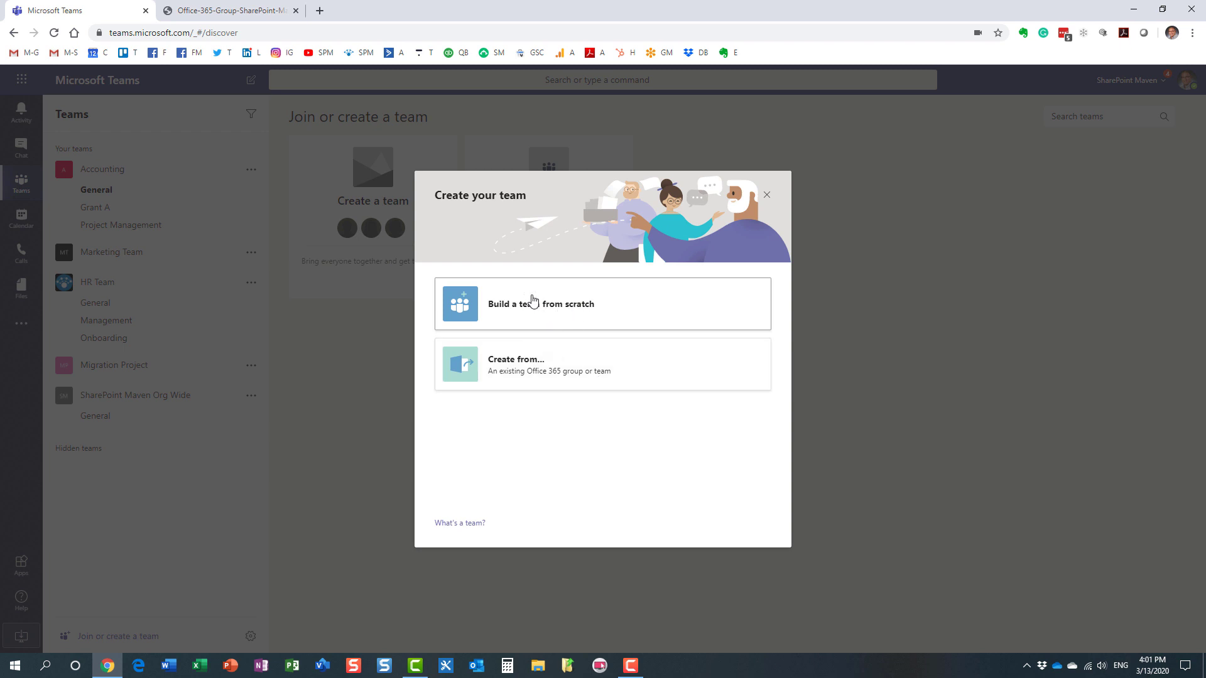
click(540, 303)
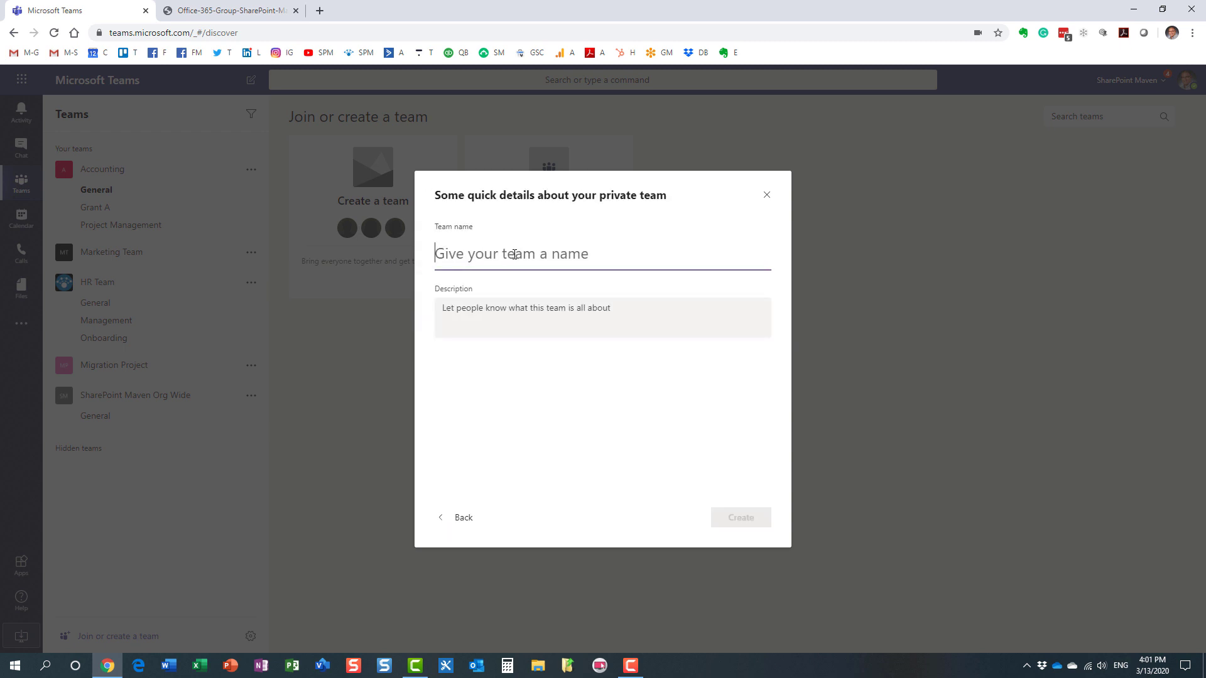
text(Team)
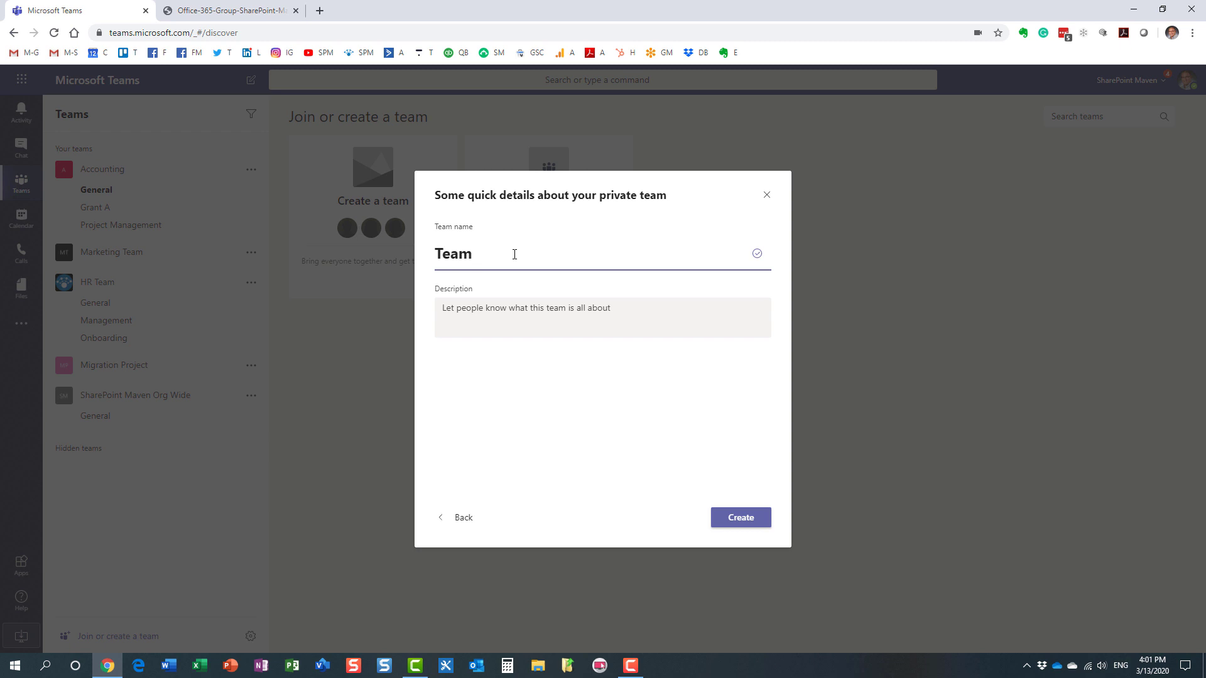
text(ABC)
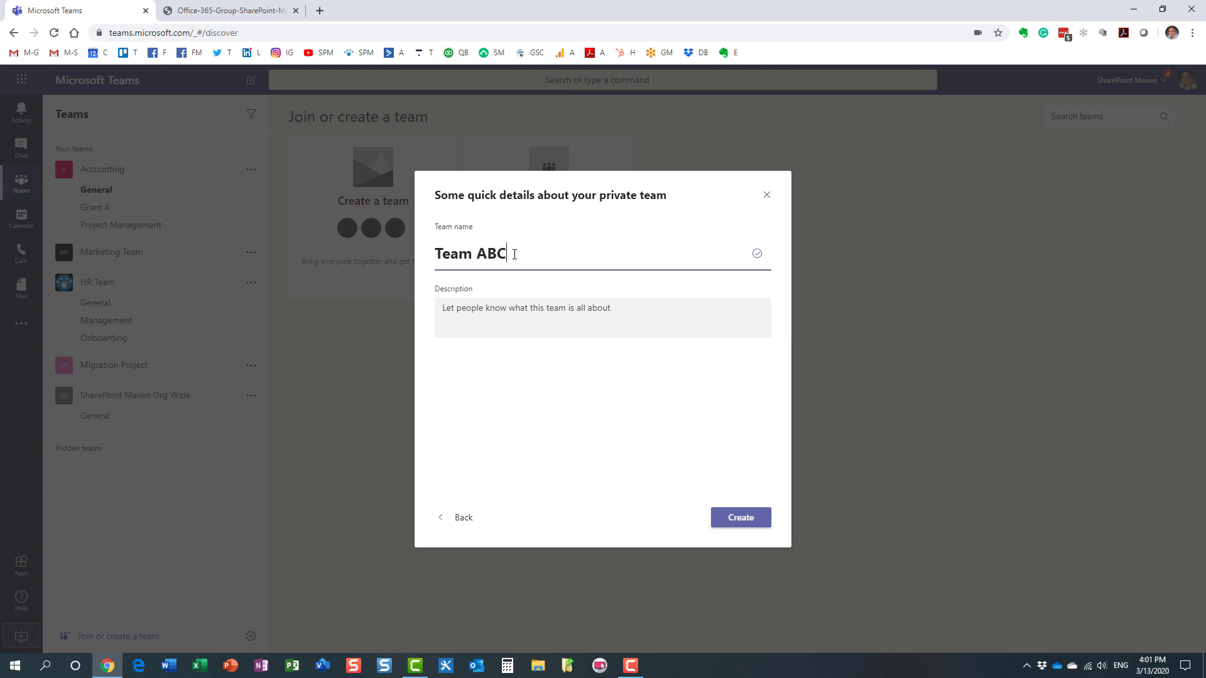
click(739, 516)
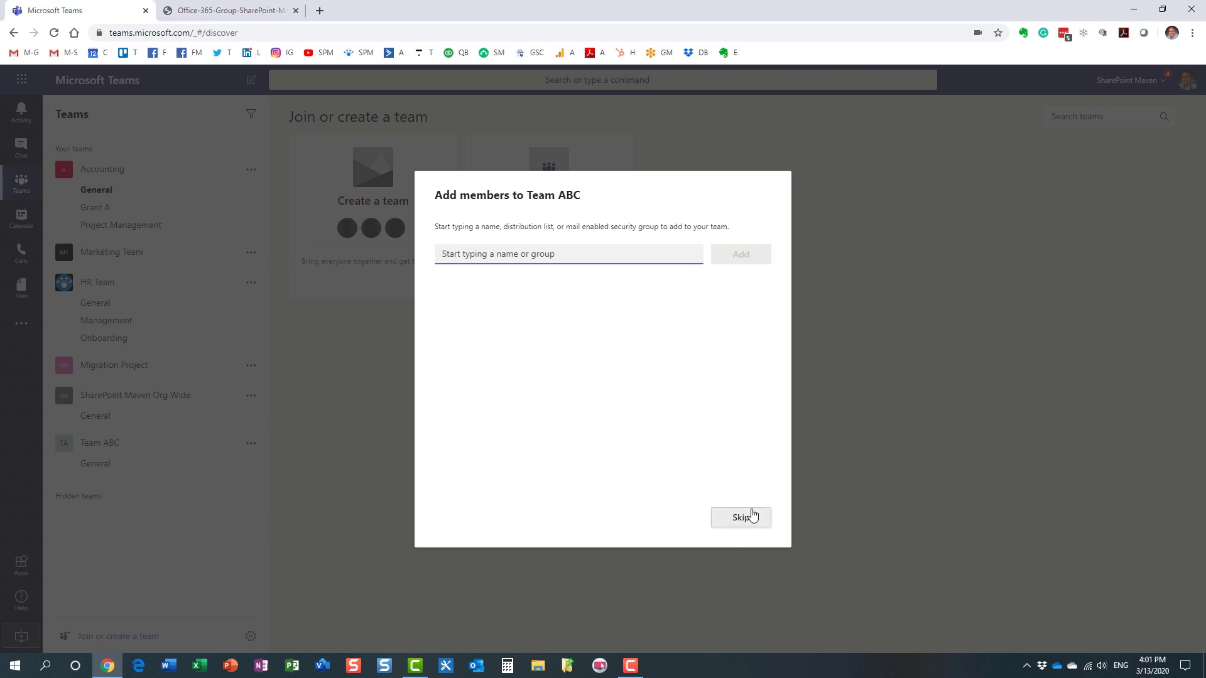
click(739, 516)
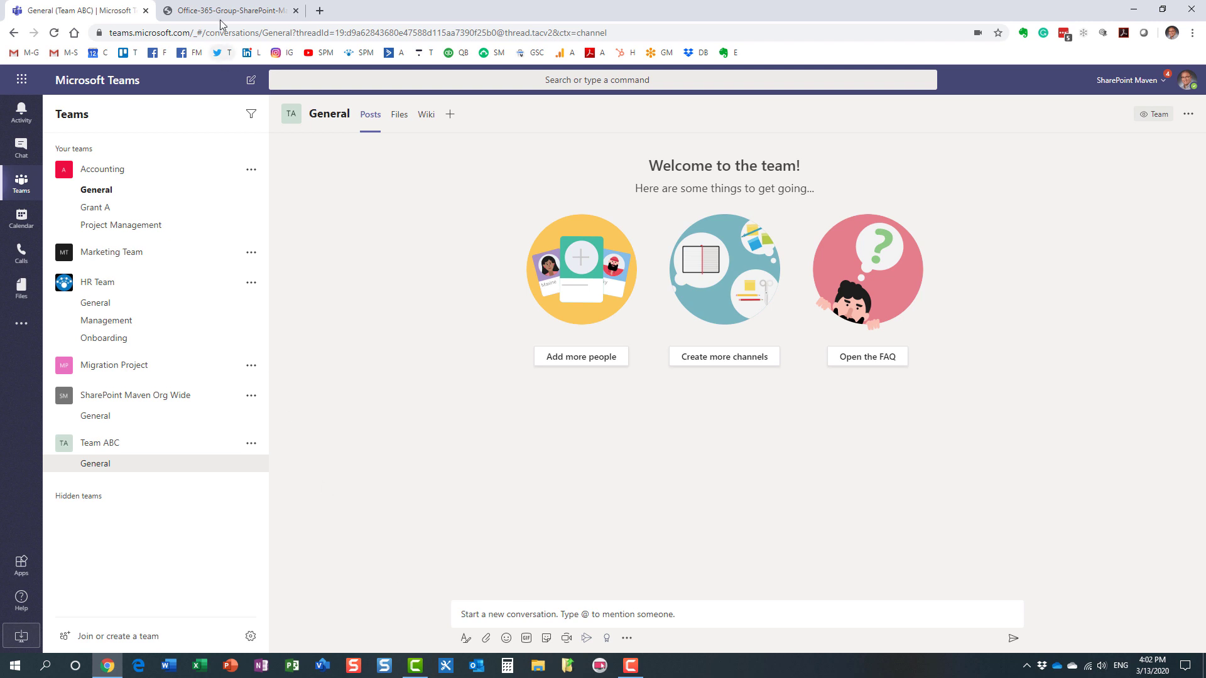
click(228, 10)
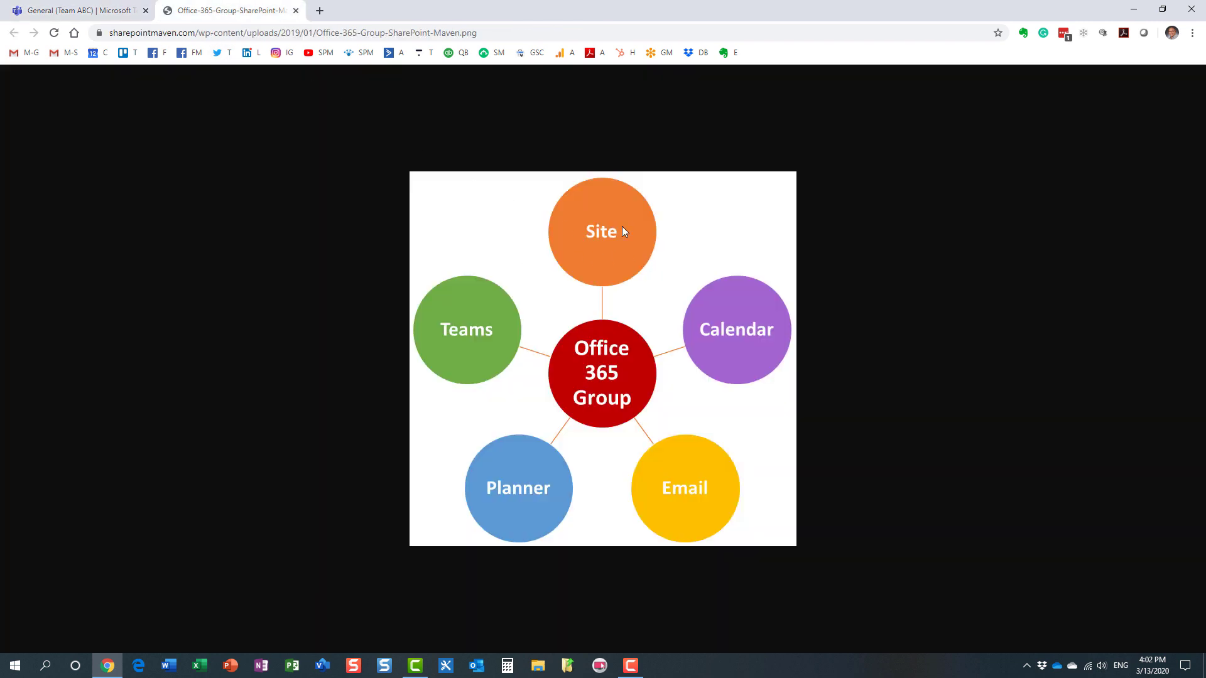
mouse_move(687, 471)
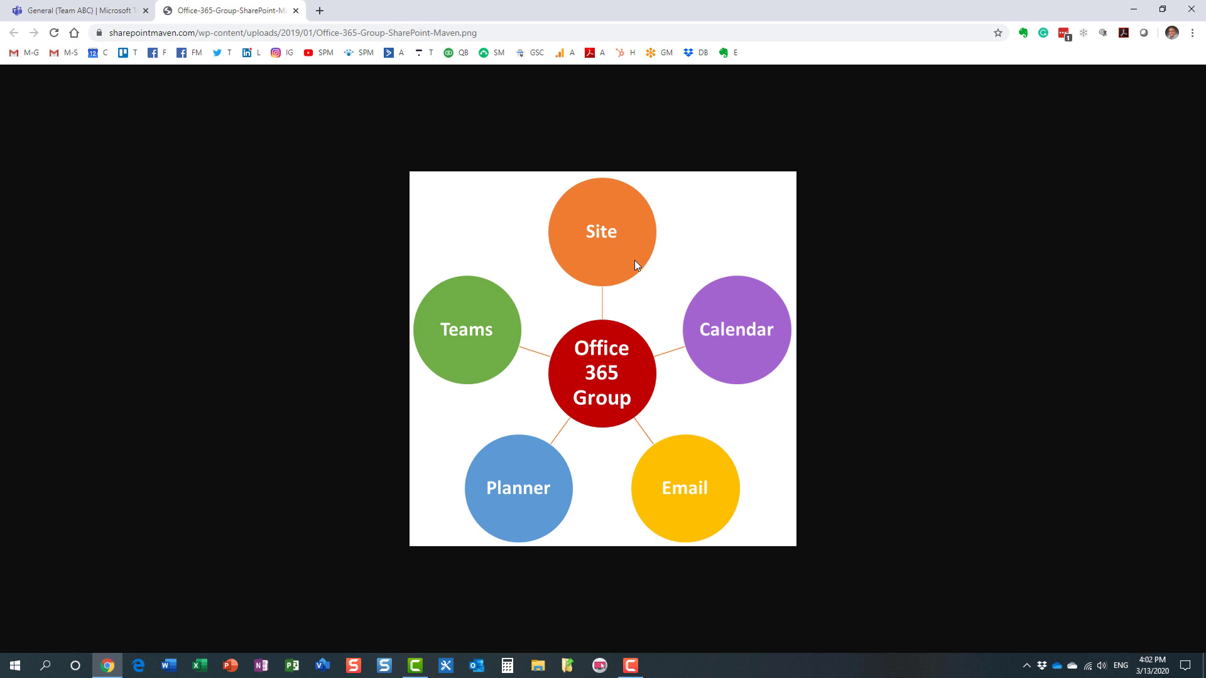
click(77, 10)
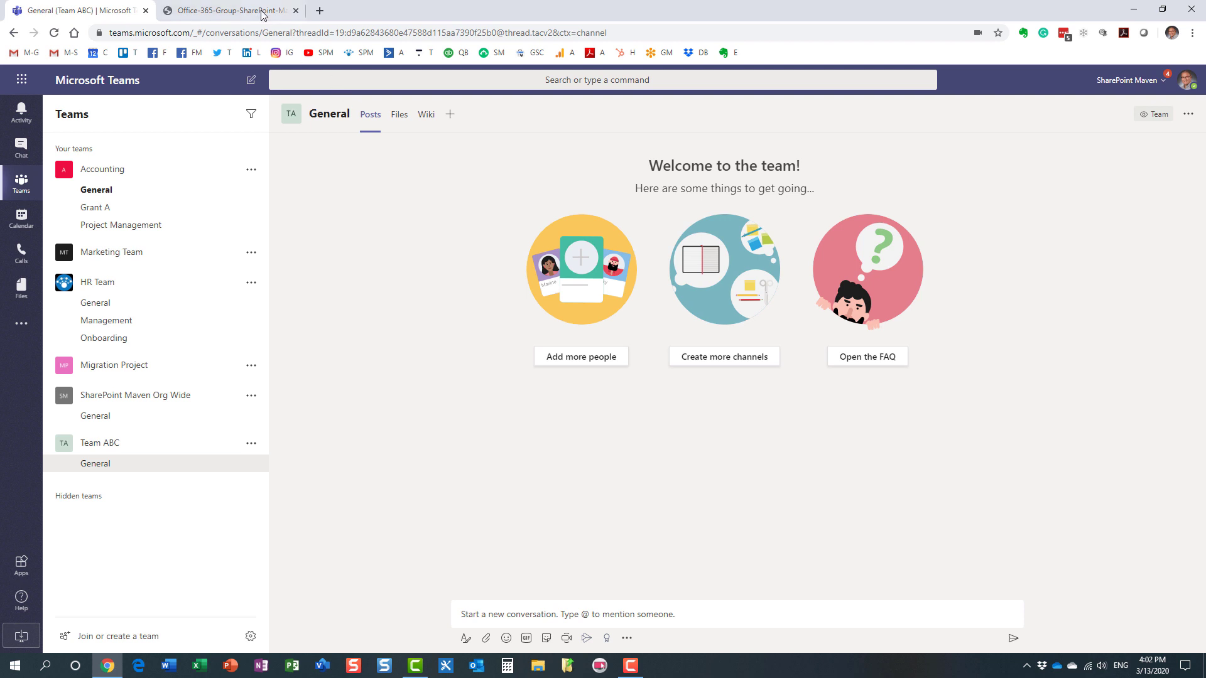
click(229, 10)
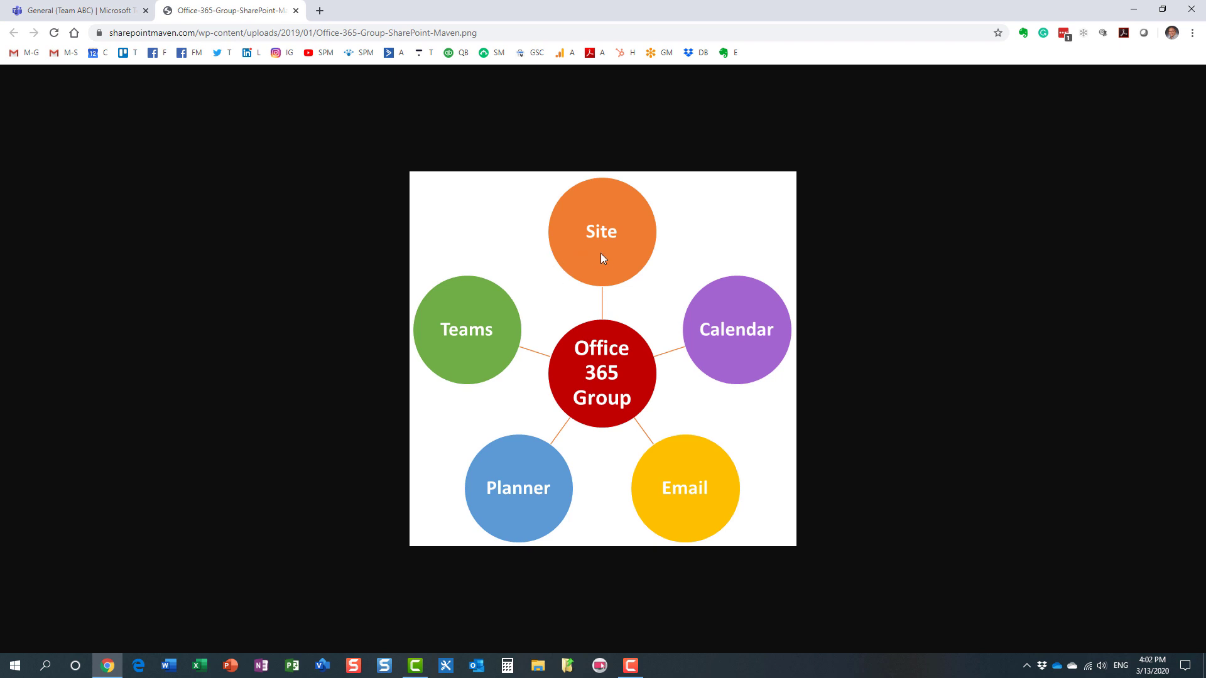
mouse_move(607, 397)
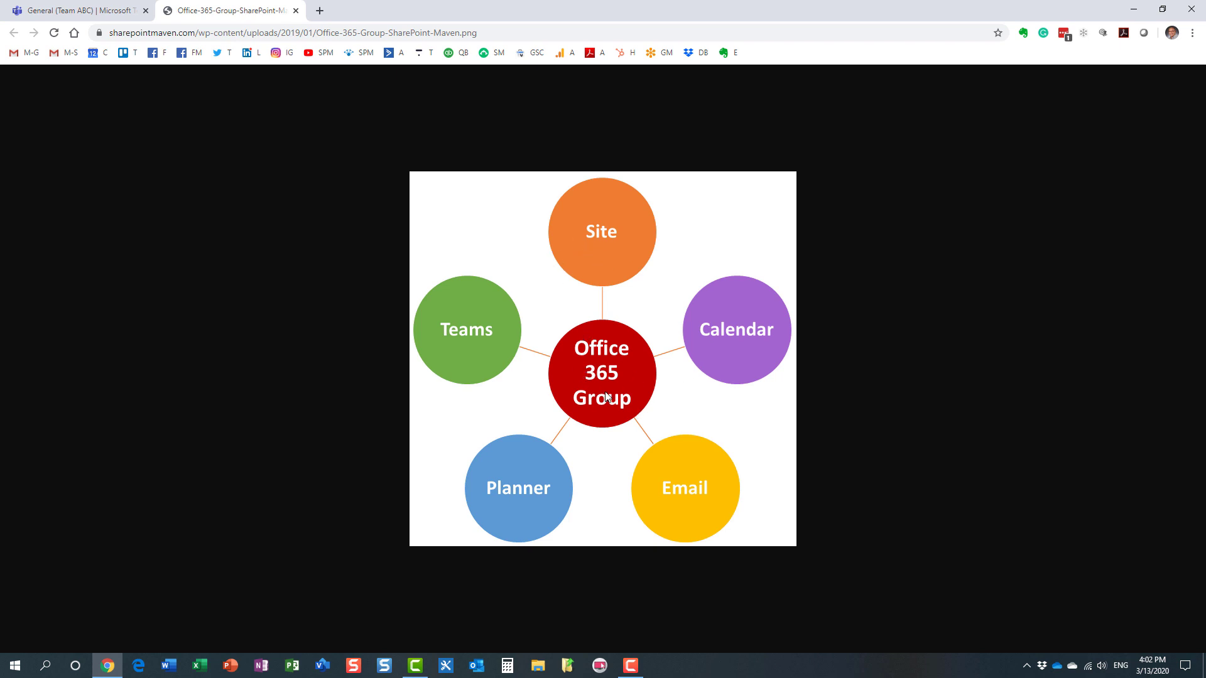
mouse_move(467, 310)
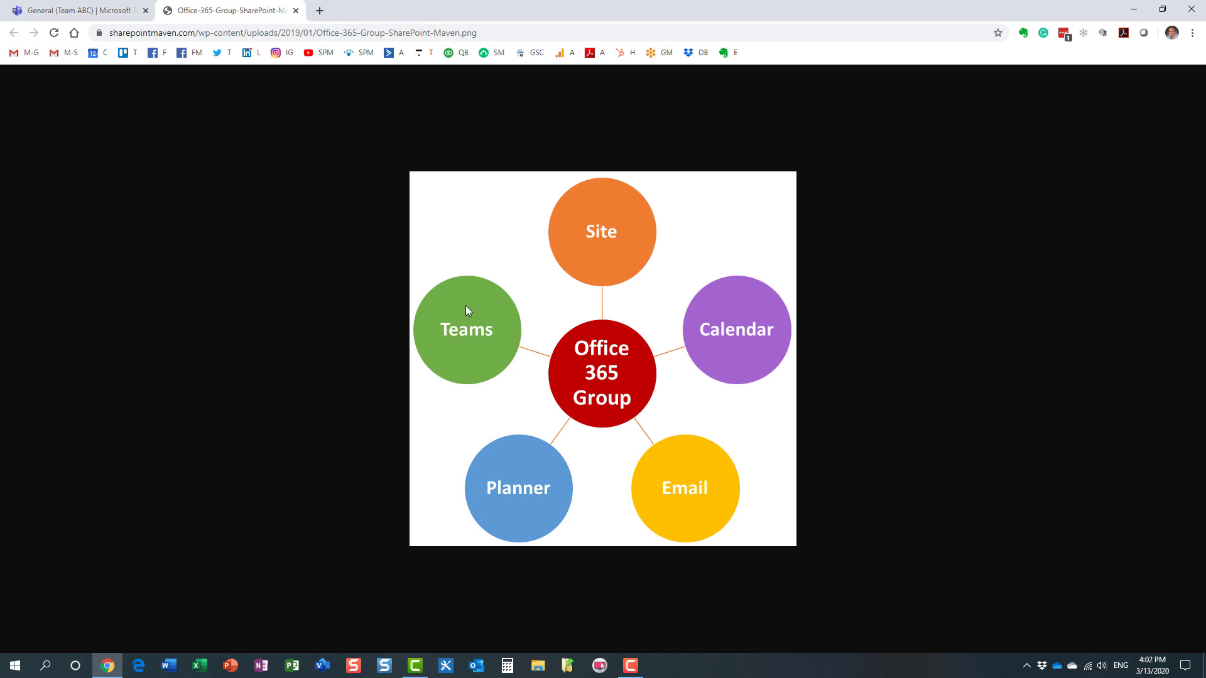
mouse_move(470, 355)
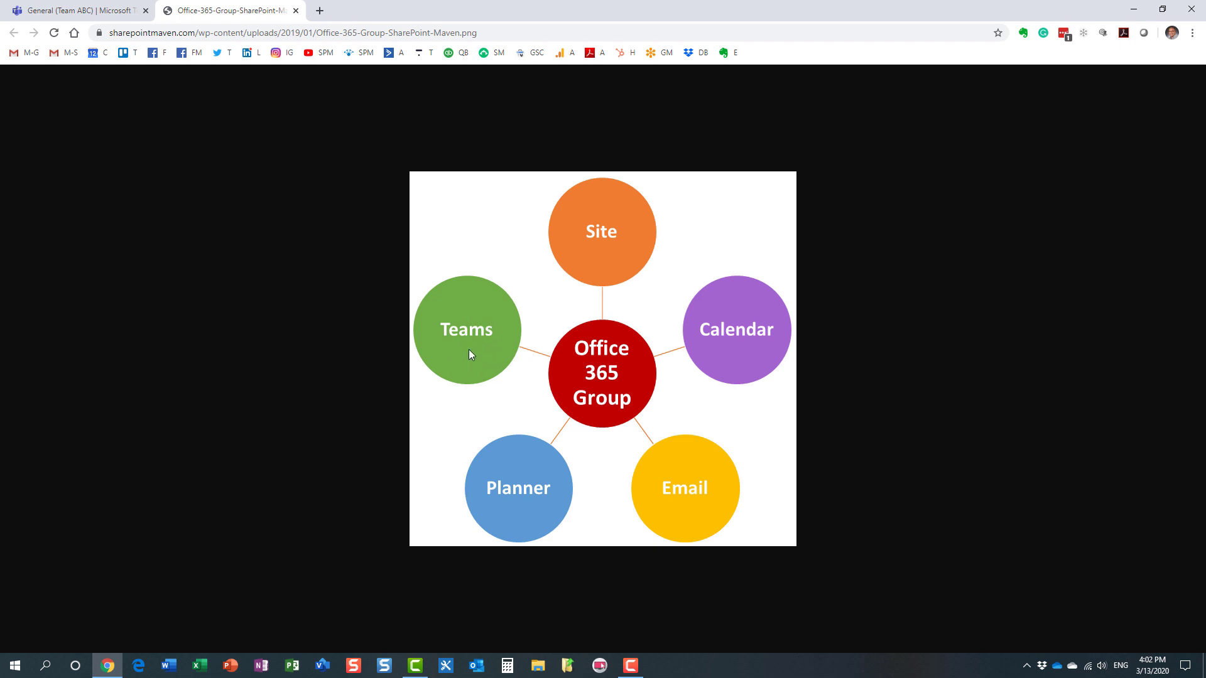
mouse_move(485, 329)
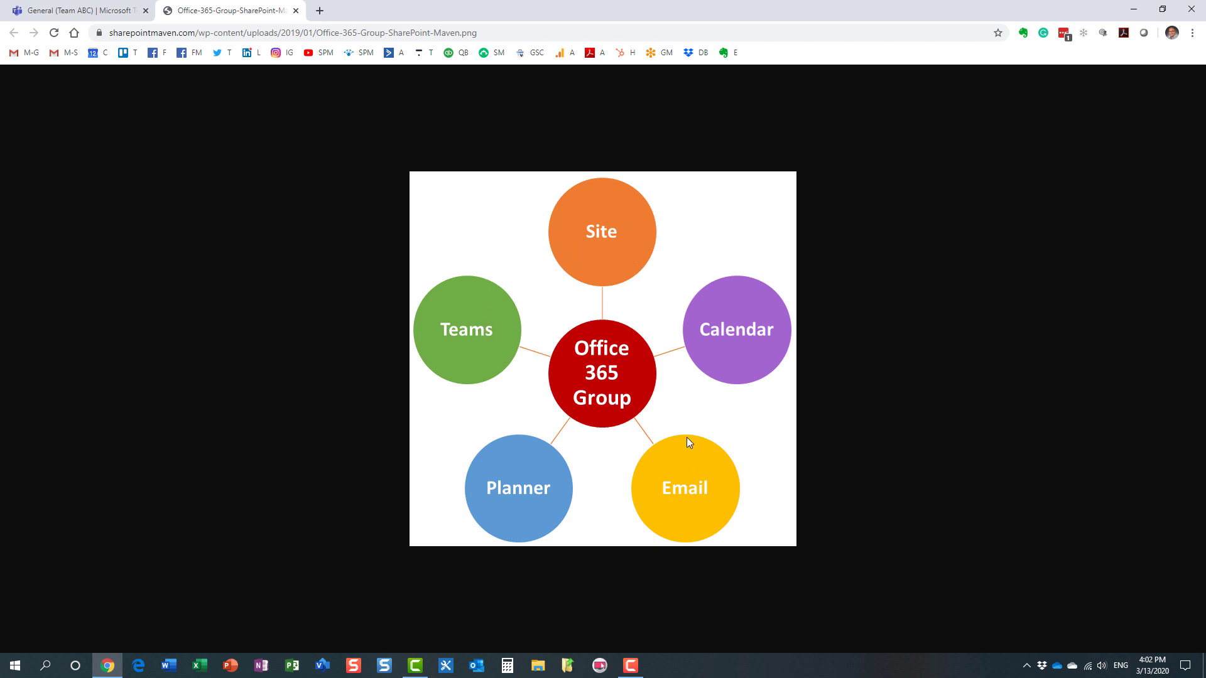
mouse_move(724, 352)
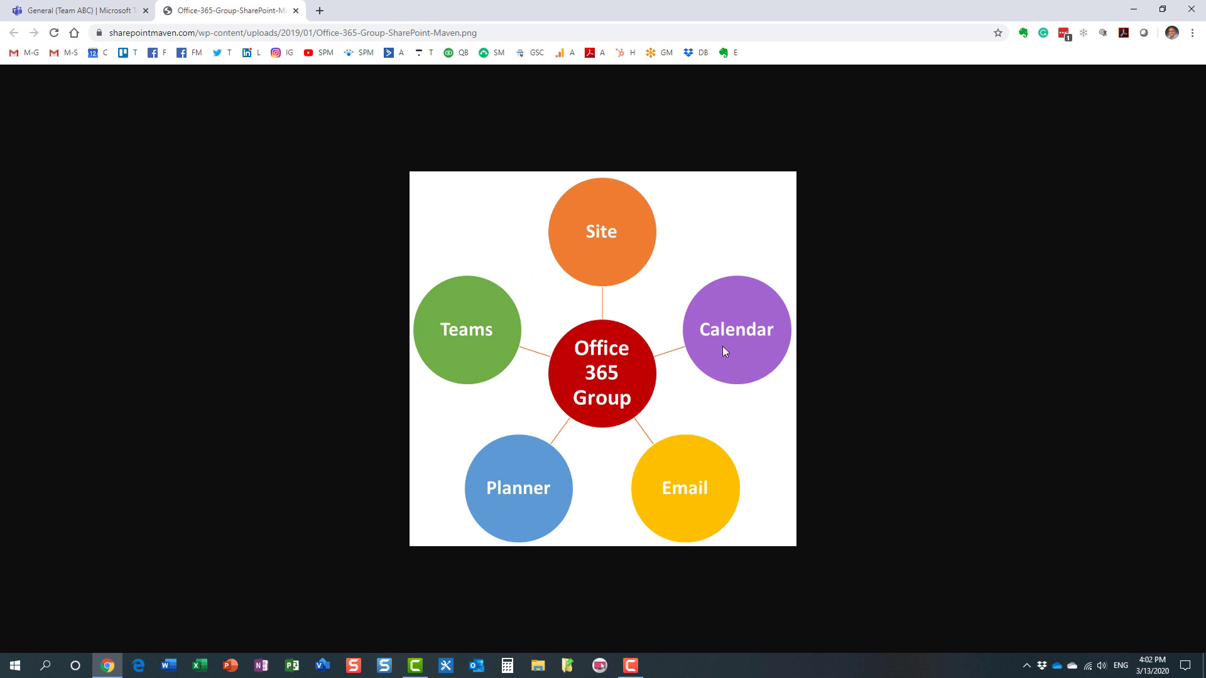
mouse_move(604, 252)
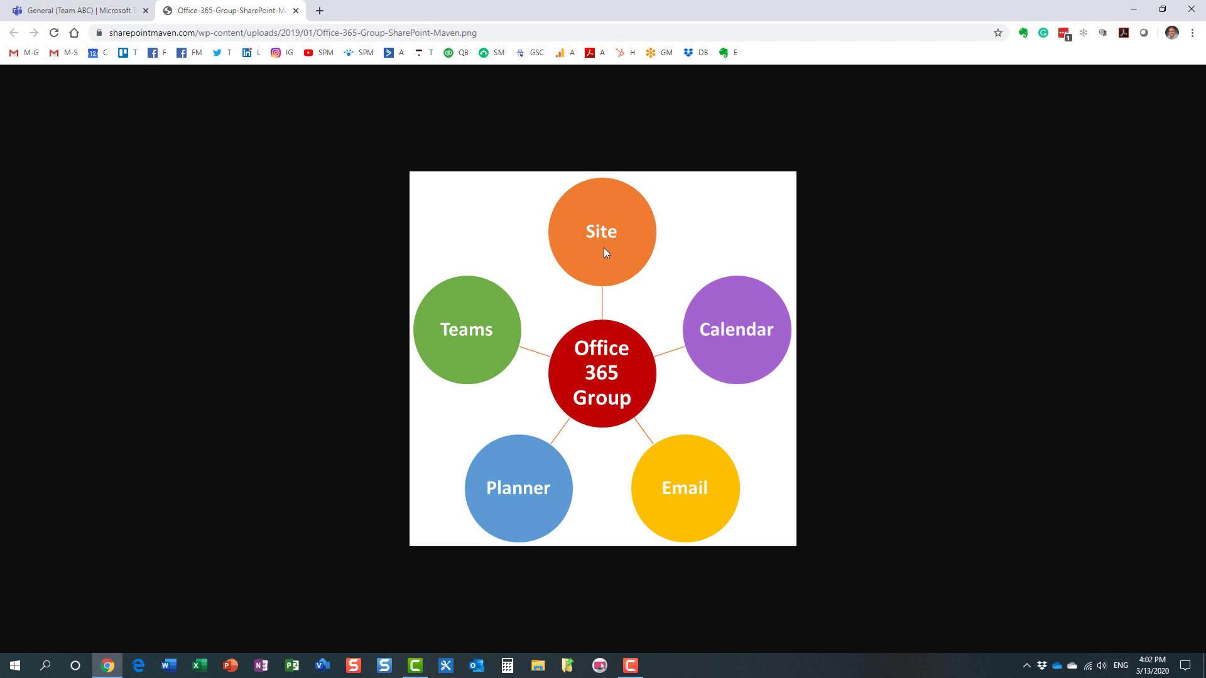
mouse_move(528, 495)
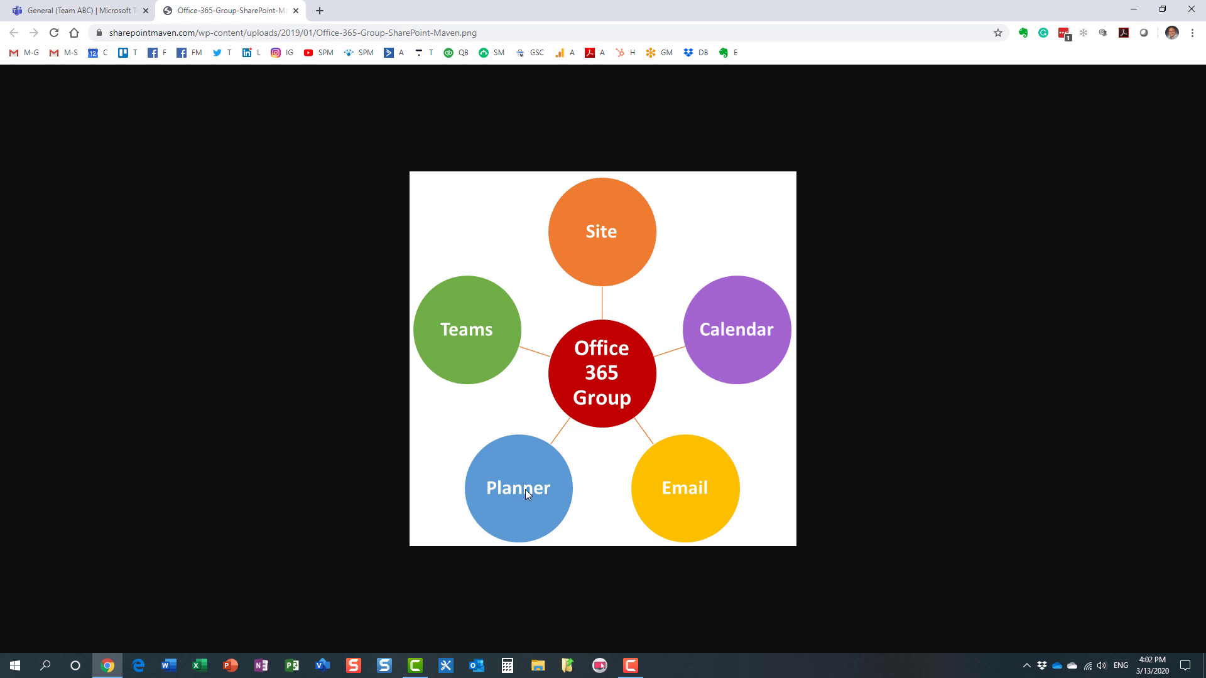
mouse_move(507, 322)
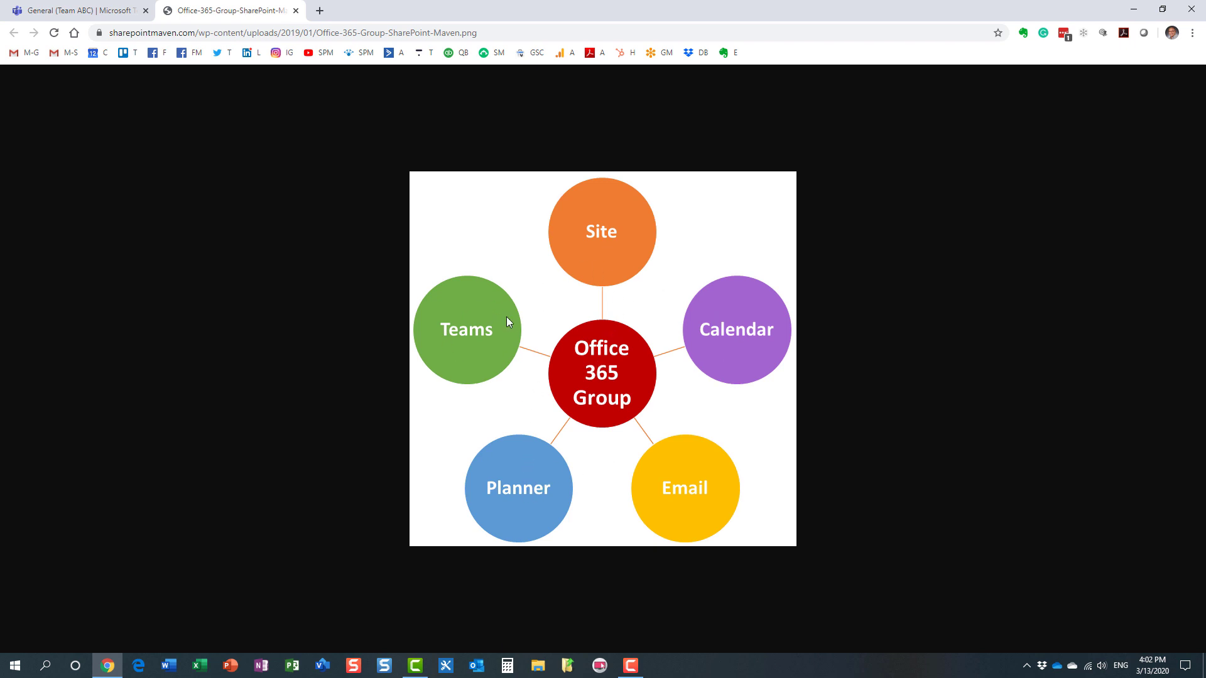
mouse_move(486, 348)
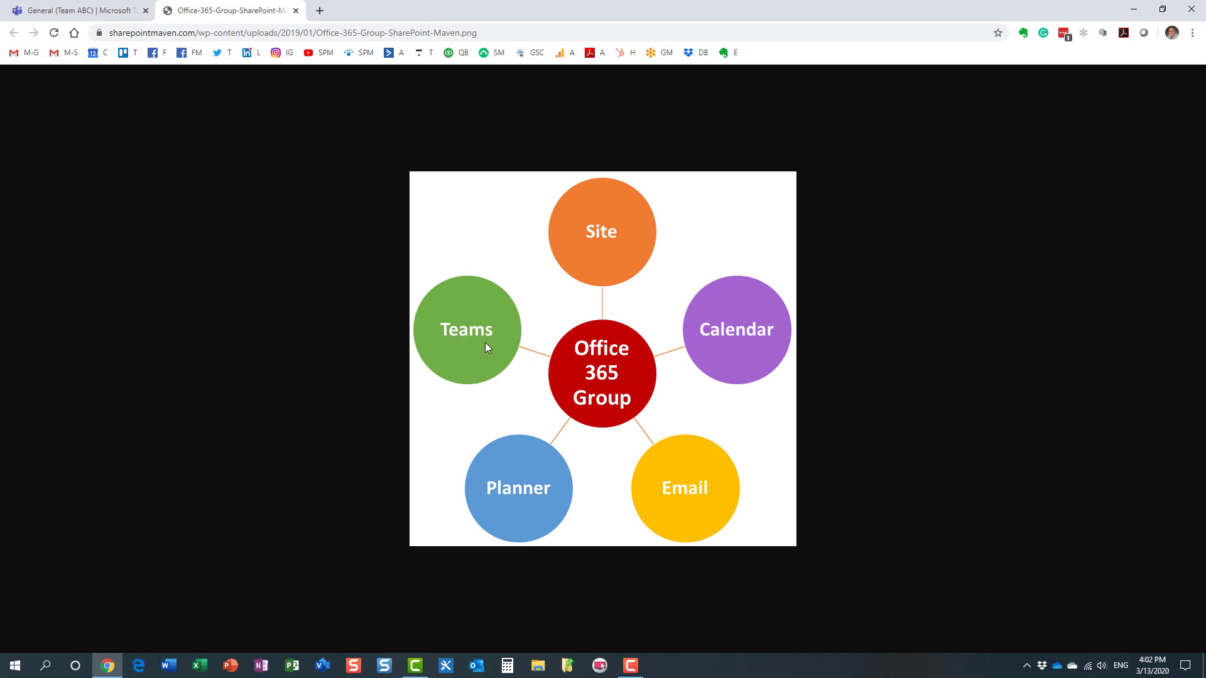
click(76, 10)
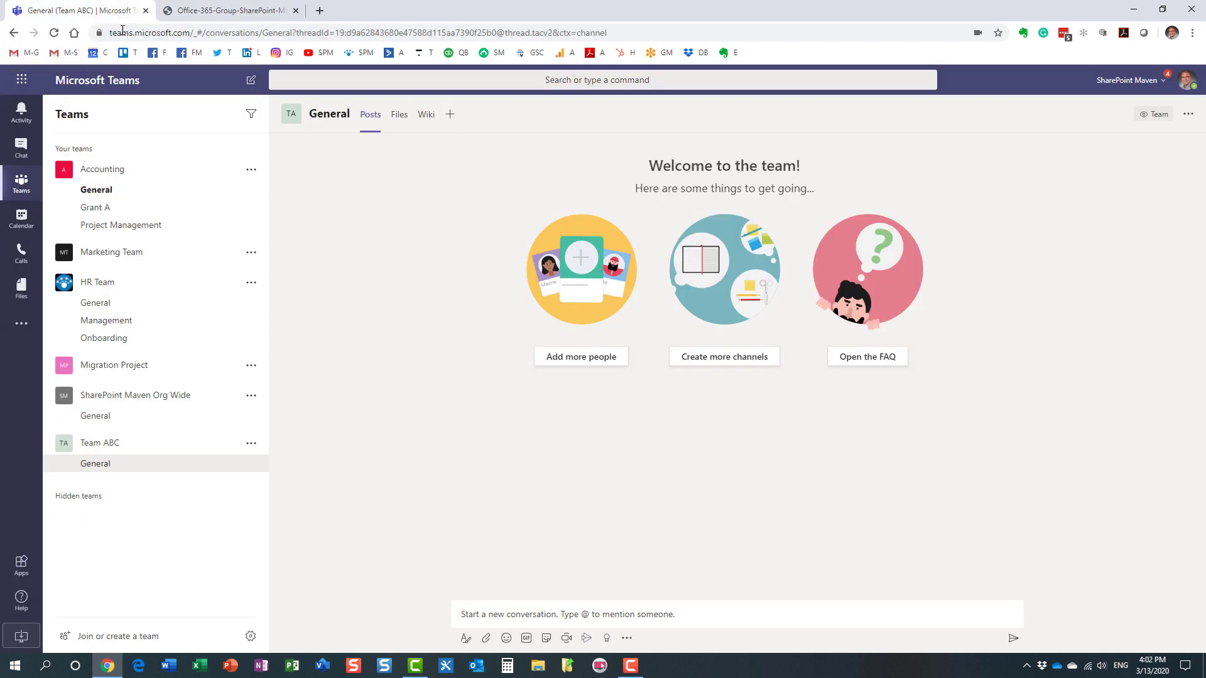
Step: Go to the SharePoint start page, peek at Create site and abandon it with Yes
click(22, 80)
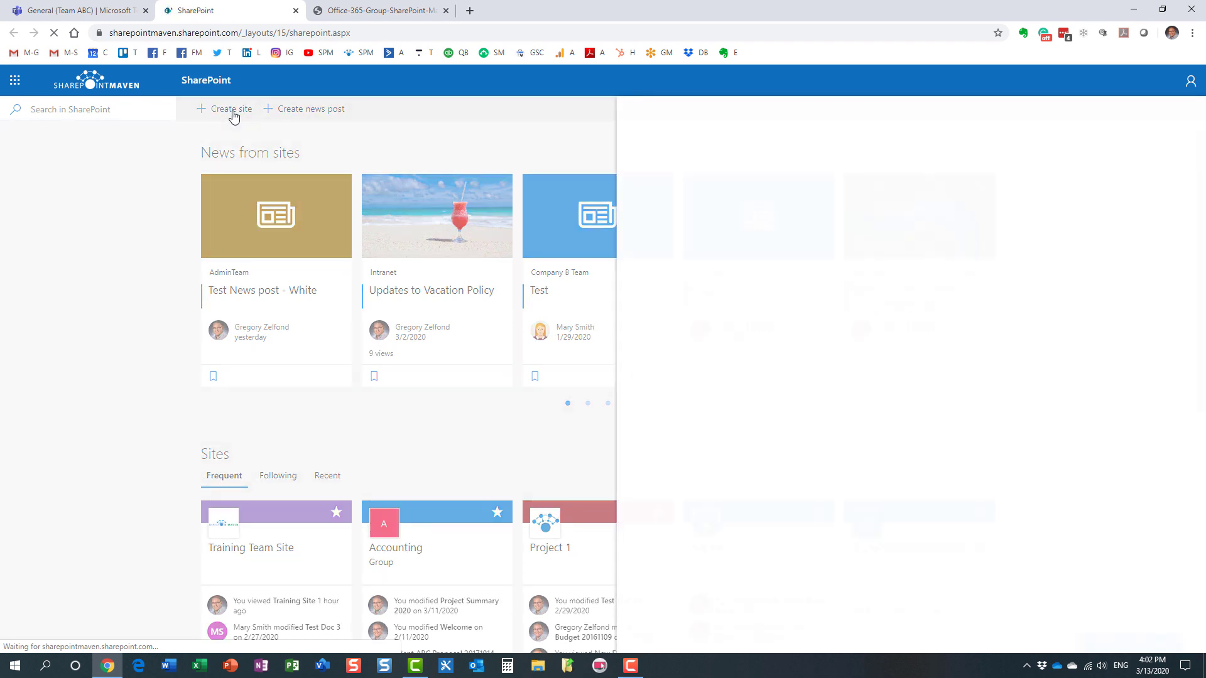
click(228, 108)
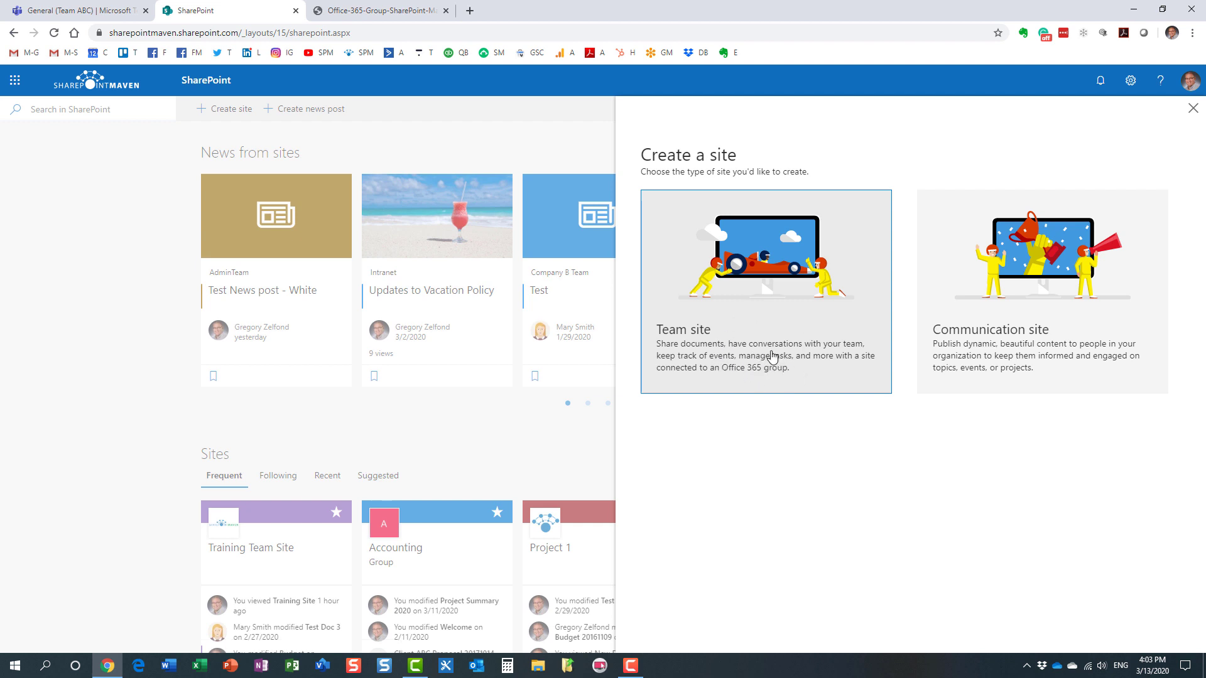
mouse_move(1054, 221)
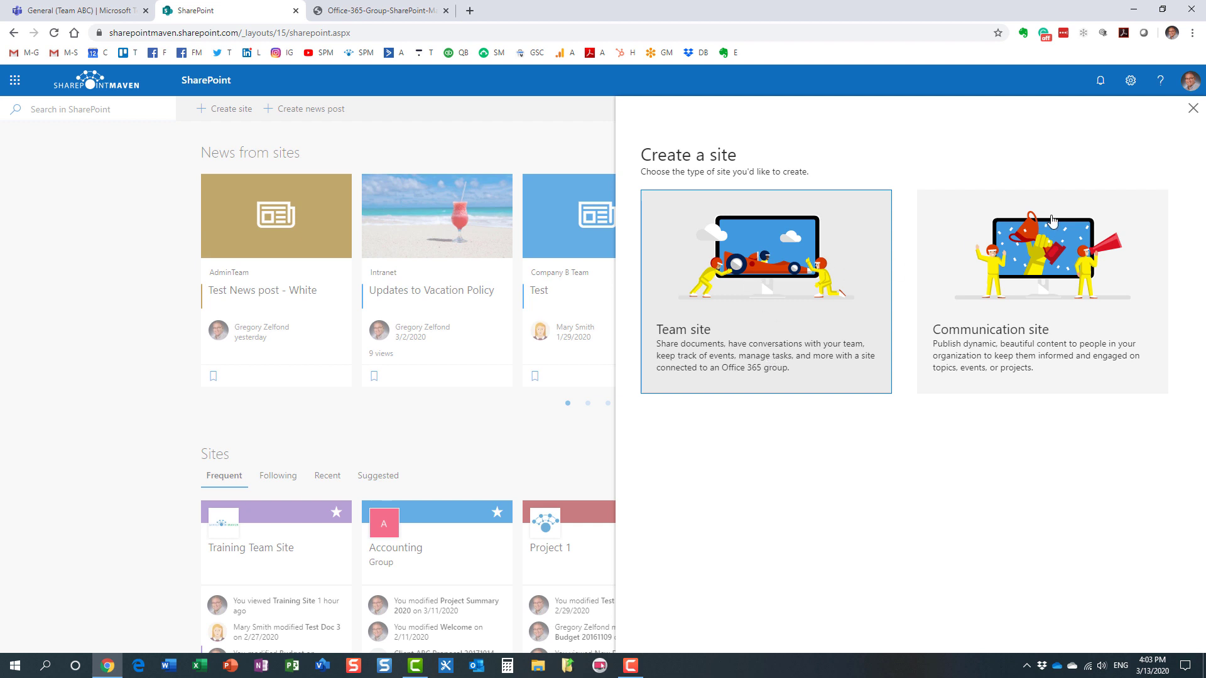
click(1192, 108)
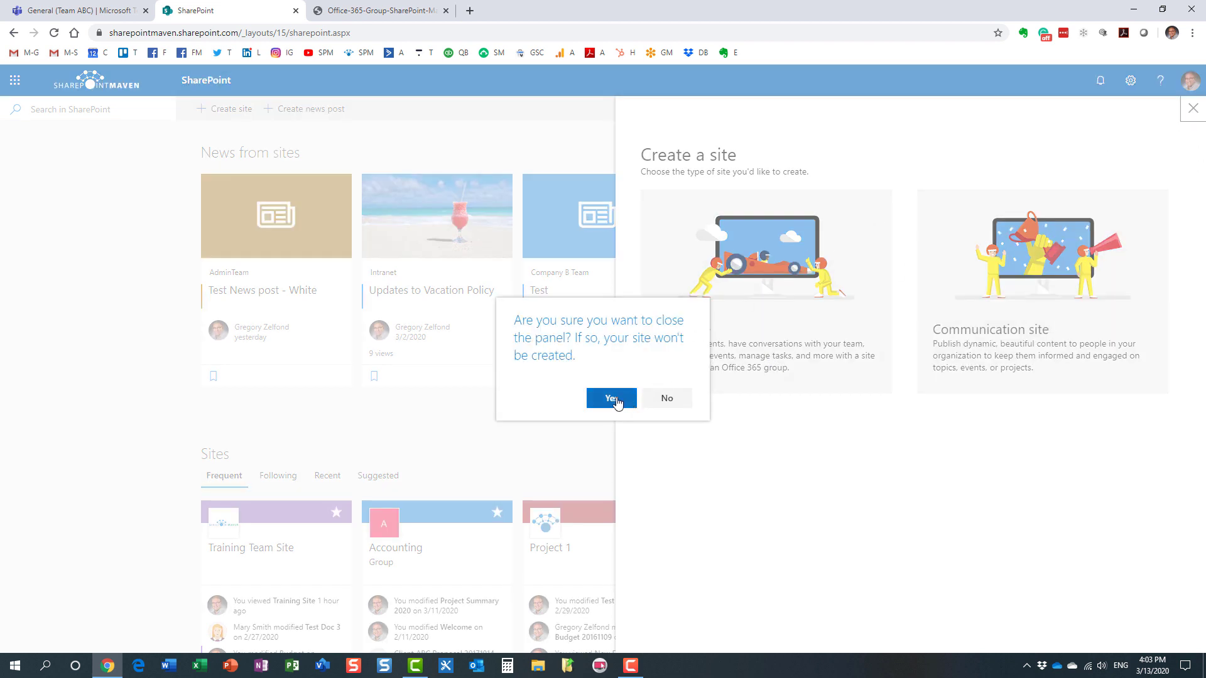
click(611, 399)
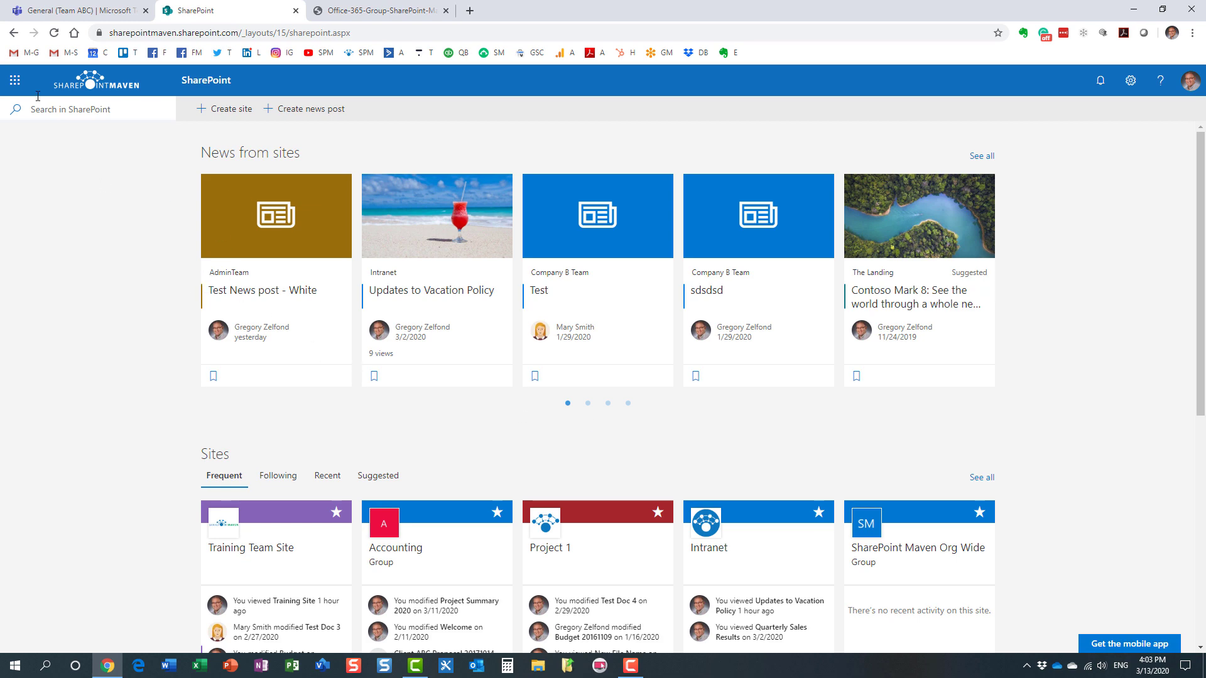
Step: Go to the Outlook web inbox, peek at the New group form and discard it
click(14, 81)
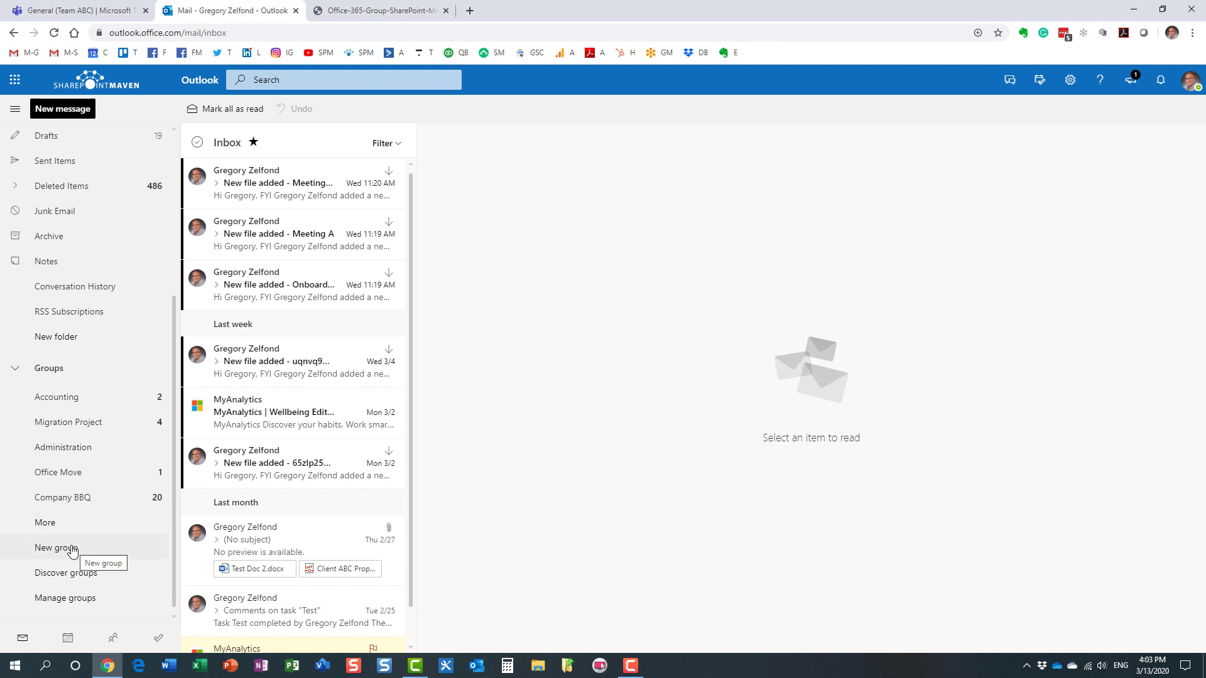
click(55, 548)
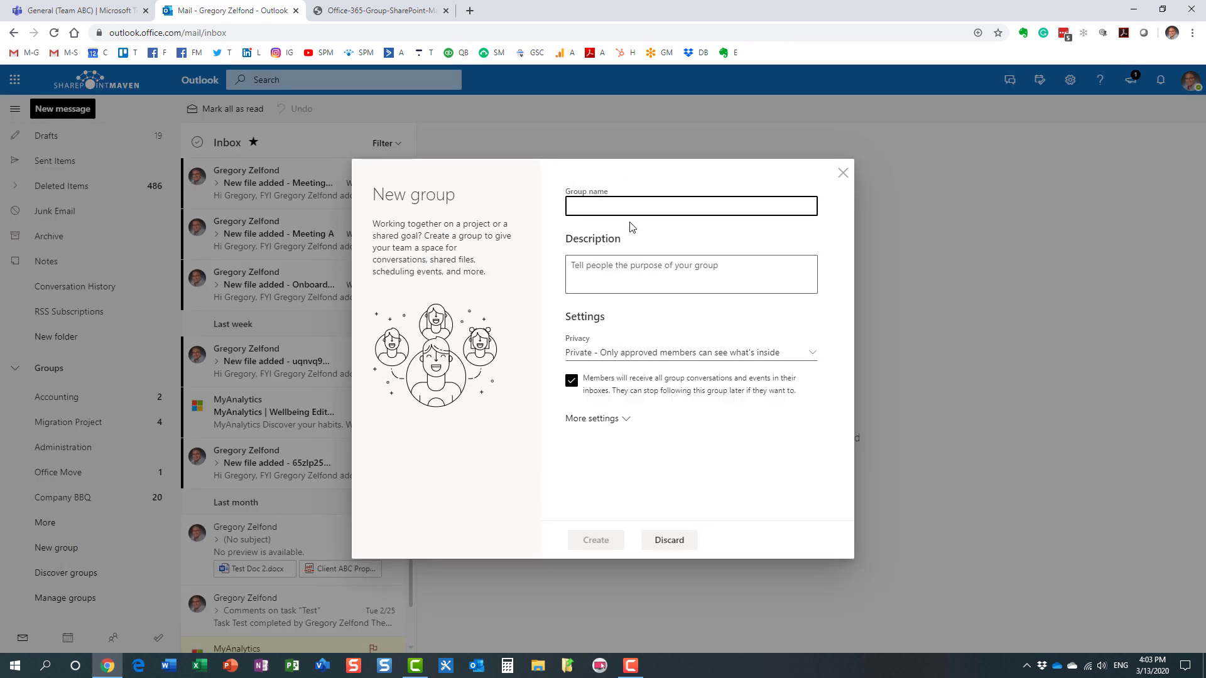
mouse_move(611, 353)
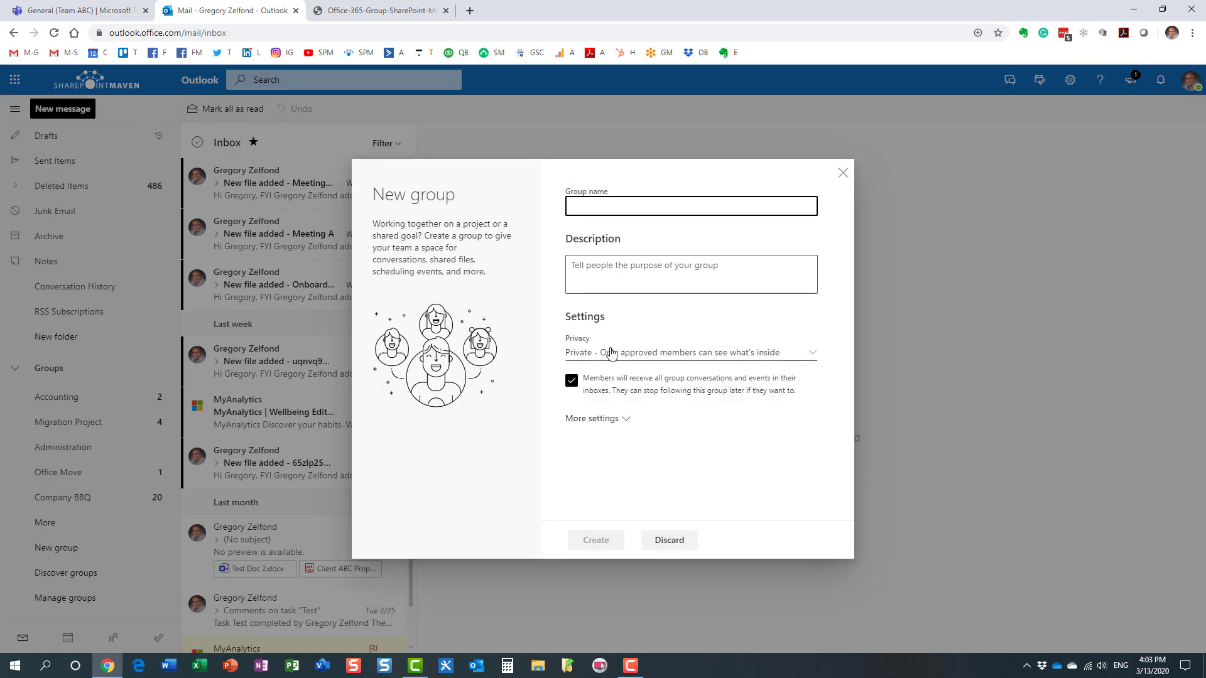
mouse_move(638, 352)
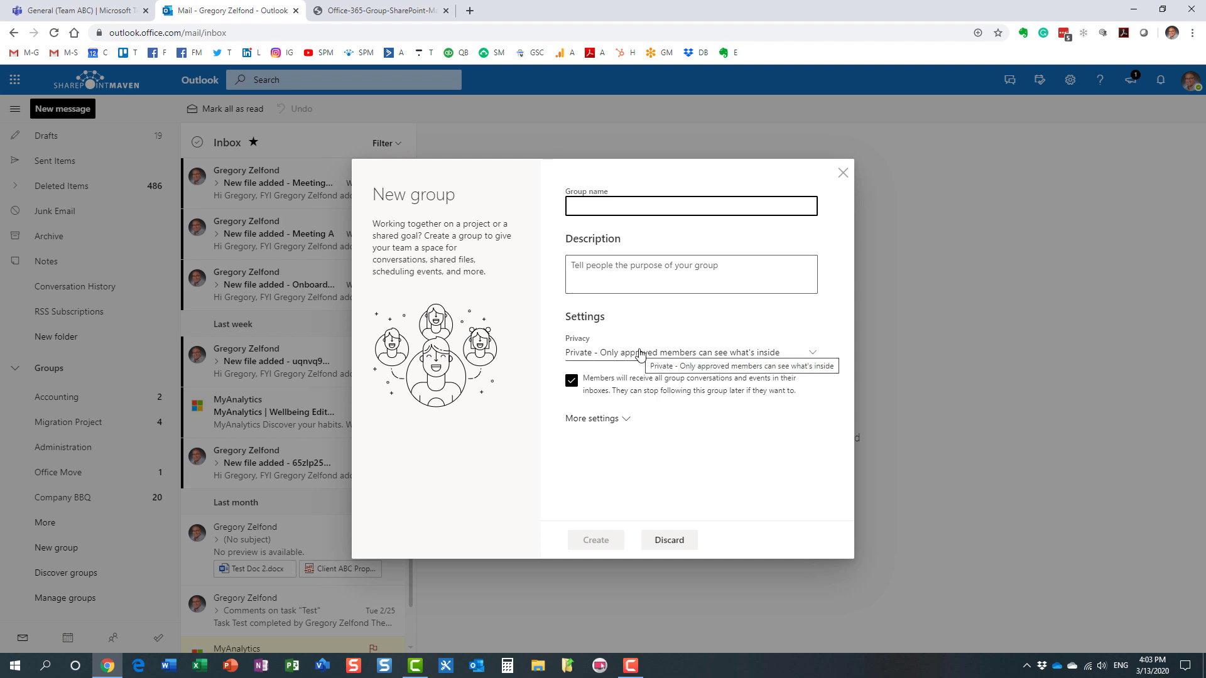
mouse_move(694, 522)
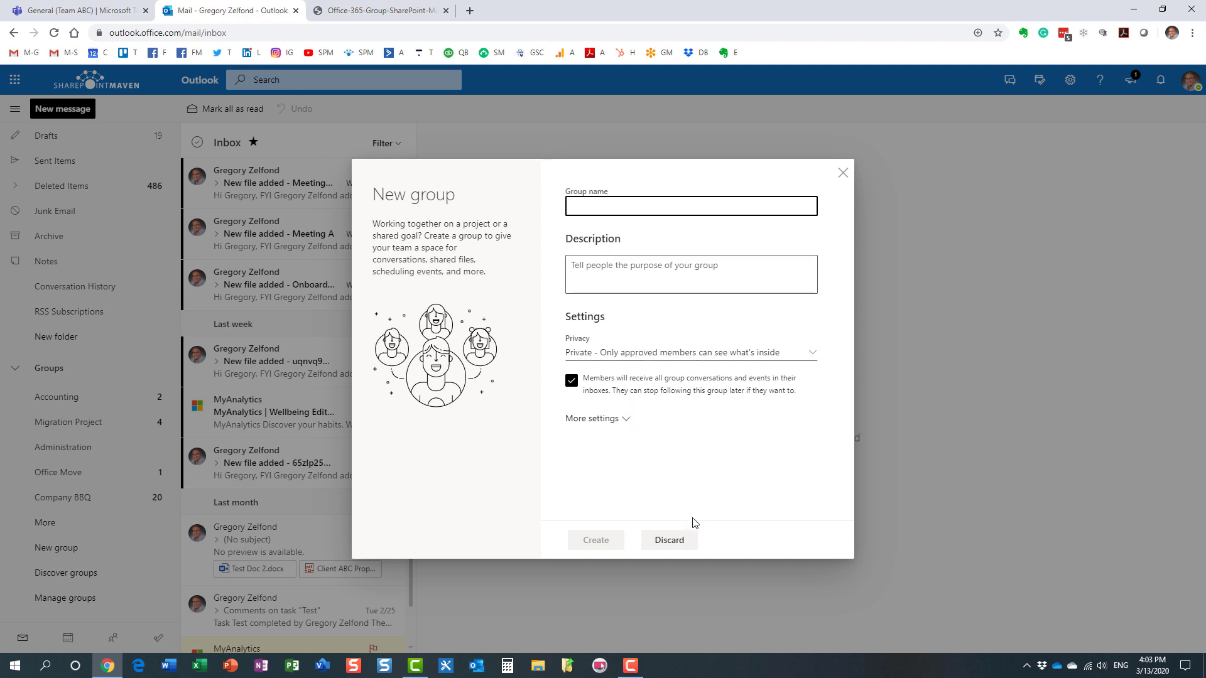
click(667, 540)
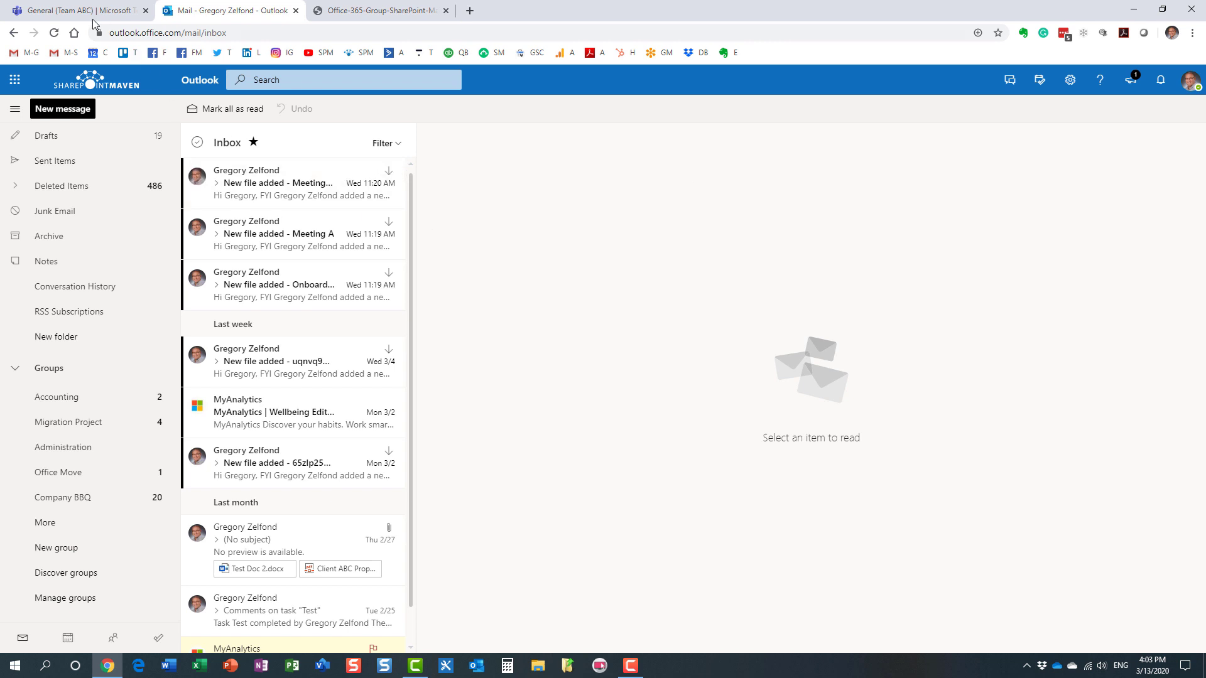
Step: Return to Microsoft Teams and start creating another new team
click(77, 10)
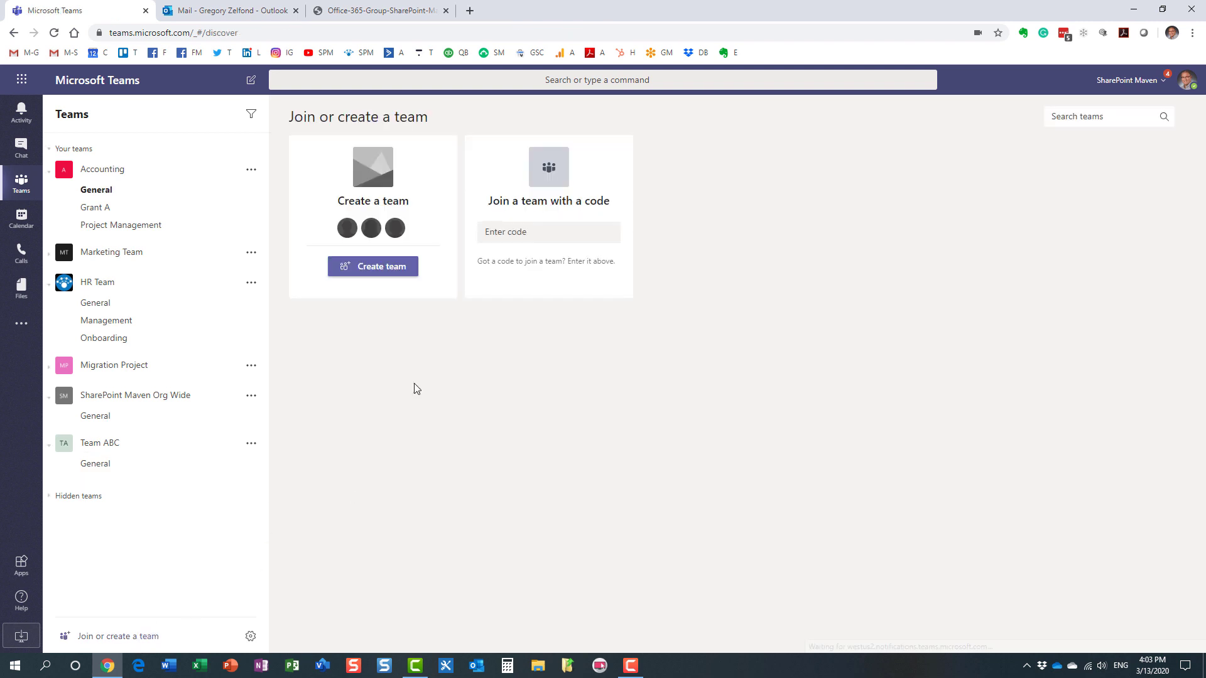
click(371, 266)
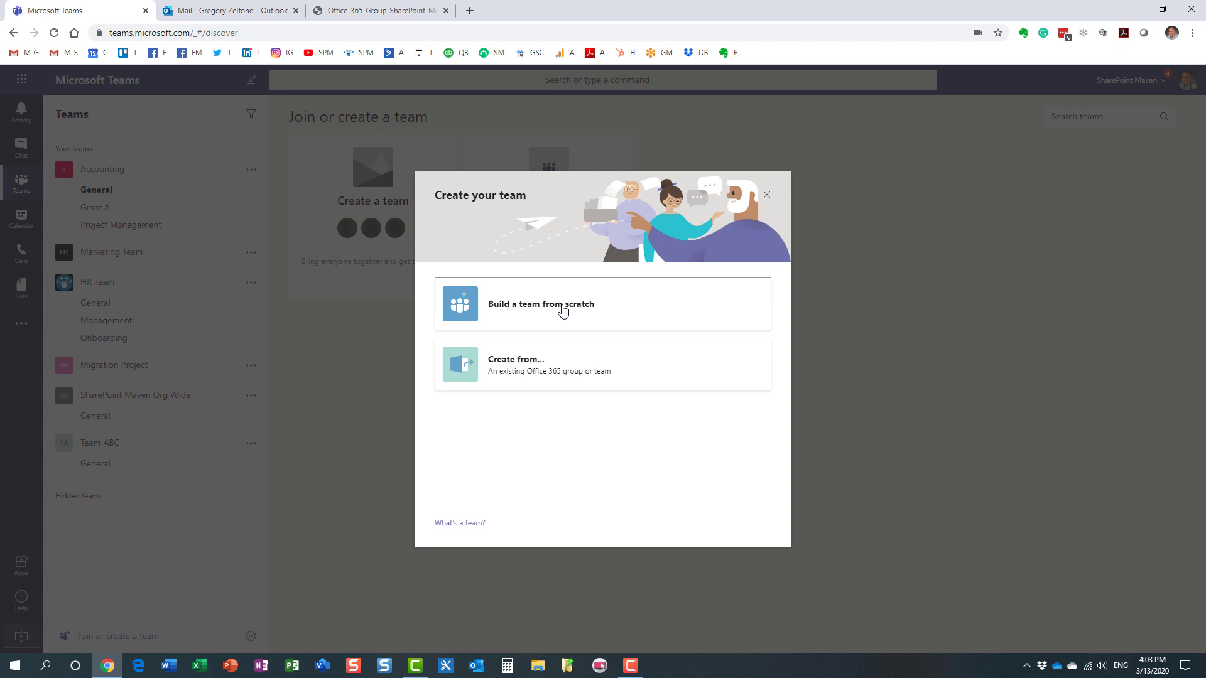
mouse_move(564, 314)
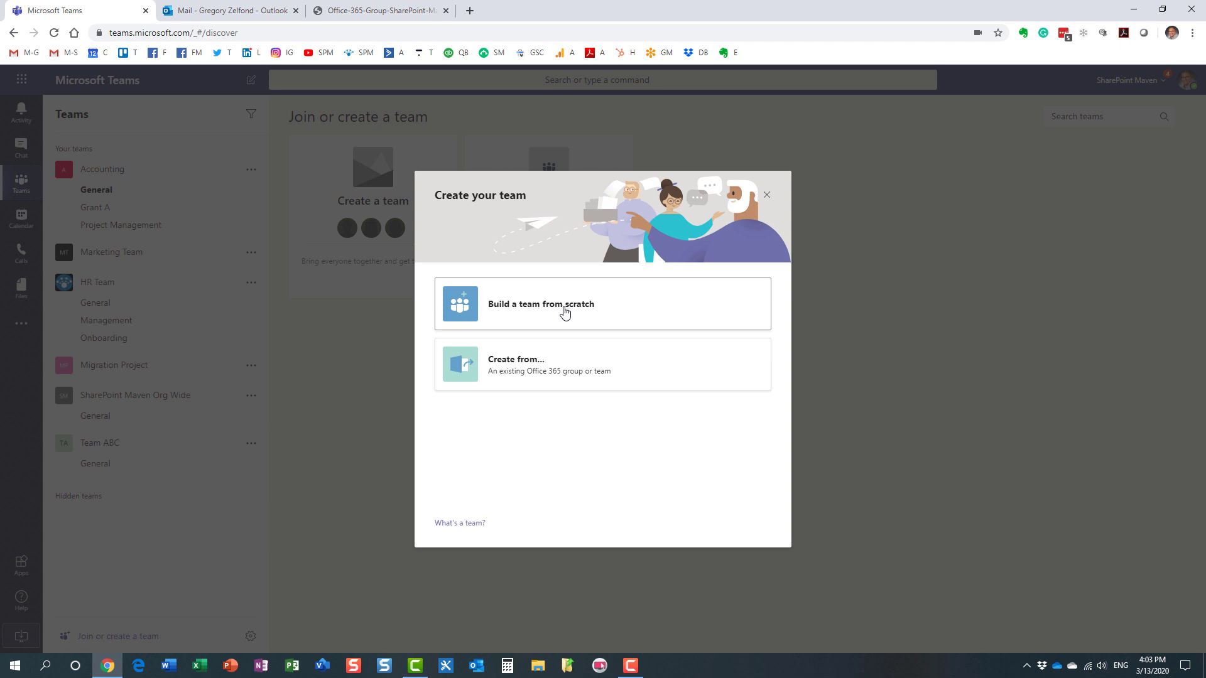
mouse_move(524, 379)
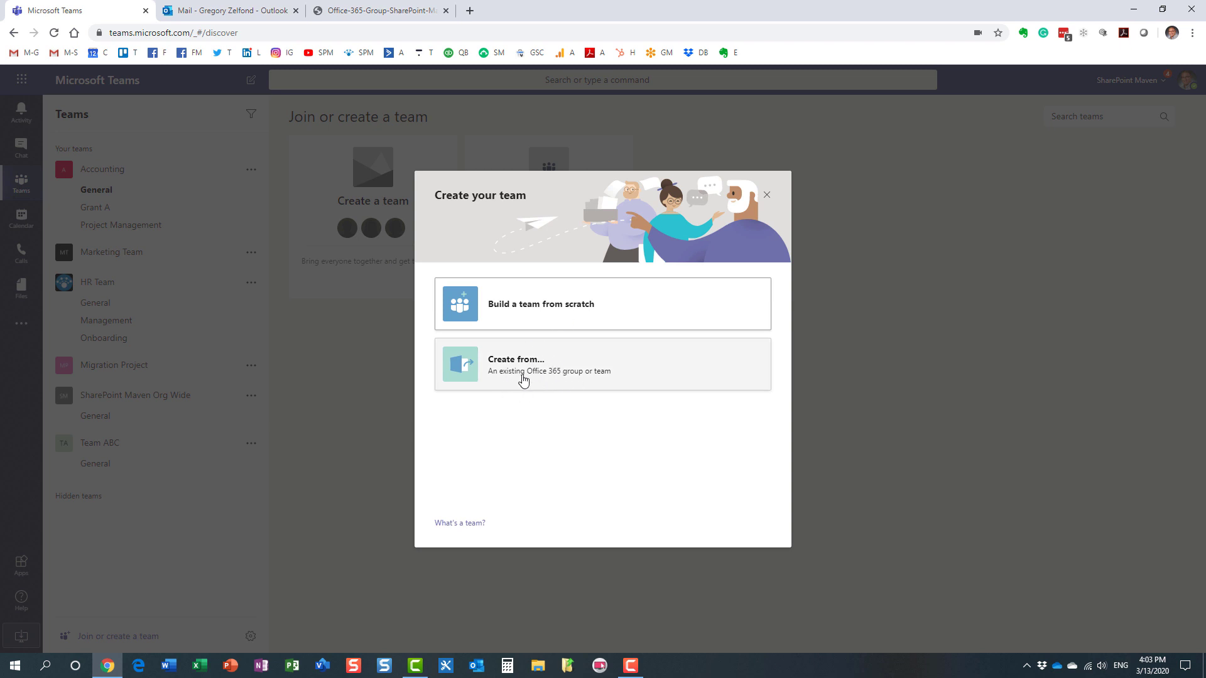
mouse_move(555, 379)
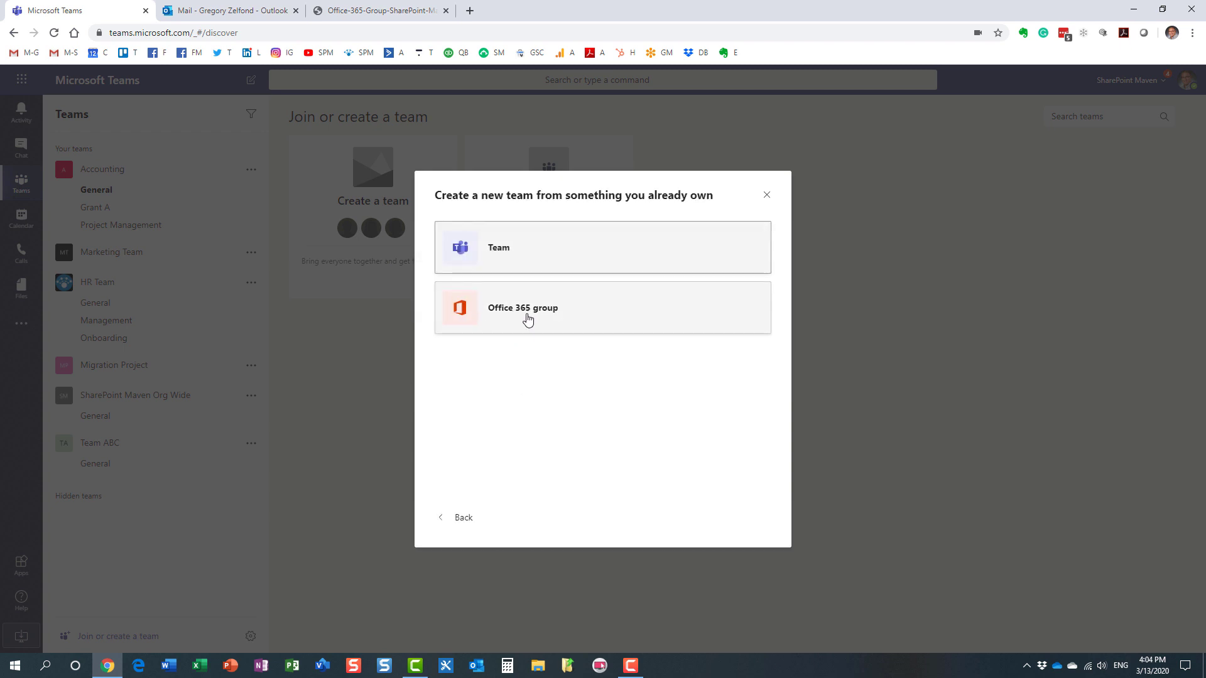
Step: Choose to build from an Office 365 group and scroll the list toward Company B Team
click(523, 308)
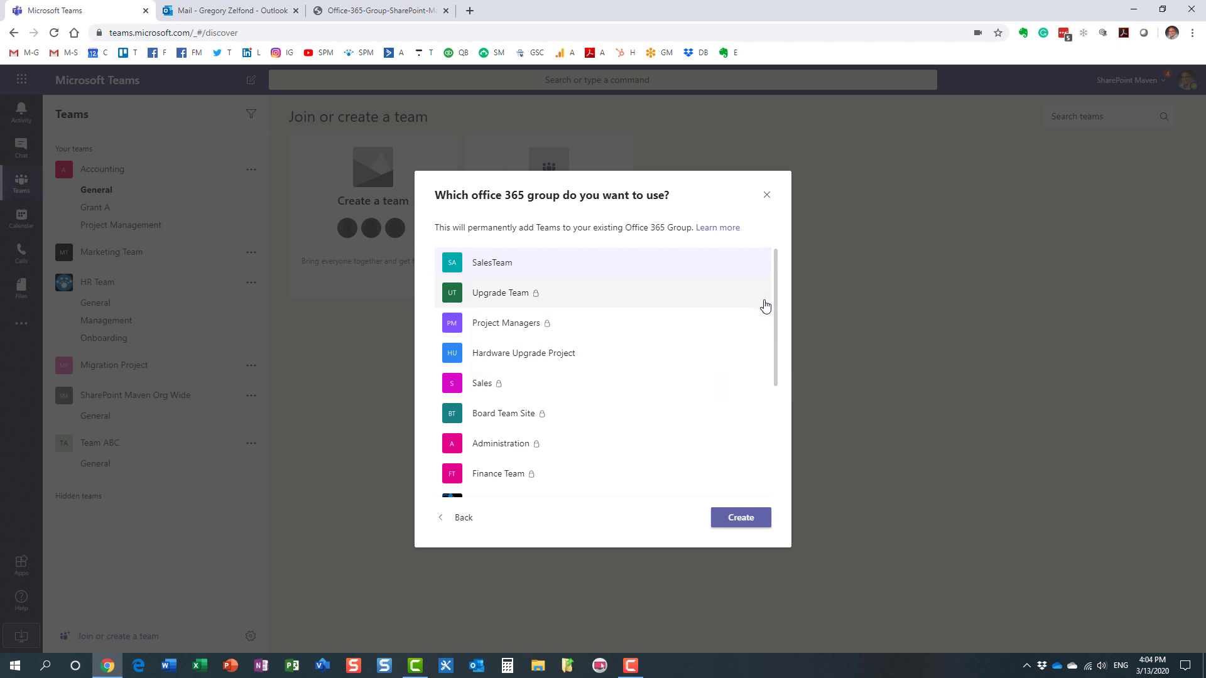
scroll(down, 3)
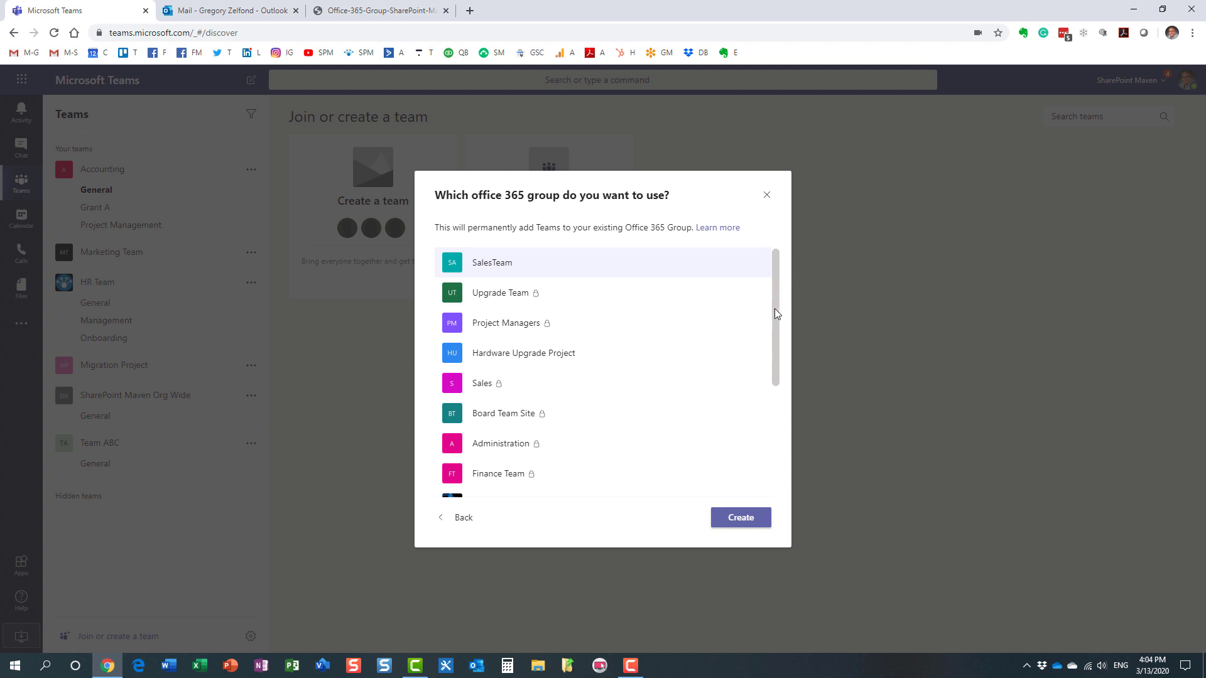
scroll(down, 3)
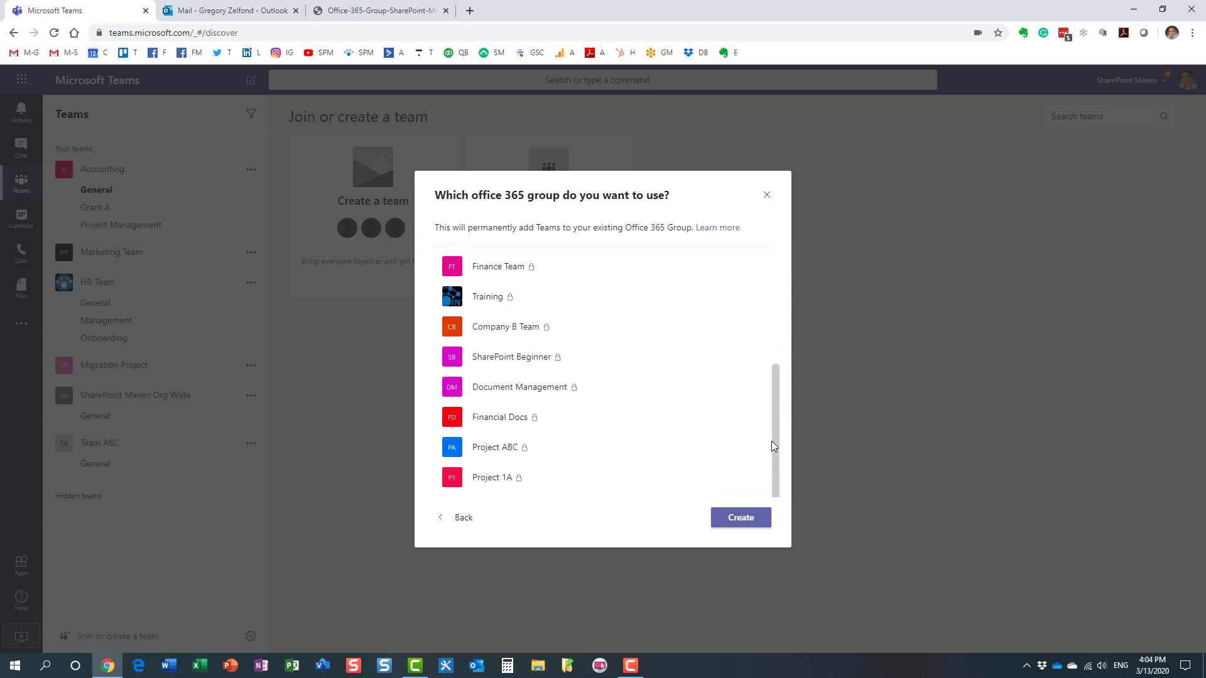
mouse_move(489, 327)
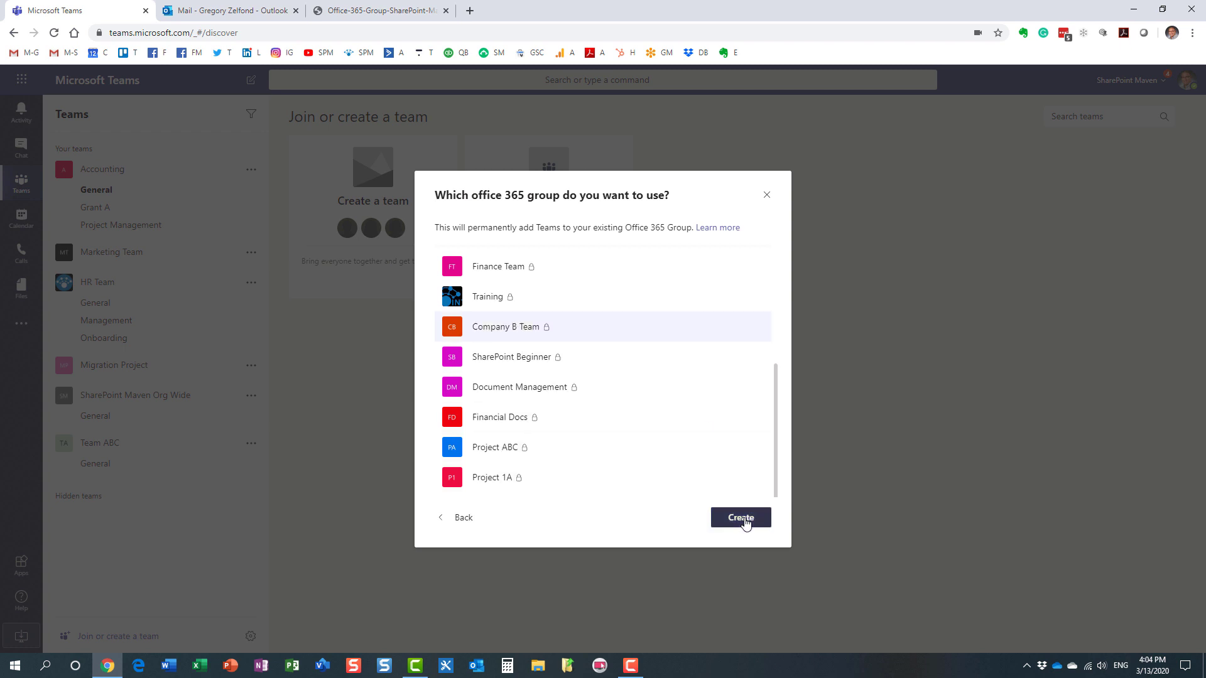
Step: Create the team from the Company B Team group, then show the Office 365 Group diagram
click(739, 517)
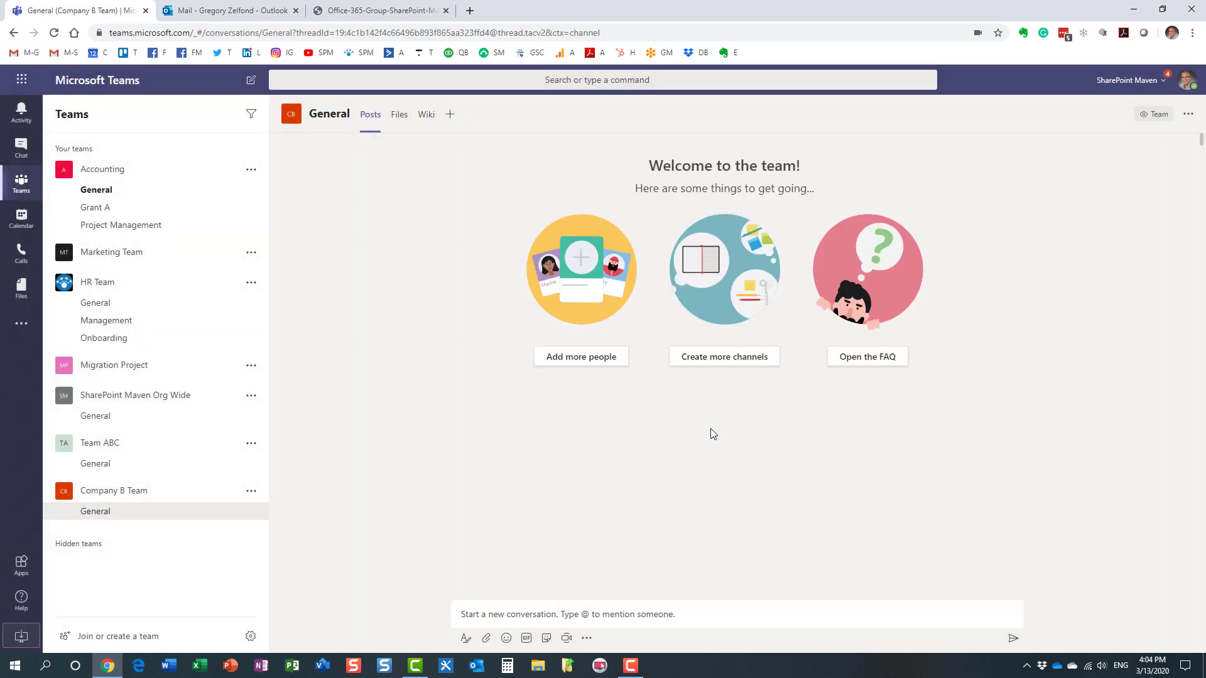
mouse_move(113, 500)
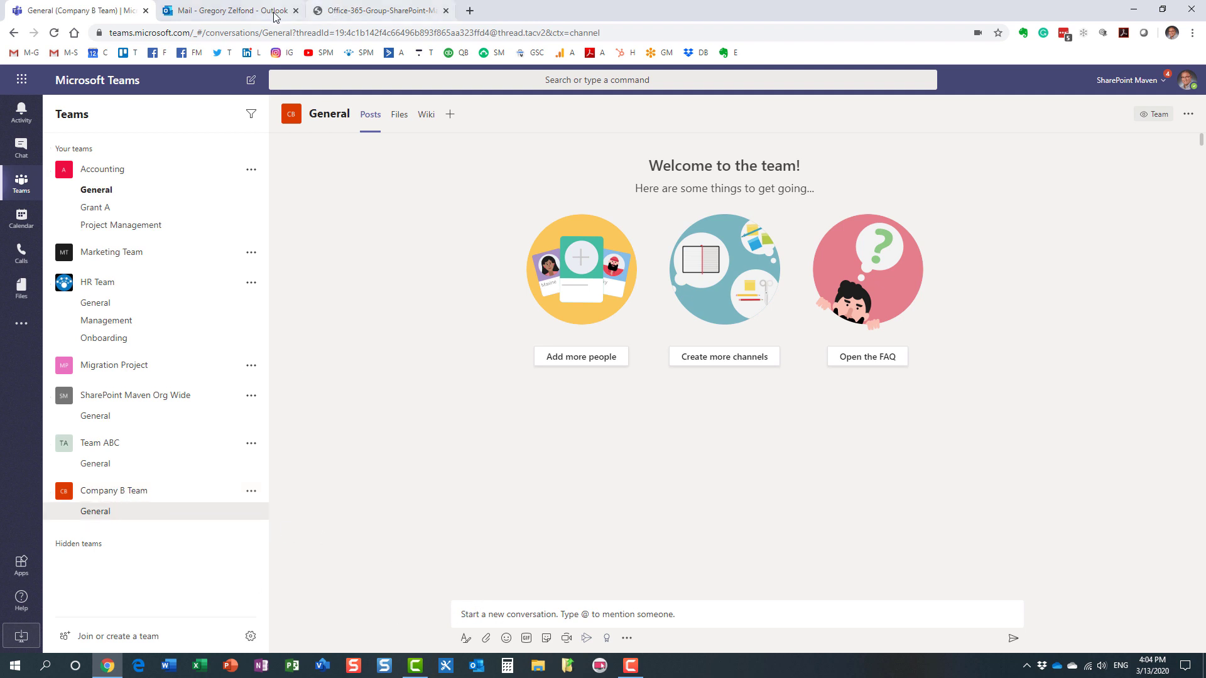
click(378, 10)
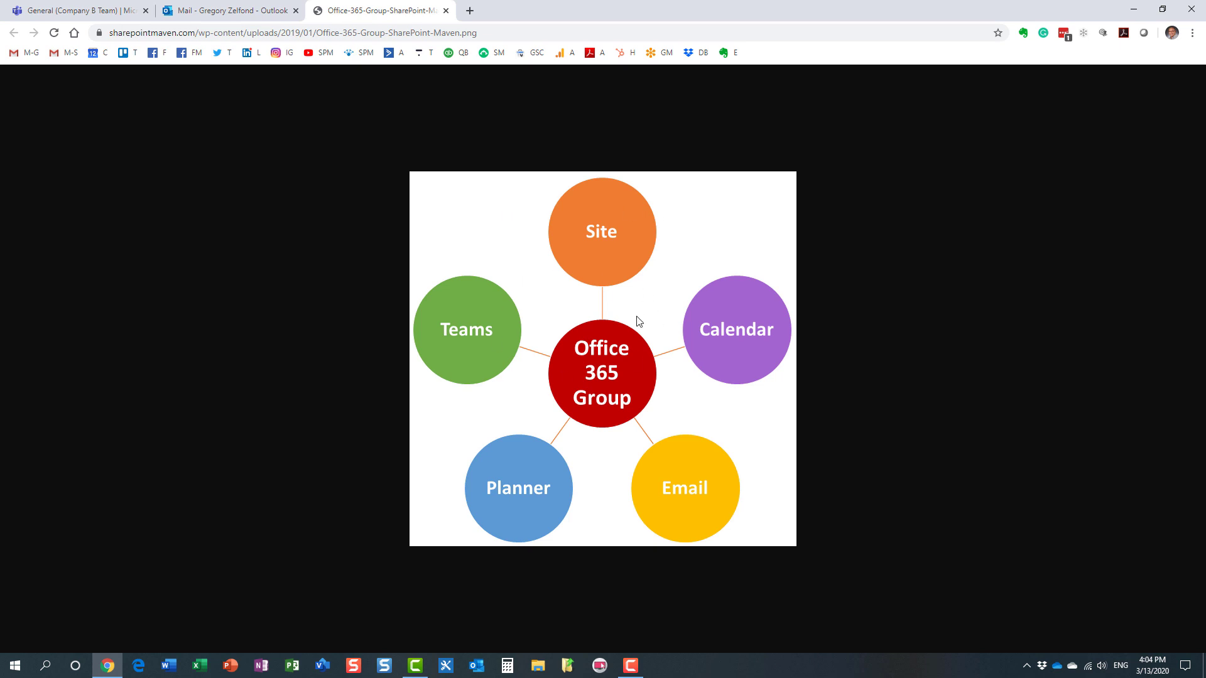
mouse_move(628, 375)
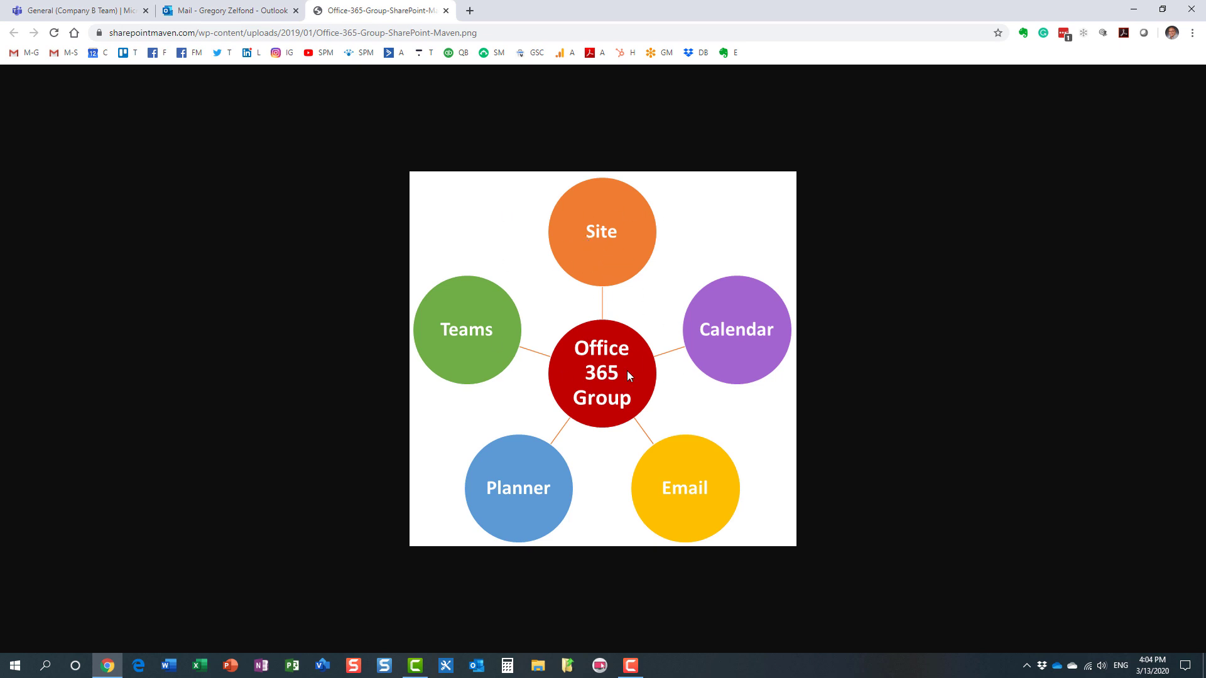
mouse_move(560, 372)
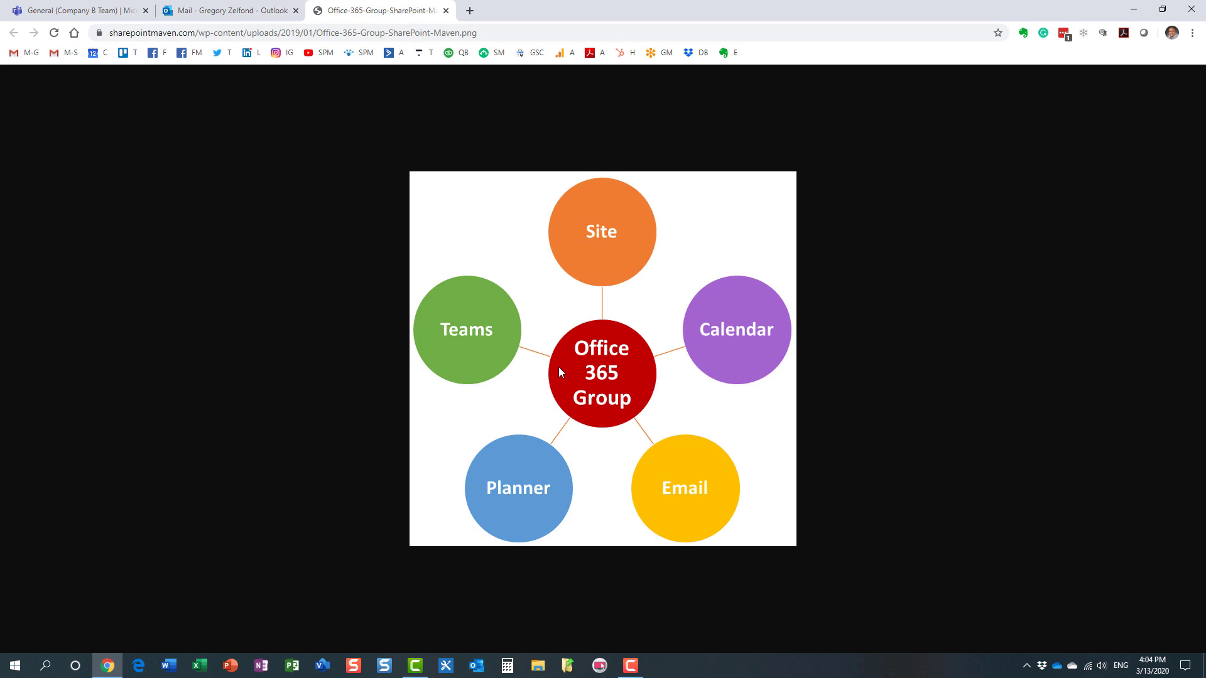
mouse_move(607, 434)
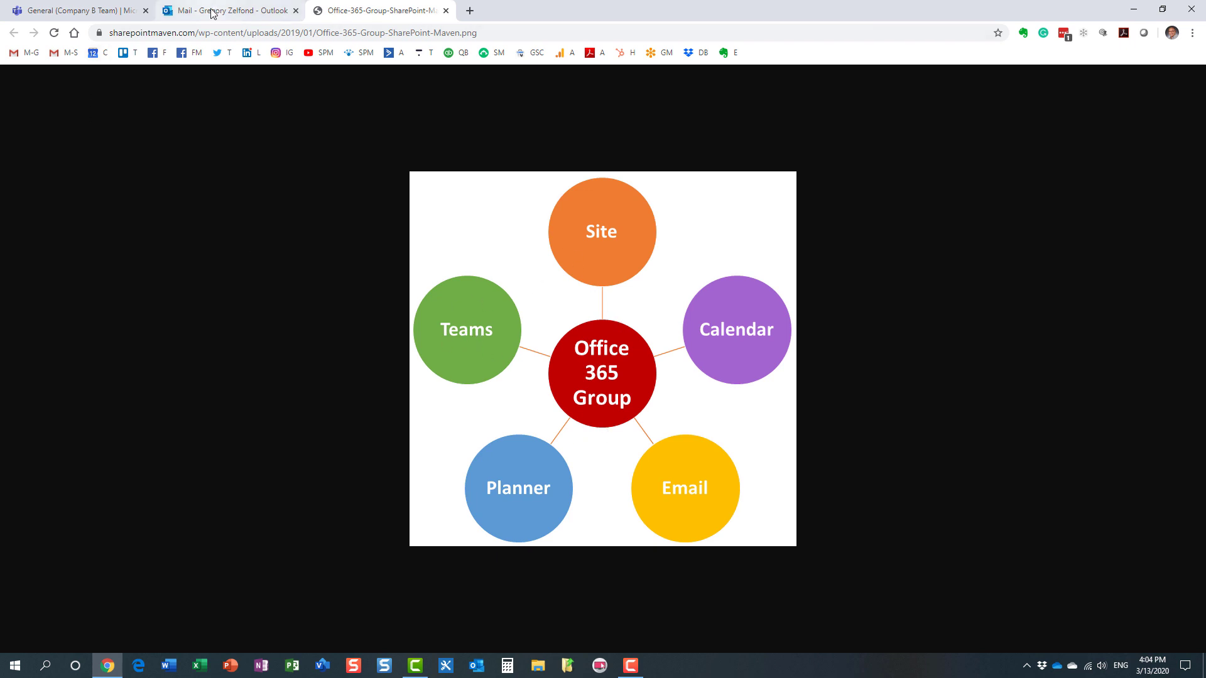
Step: Switch back to the Company B Team General channel welcome page in Teams
click(73, 10)
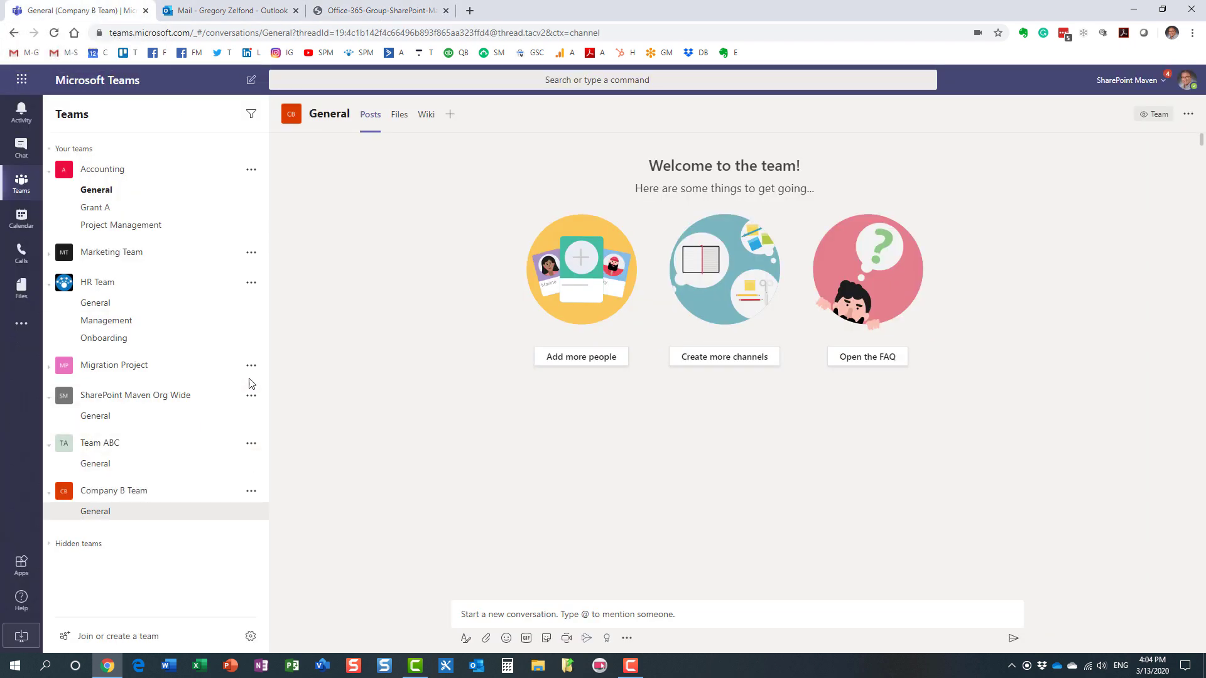
mouse_move(195, 547)
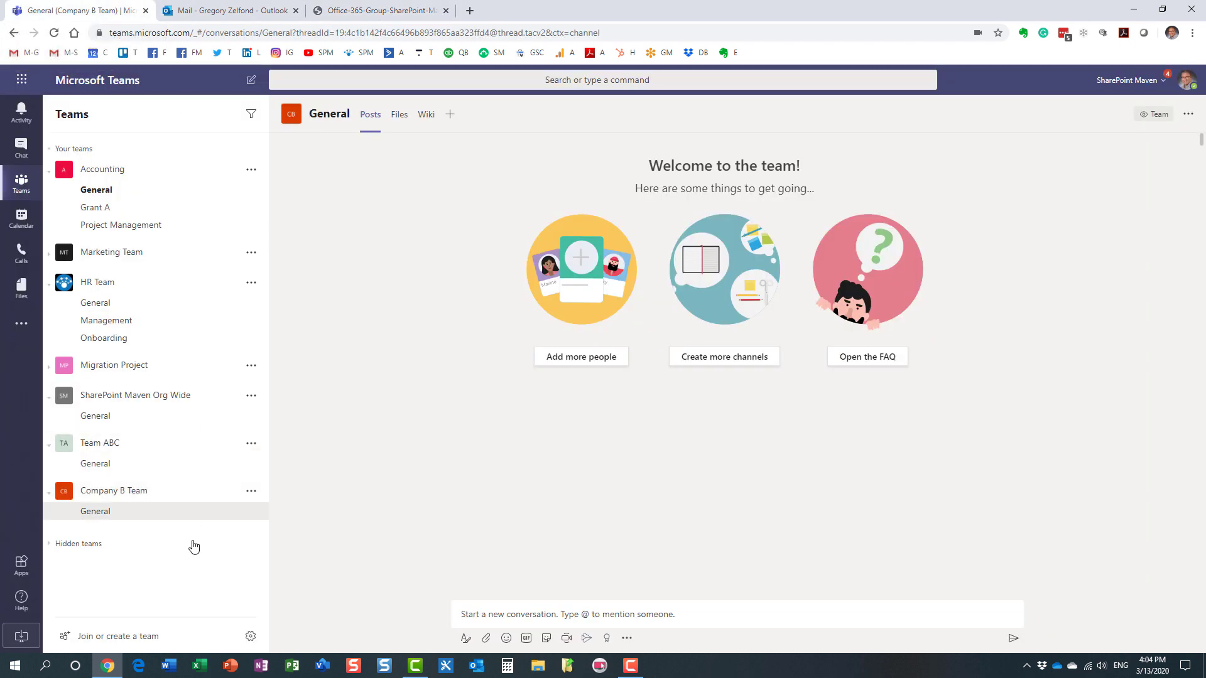
mouse_move(194, 547)
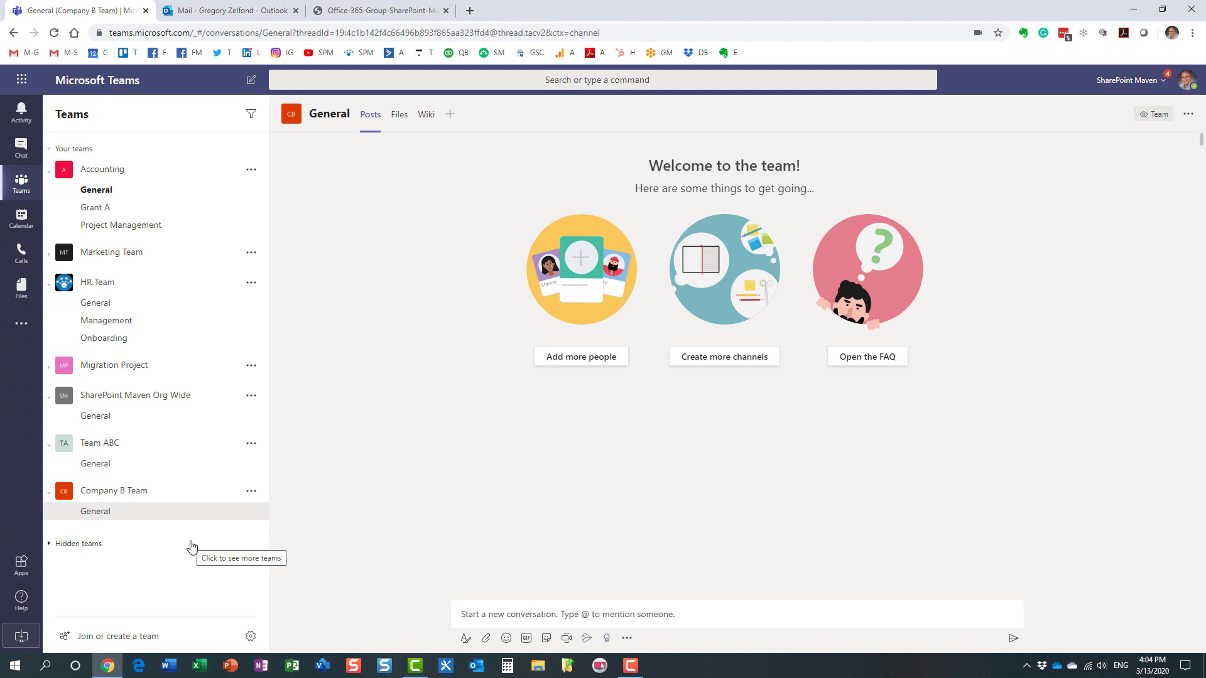
mouse_move(193, 546)
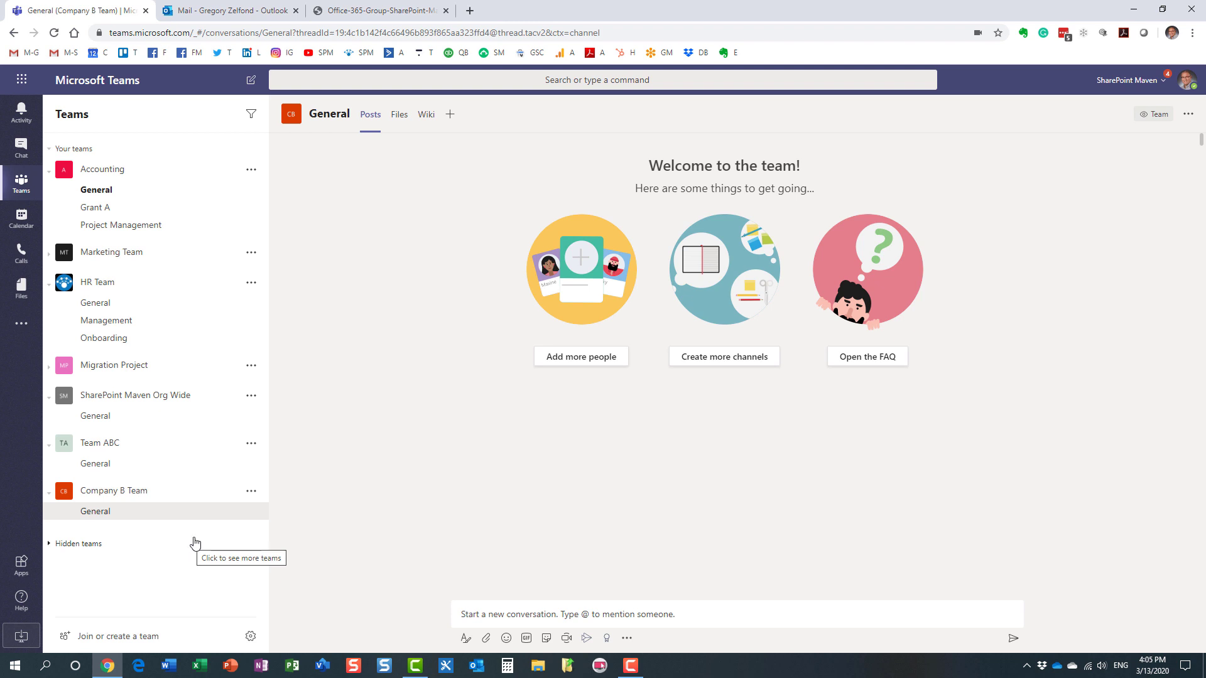
mouse_move(236, 539)
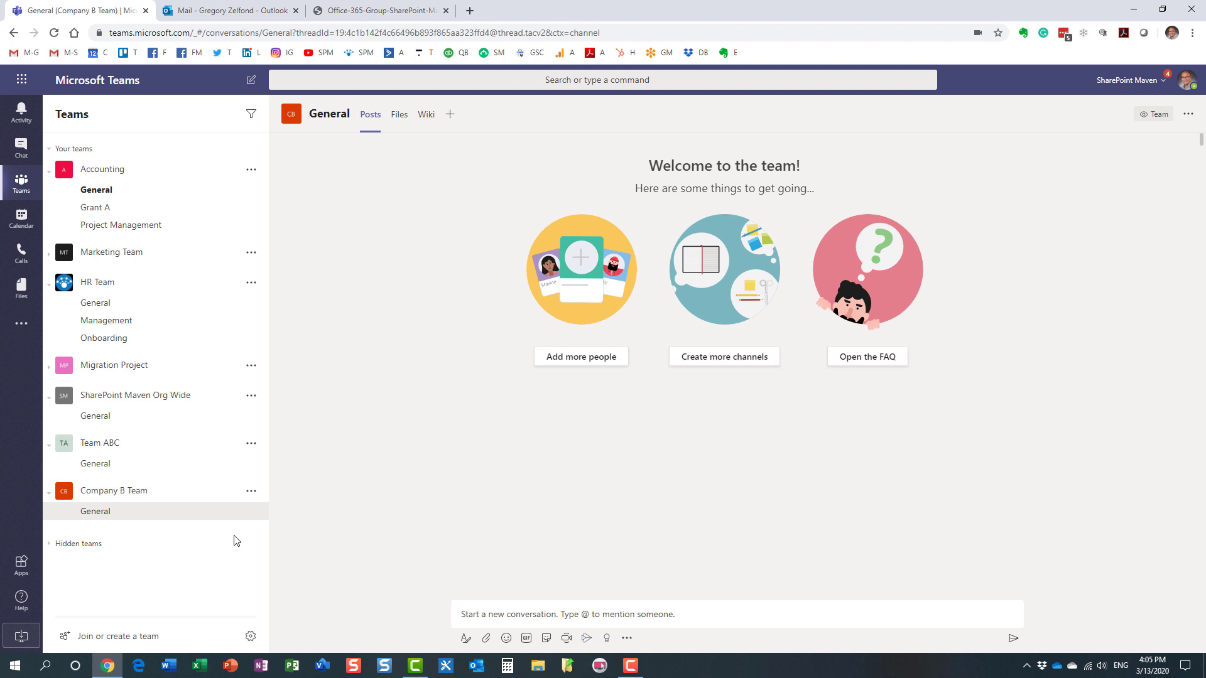
mouse_move(235, 532)
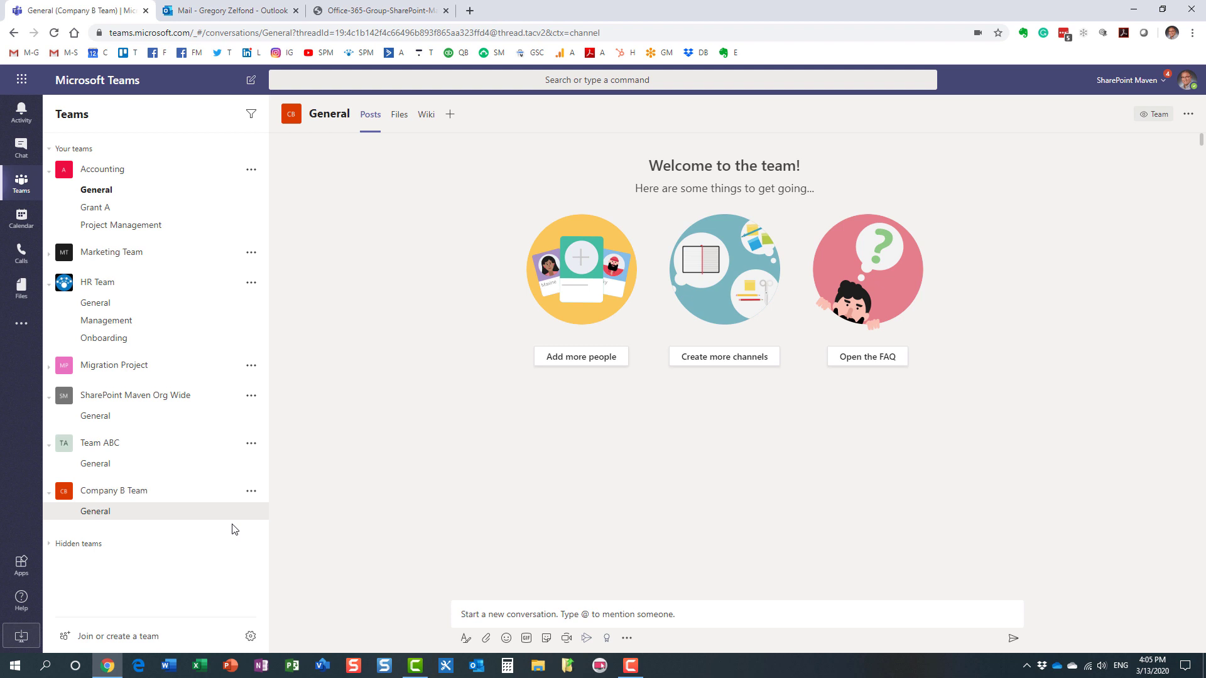
mouse_move(225, 572)
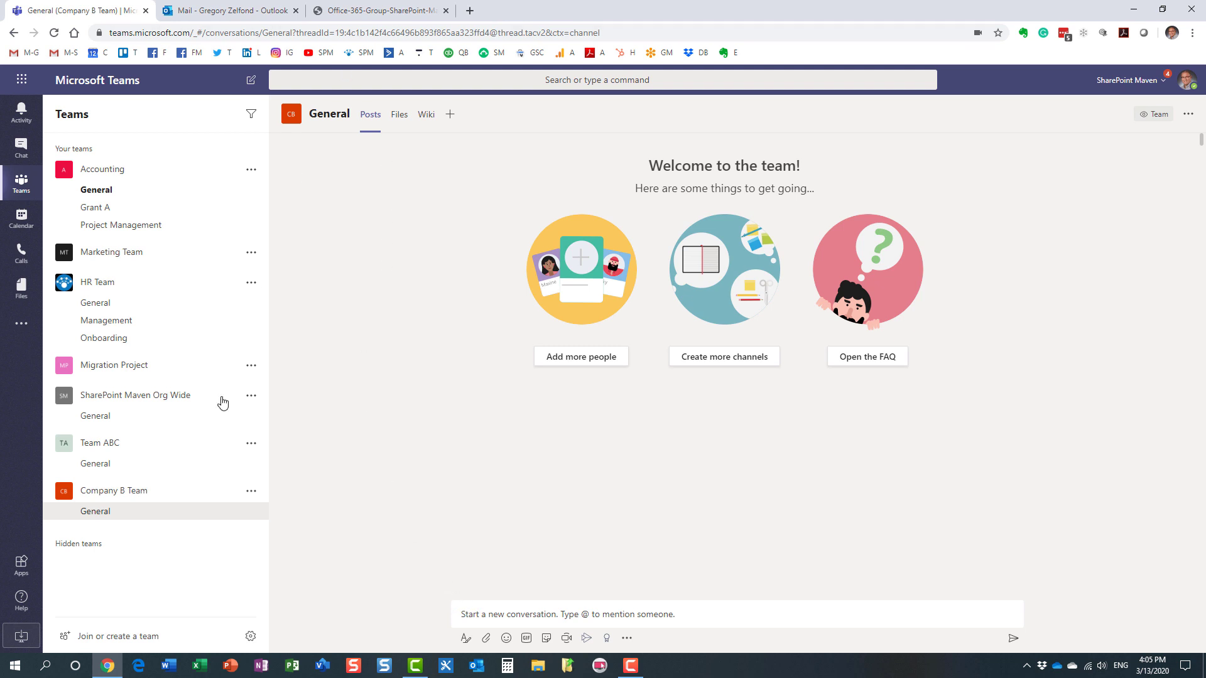
Step: Show the Office 365 Group diagram with Site, Teams, Calendar, Email and Planner
click(378, 10)
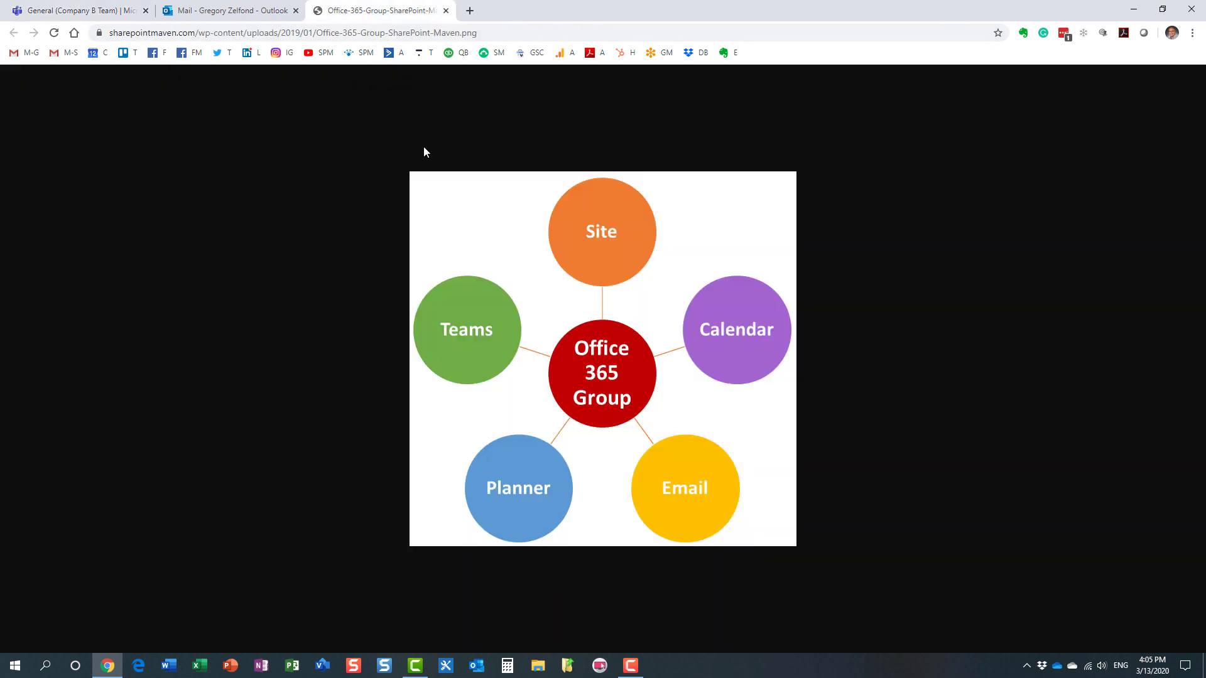
mouse_move(485, 348)
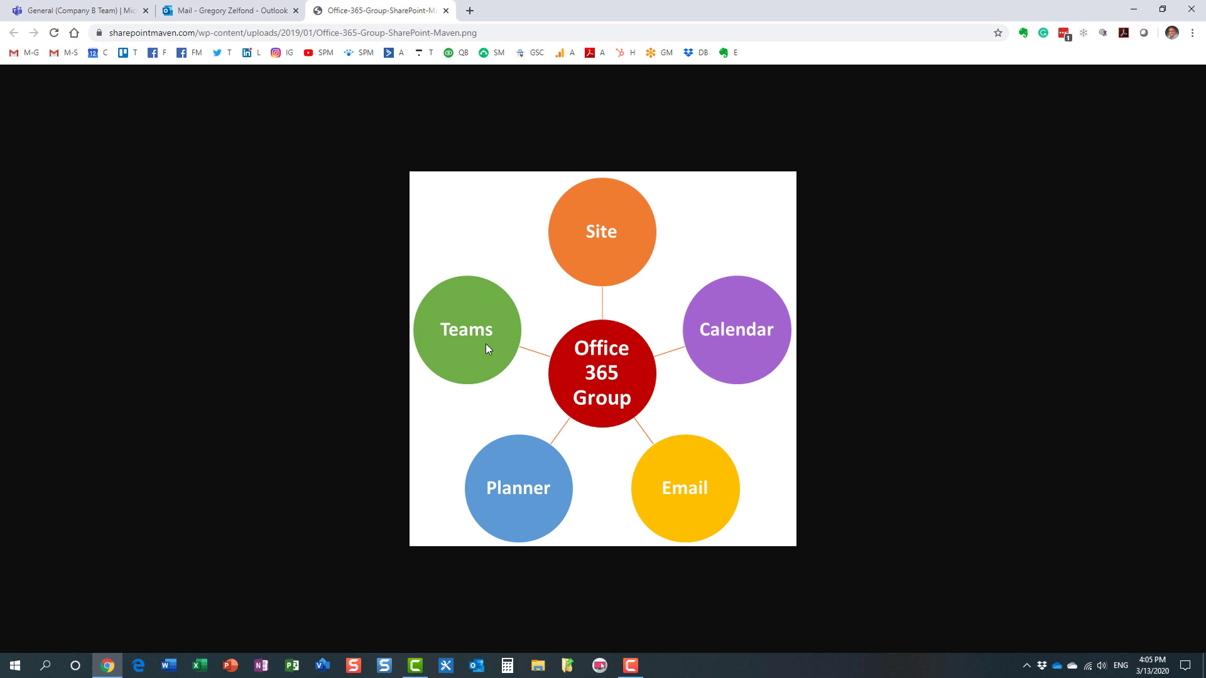
mouse_move(630, 428)
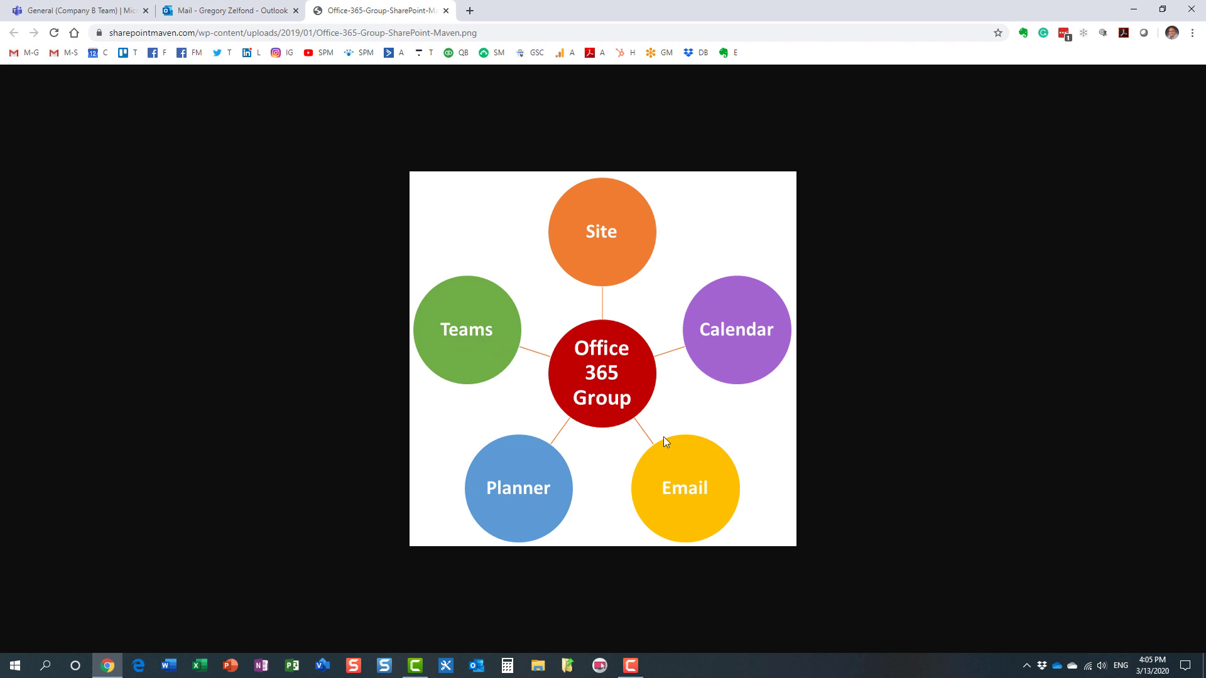
mouse_move(560, 451)
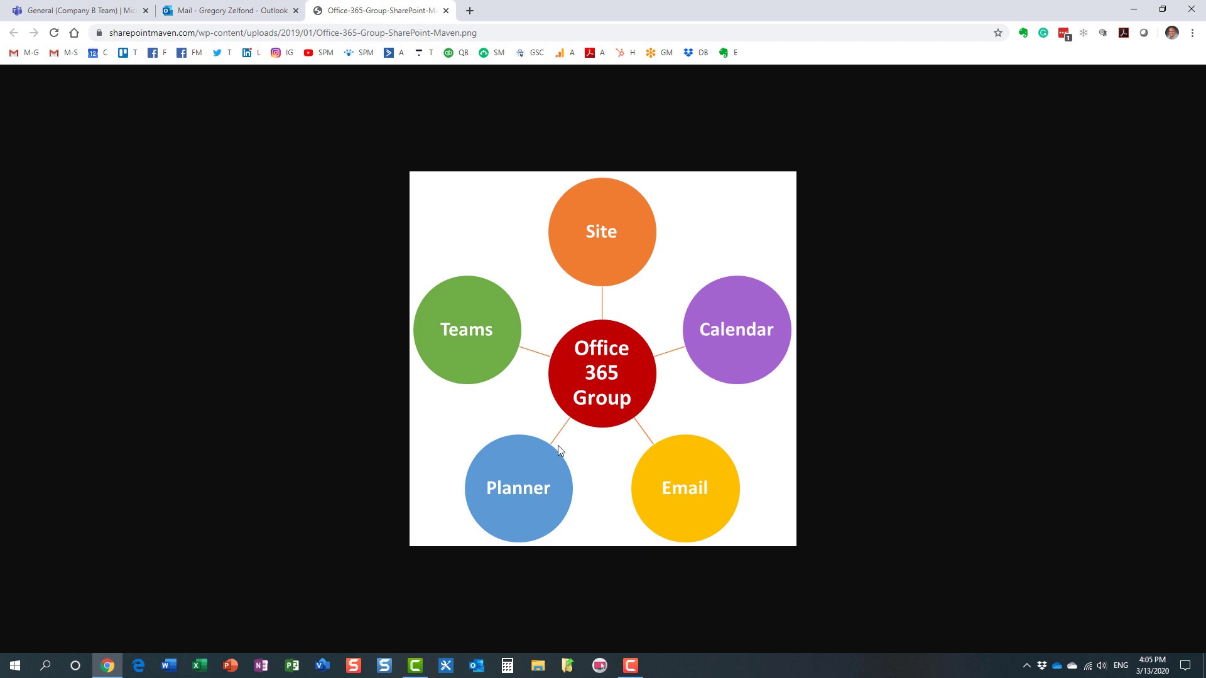
mouse_move(542, 487)
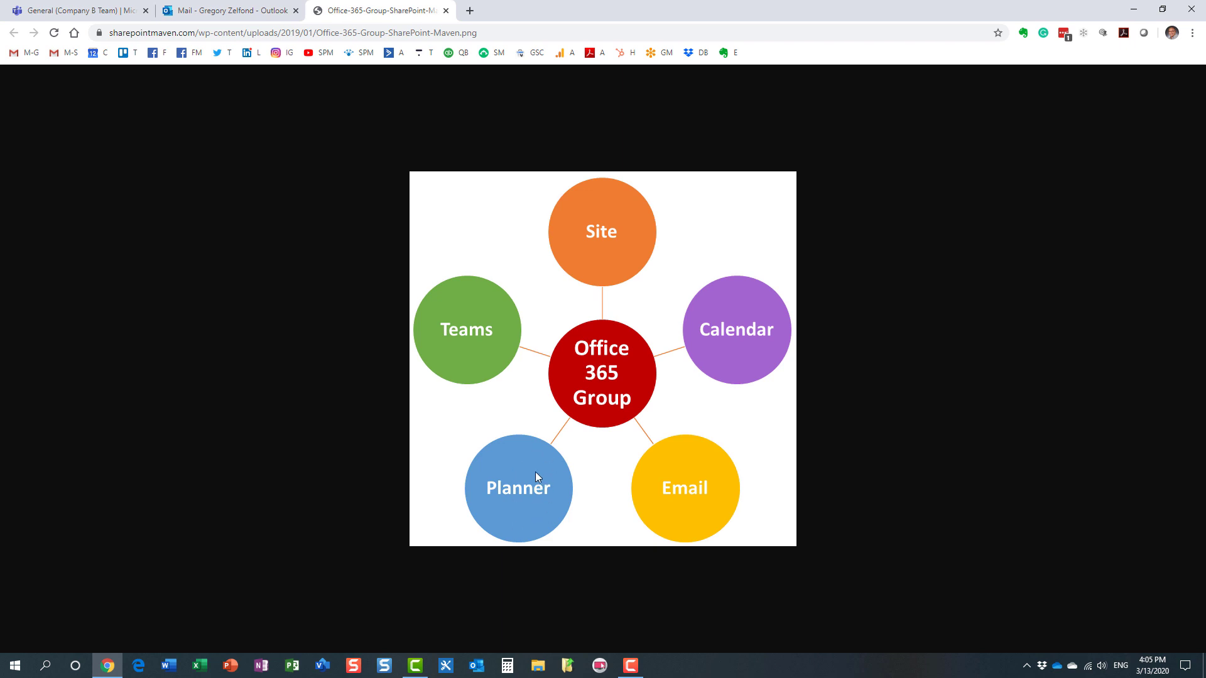
mouse_move(592, 435)
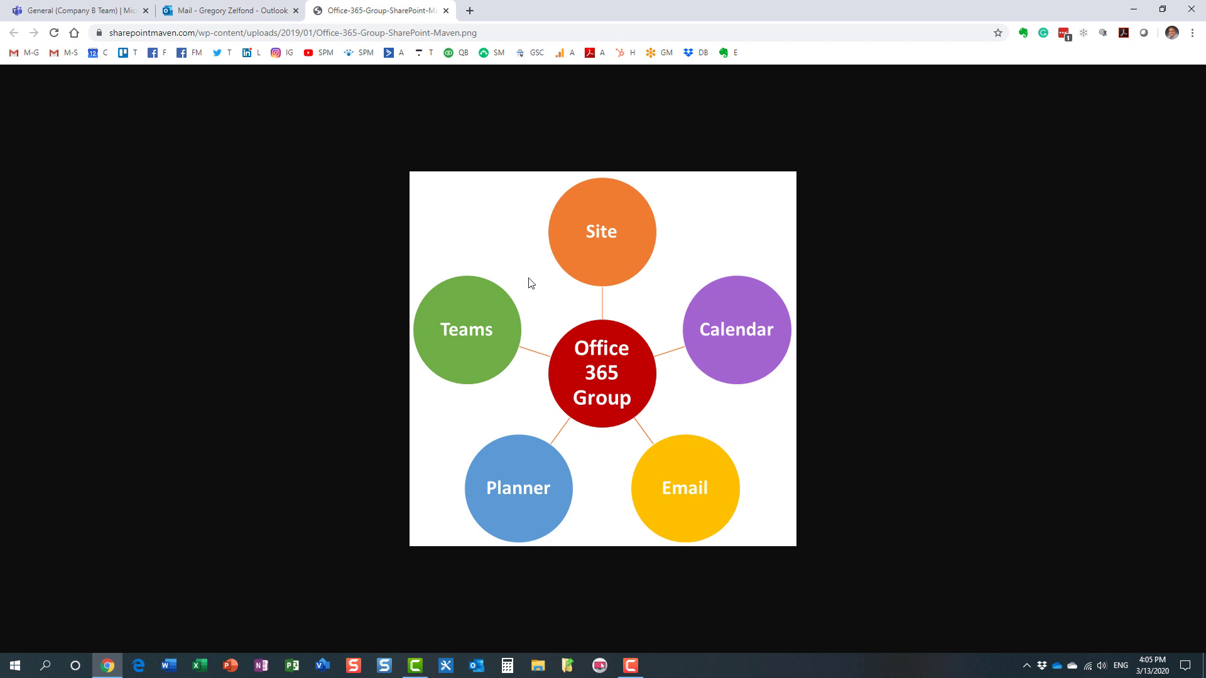
mouse_move(507, 348)
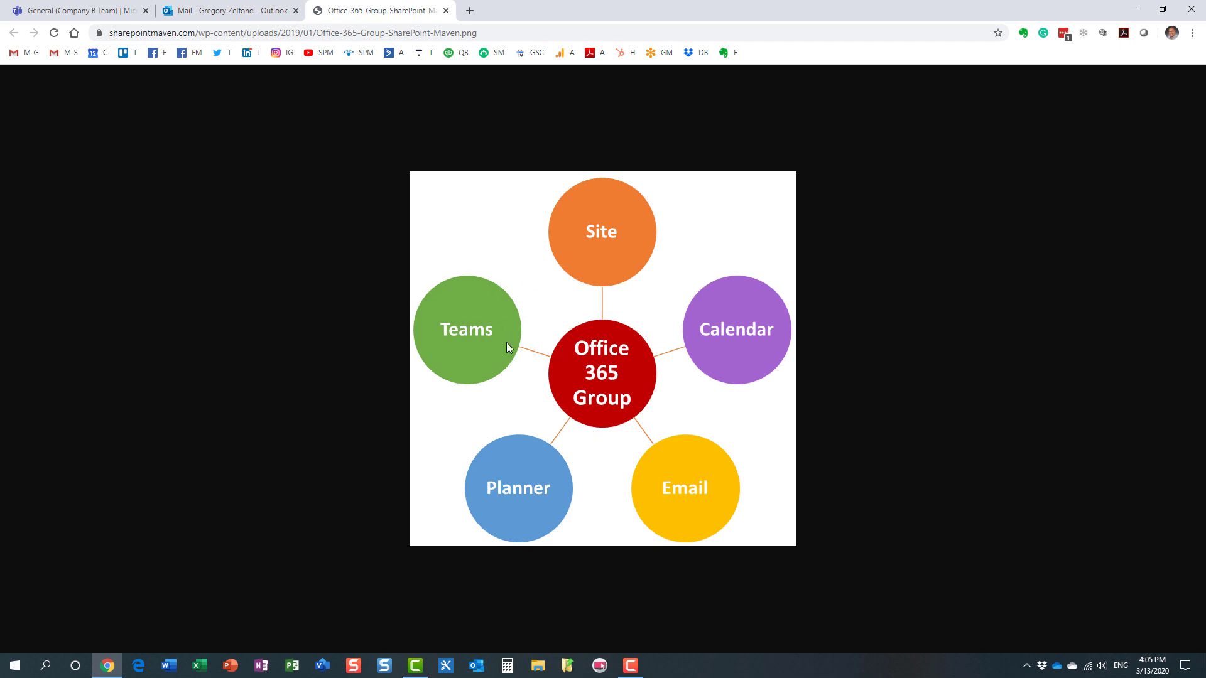
mouse_move(149, 33)
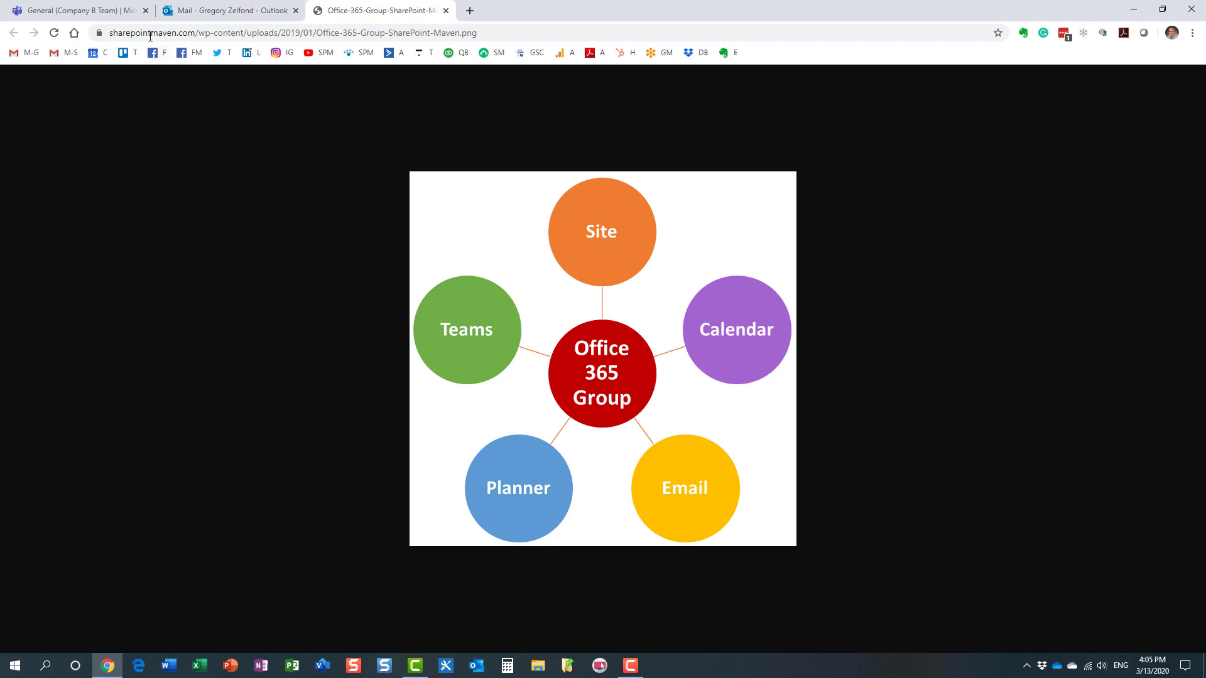